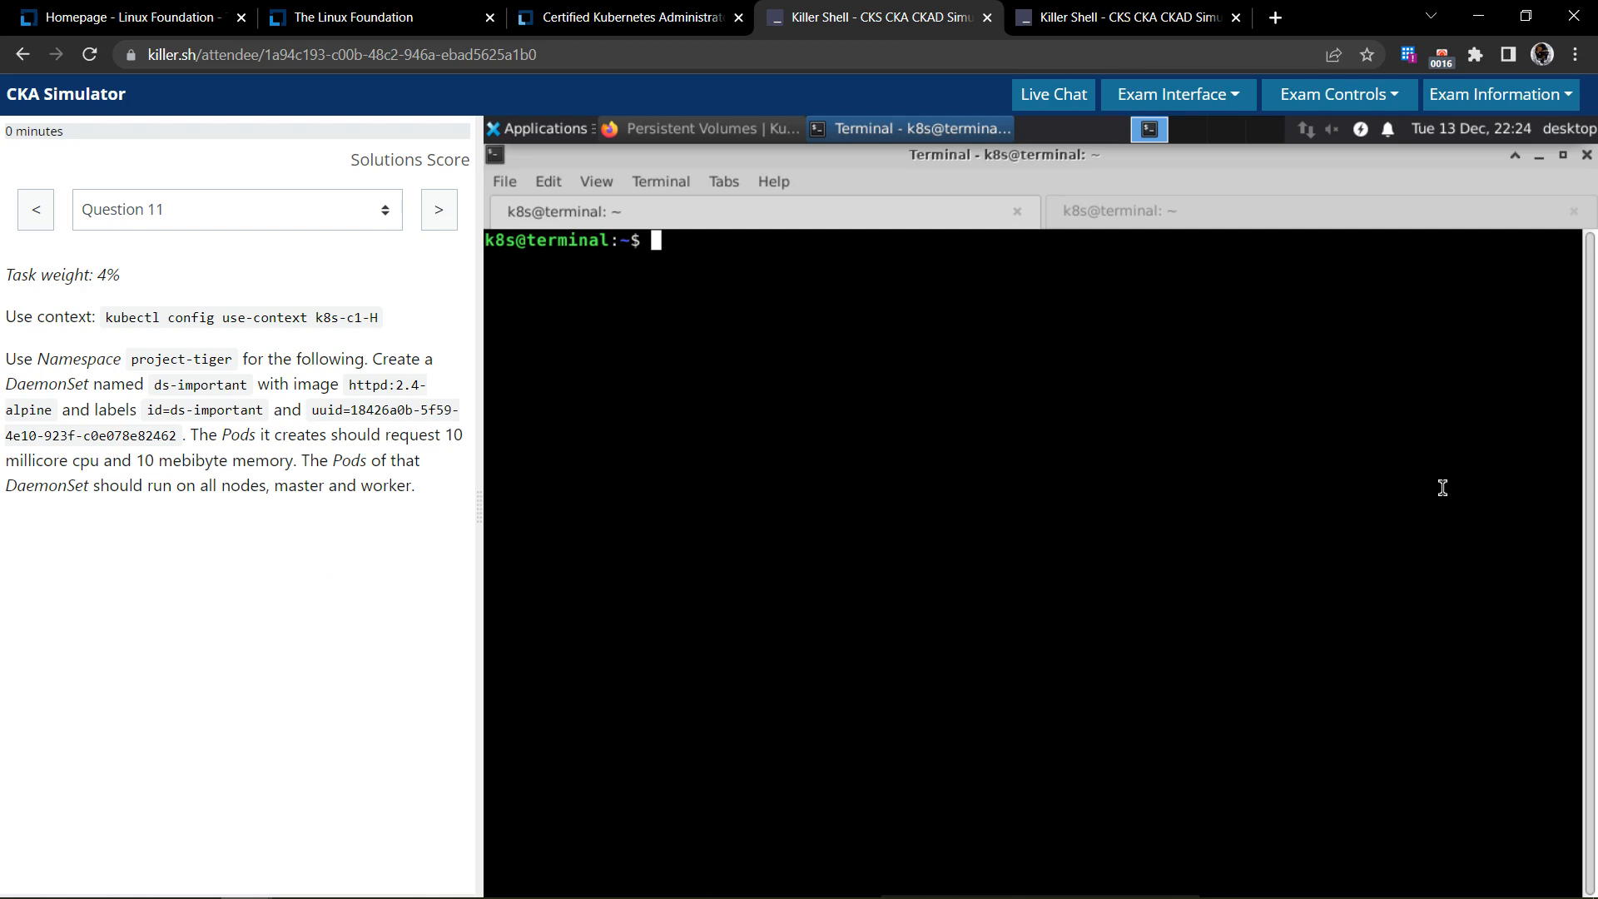
Switch the terminal to the k8s-c1-H context with kubectl config use-context and clear the screen
double_click(203, 317)
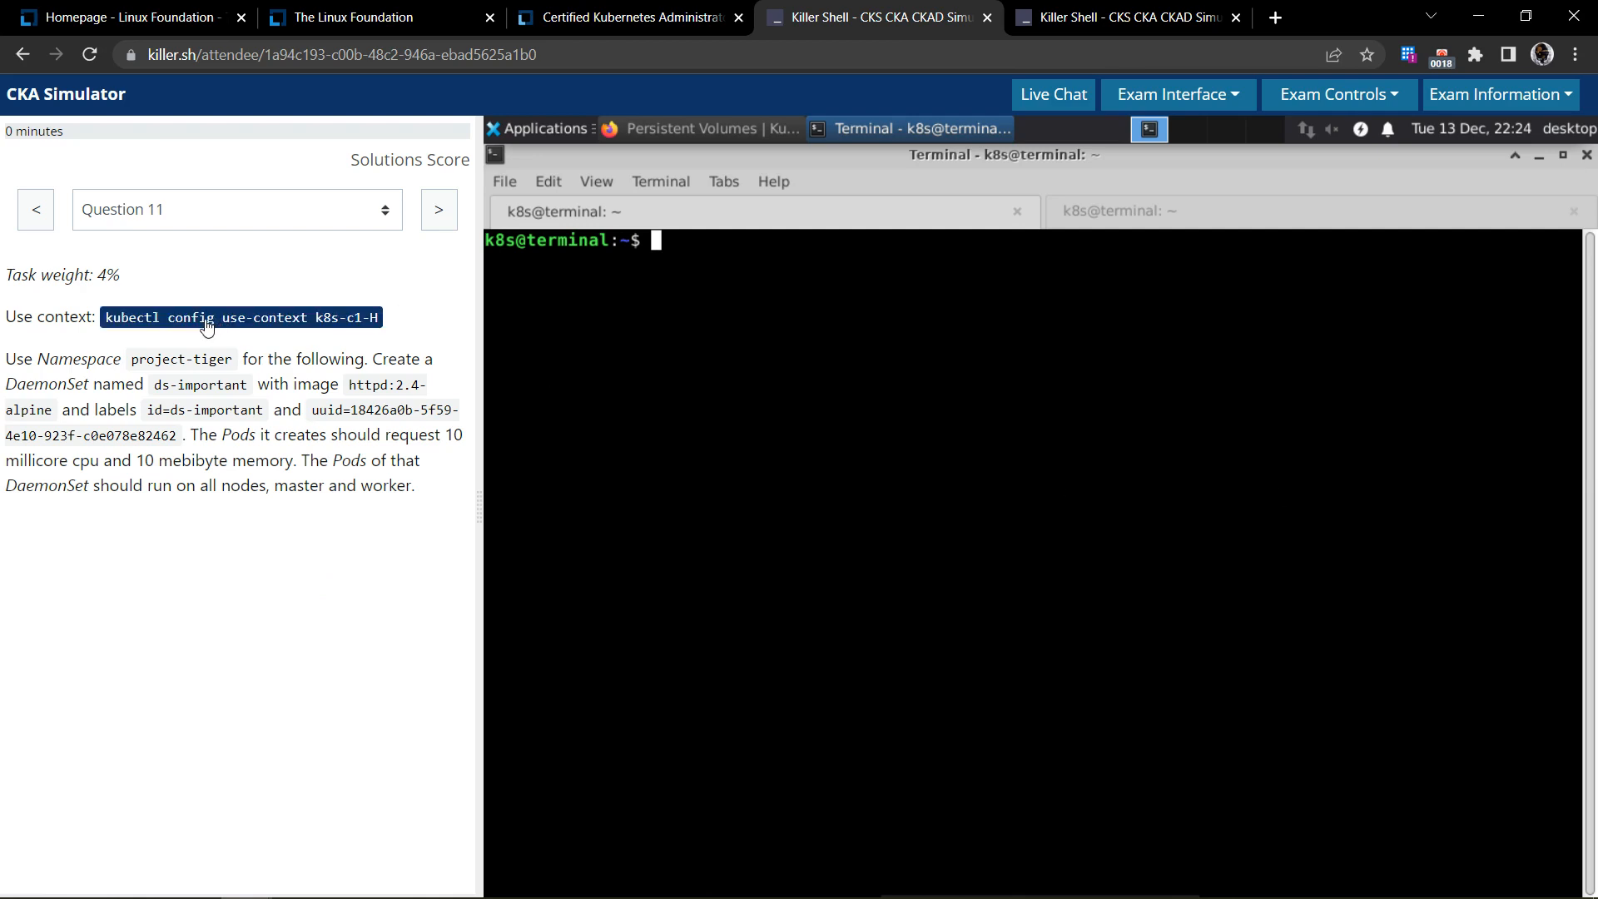
text(kubectl config use-context k8s-c1-H)
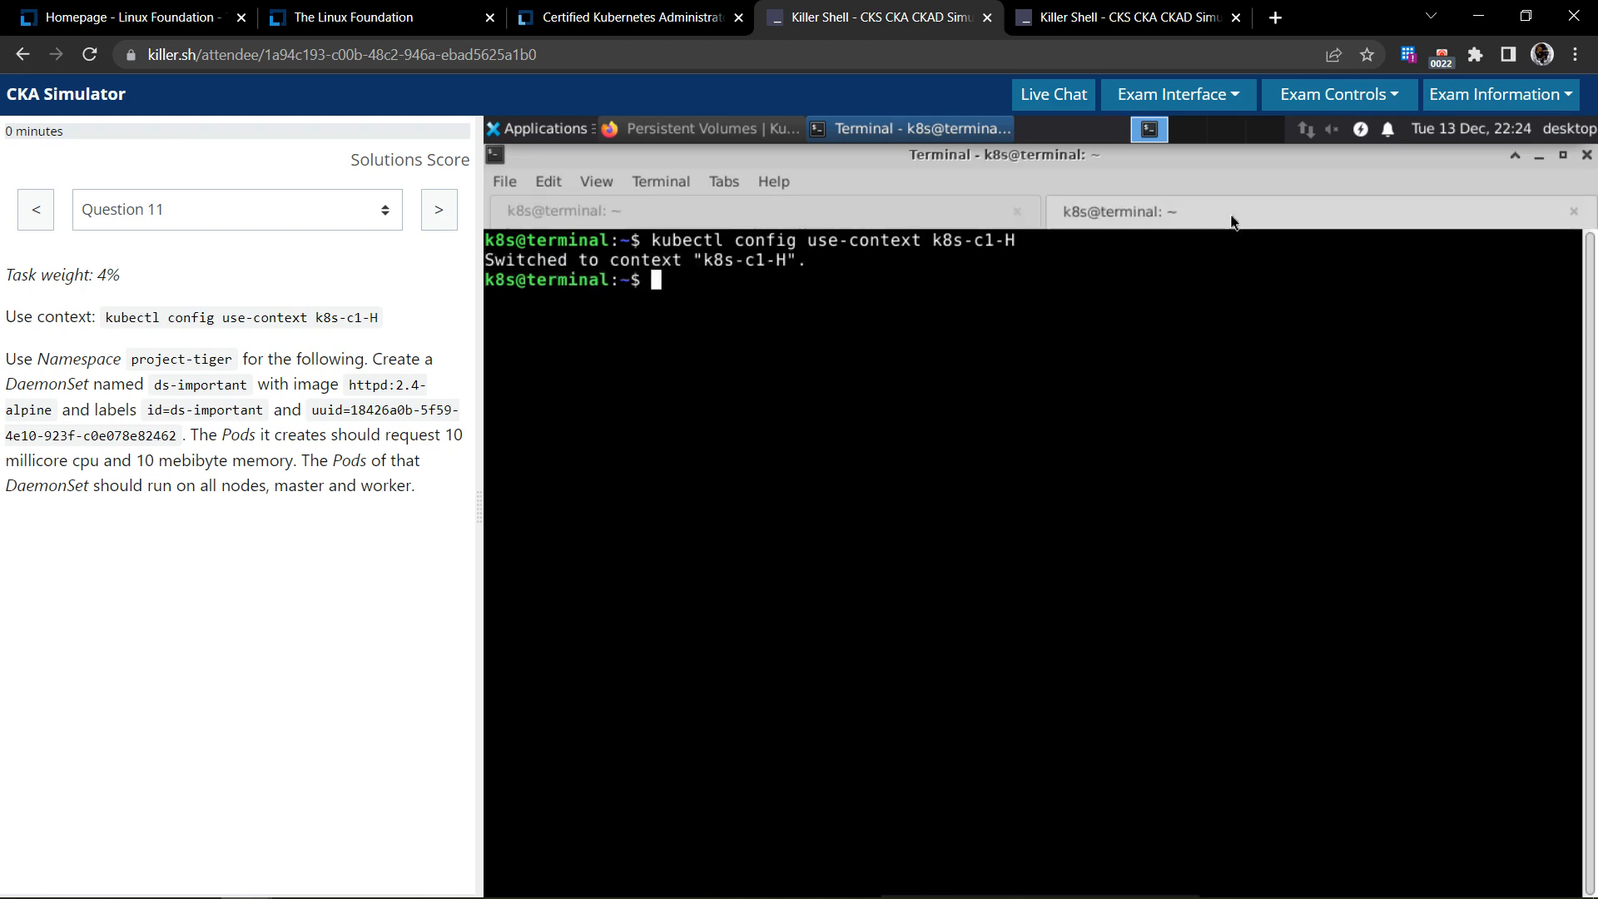
text(kubectl config use-context k8s-c1-H)
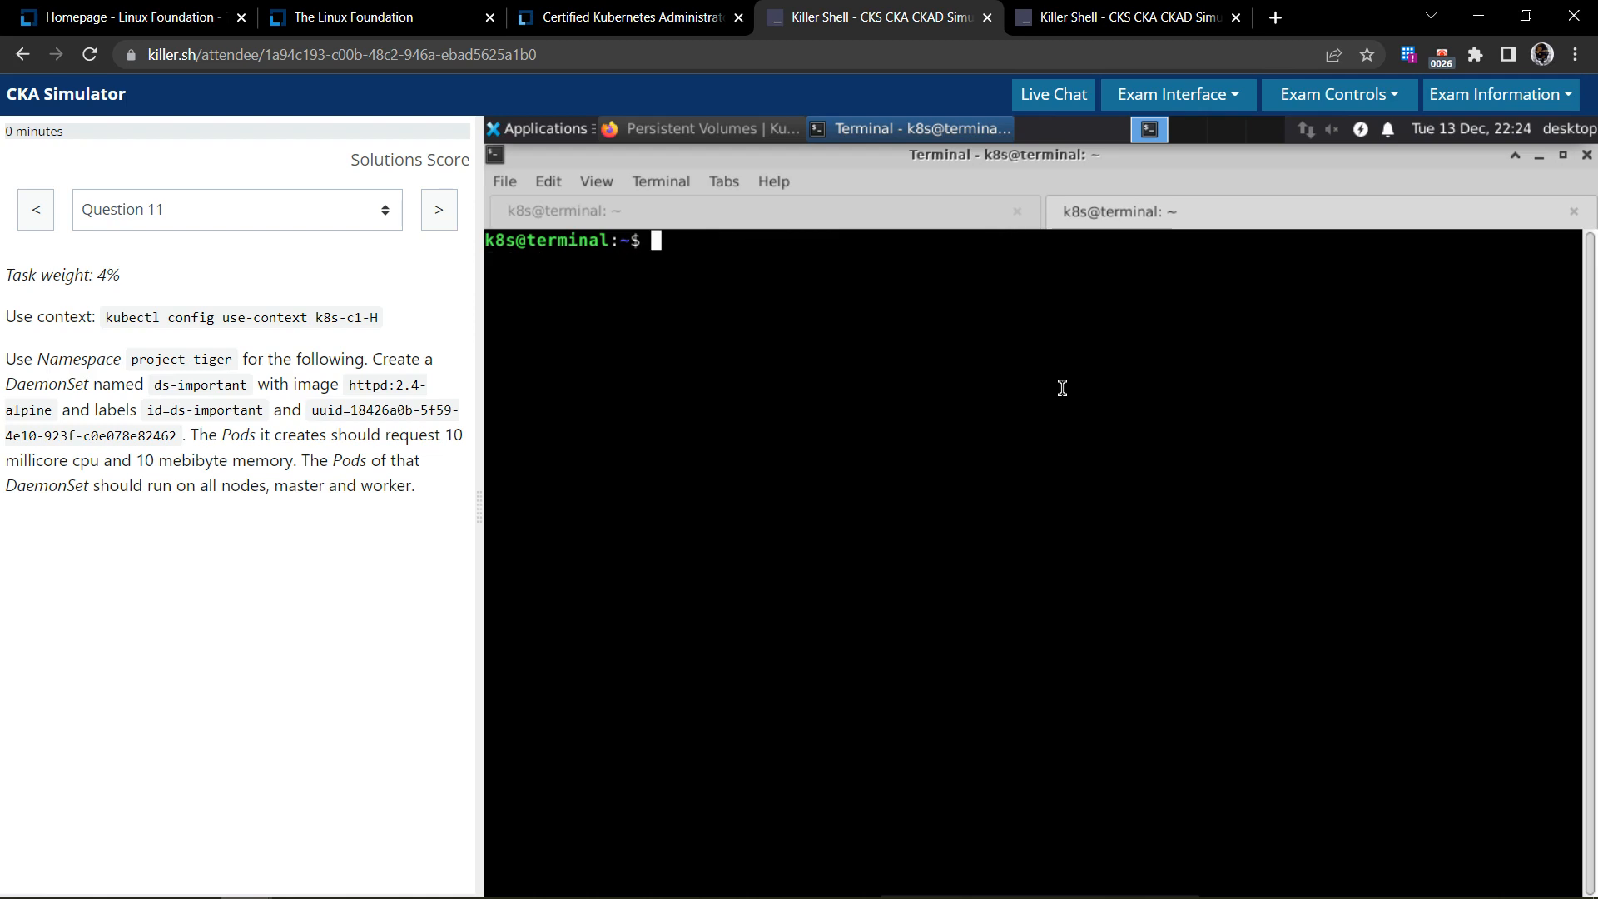
text(kubectl config use-context k8s-c1-H)
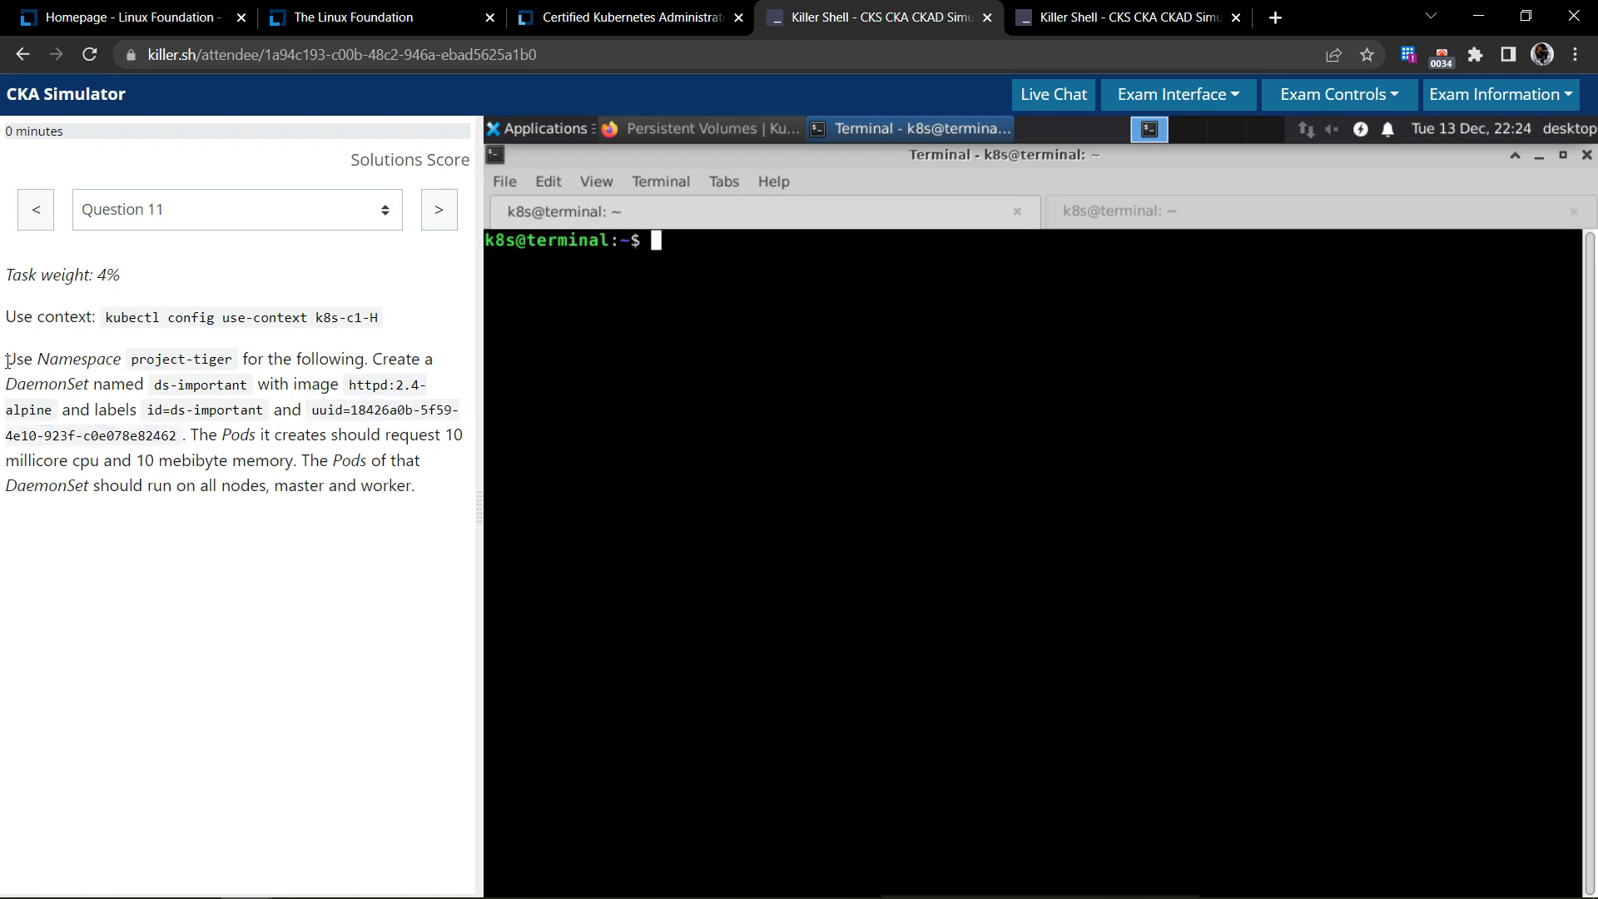
double_click(19, 359)
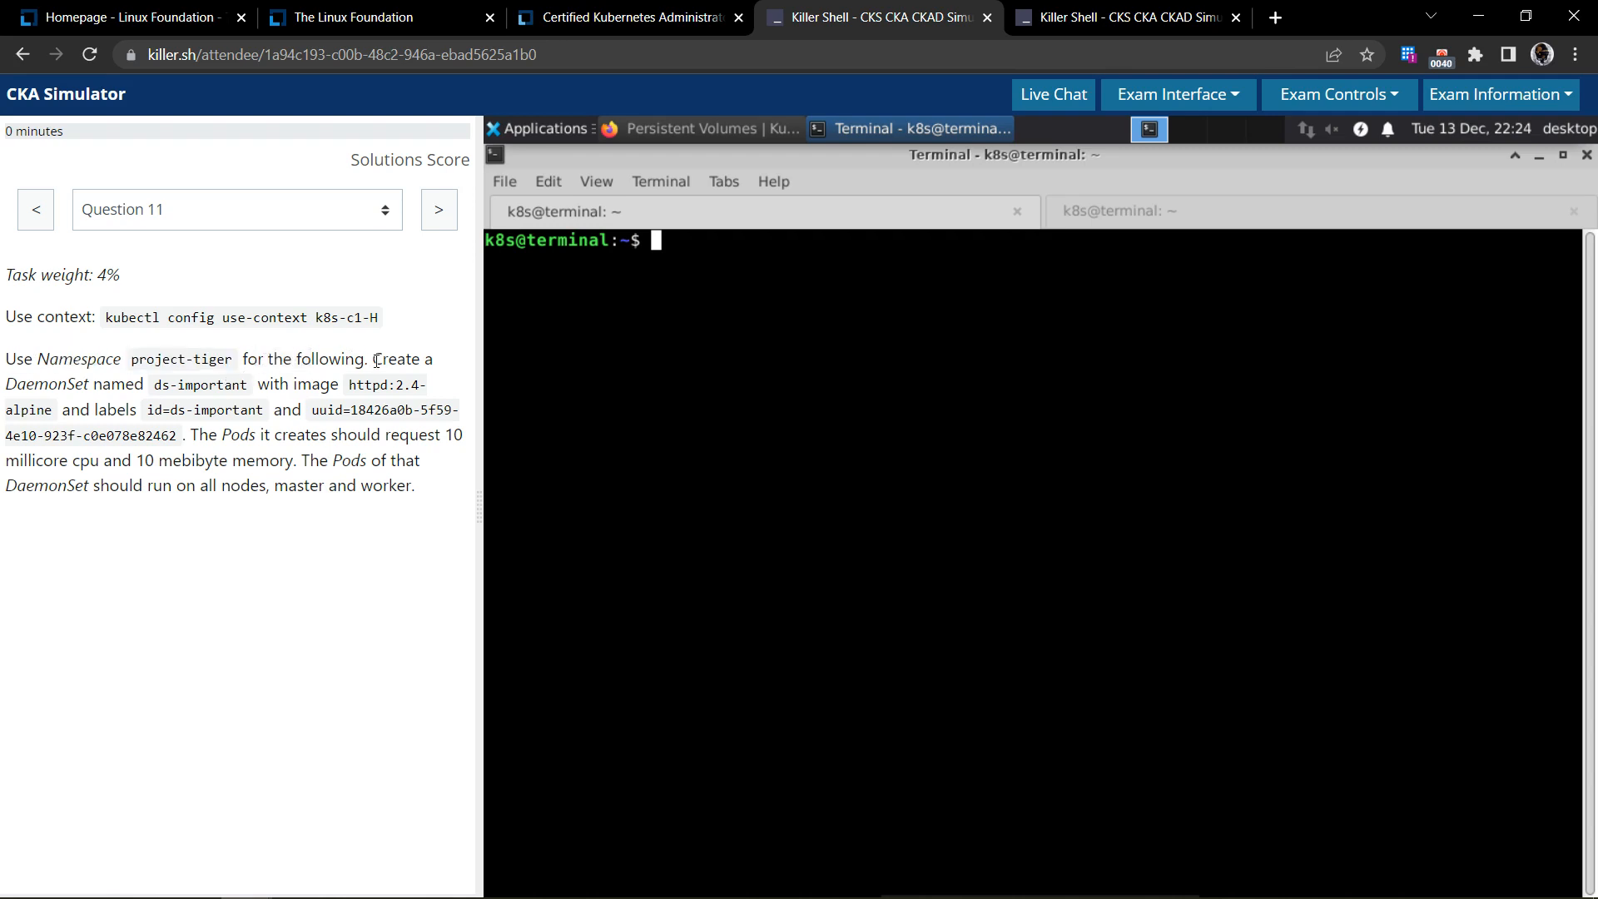
double_click(120, 384)
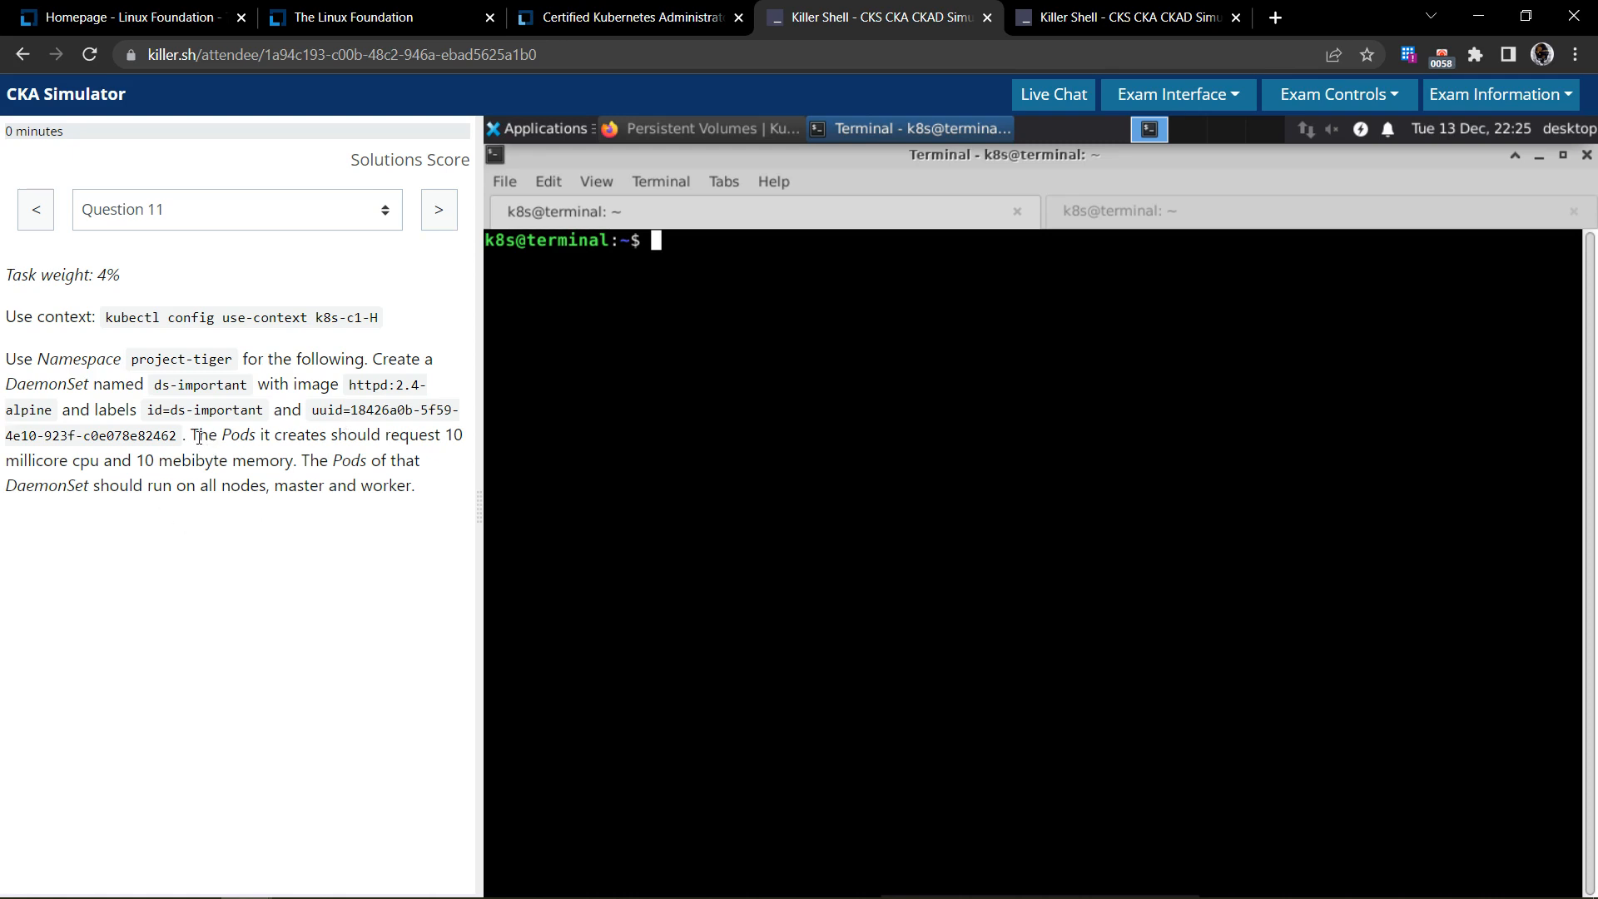
drag(196, 434, 375, 435)
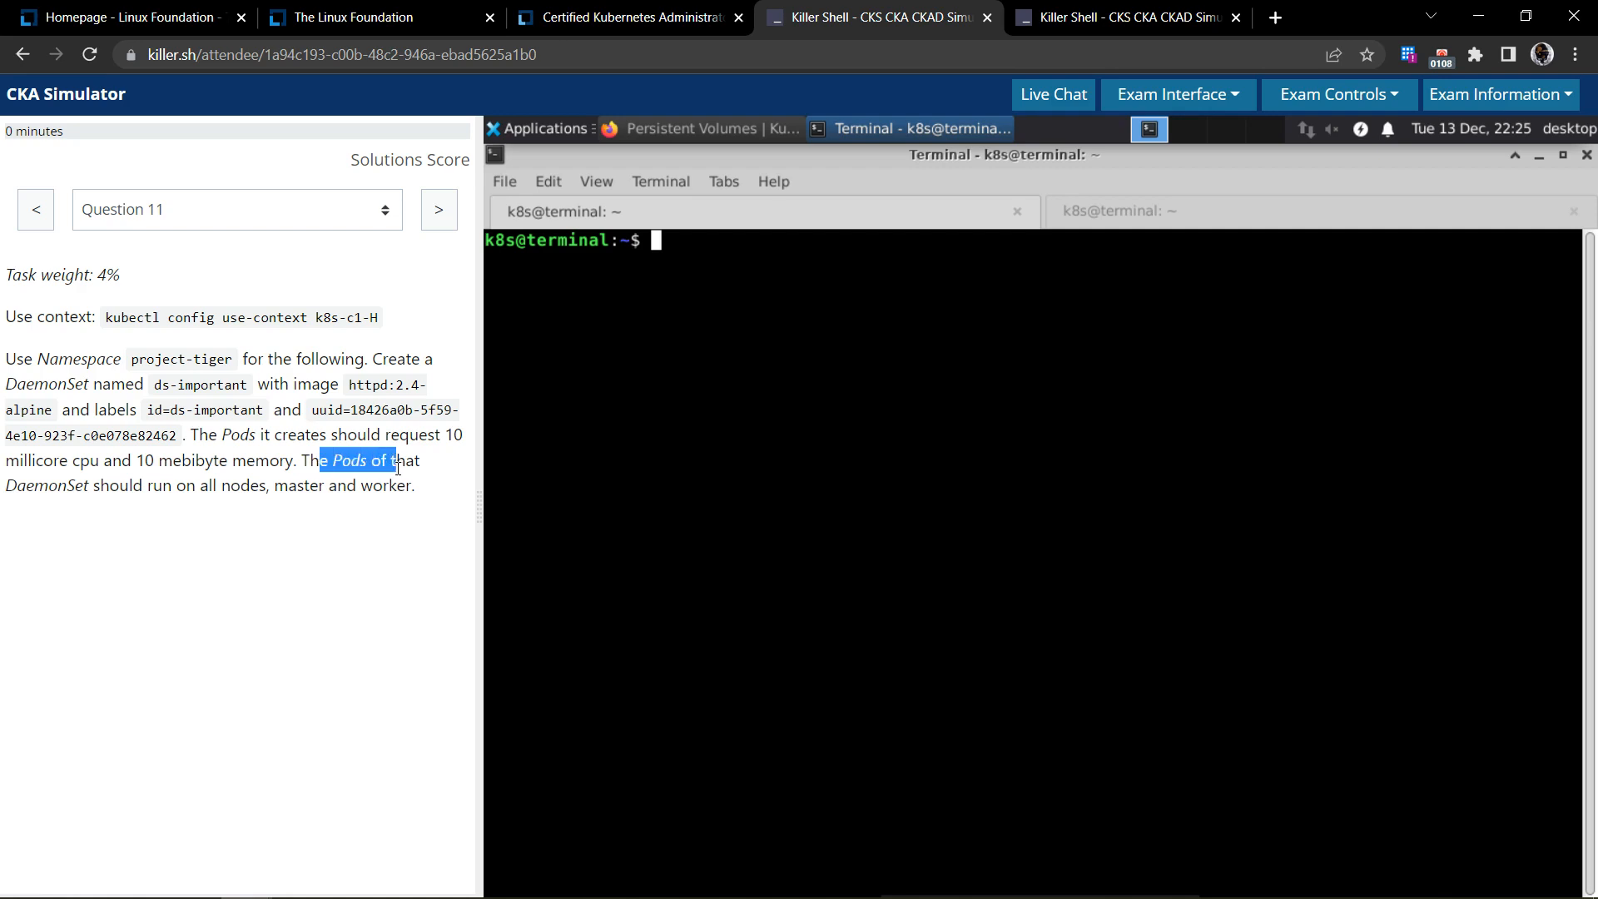
drag(366, 460, 229, 485)
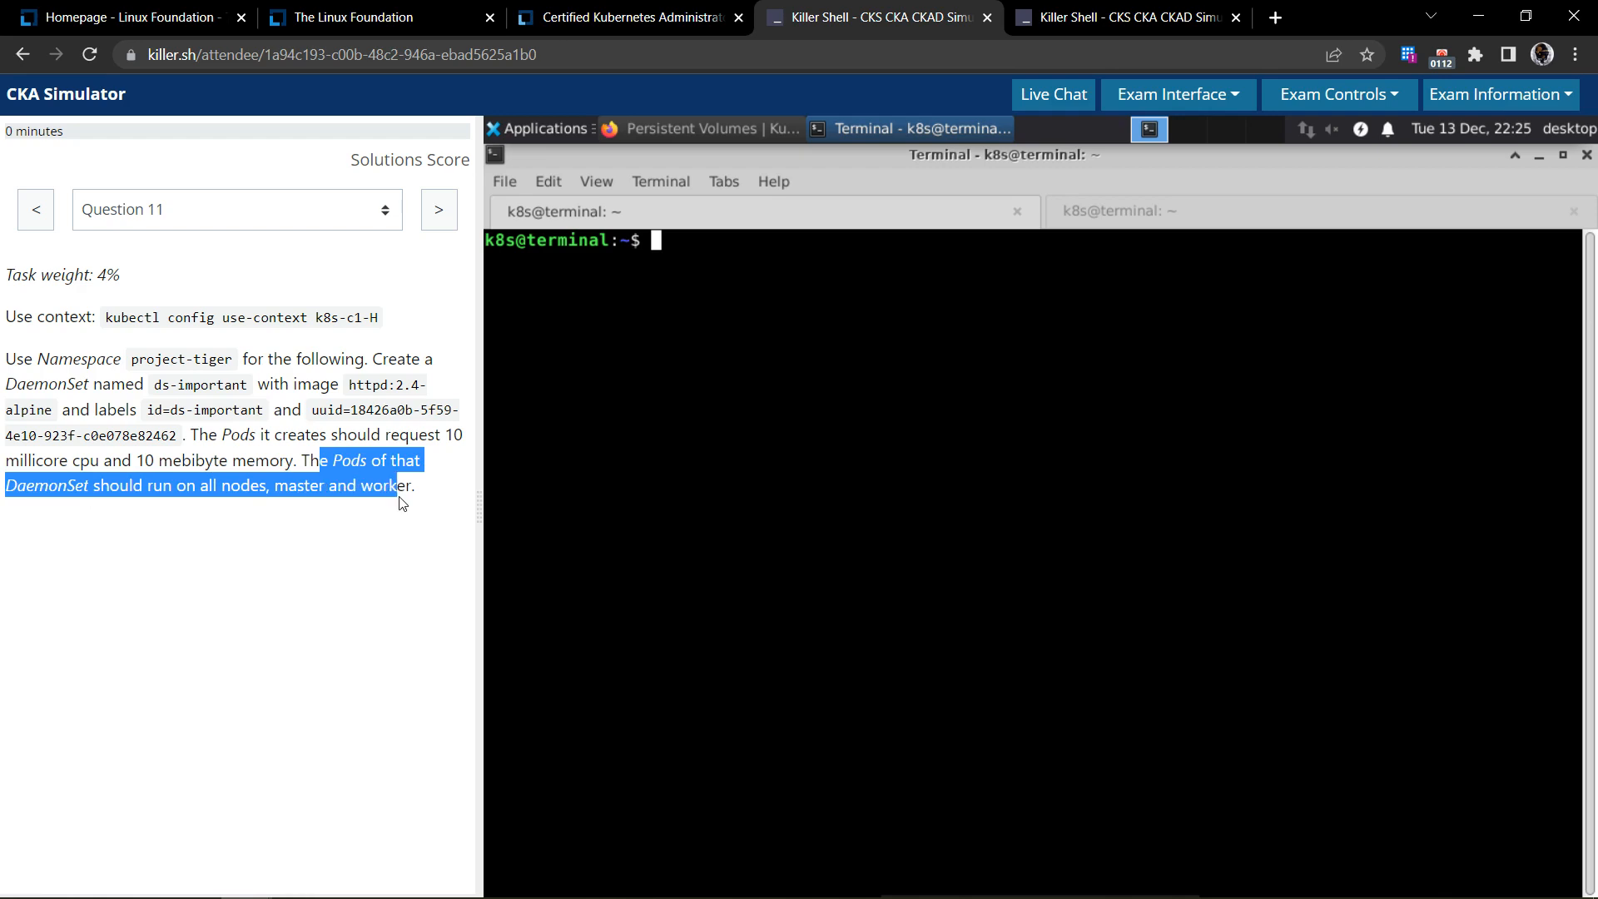
click(415, 501)
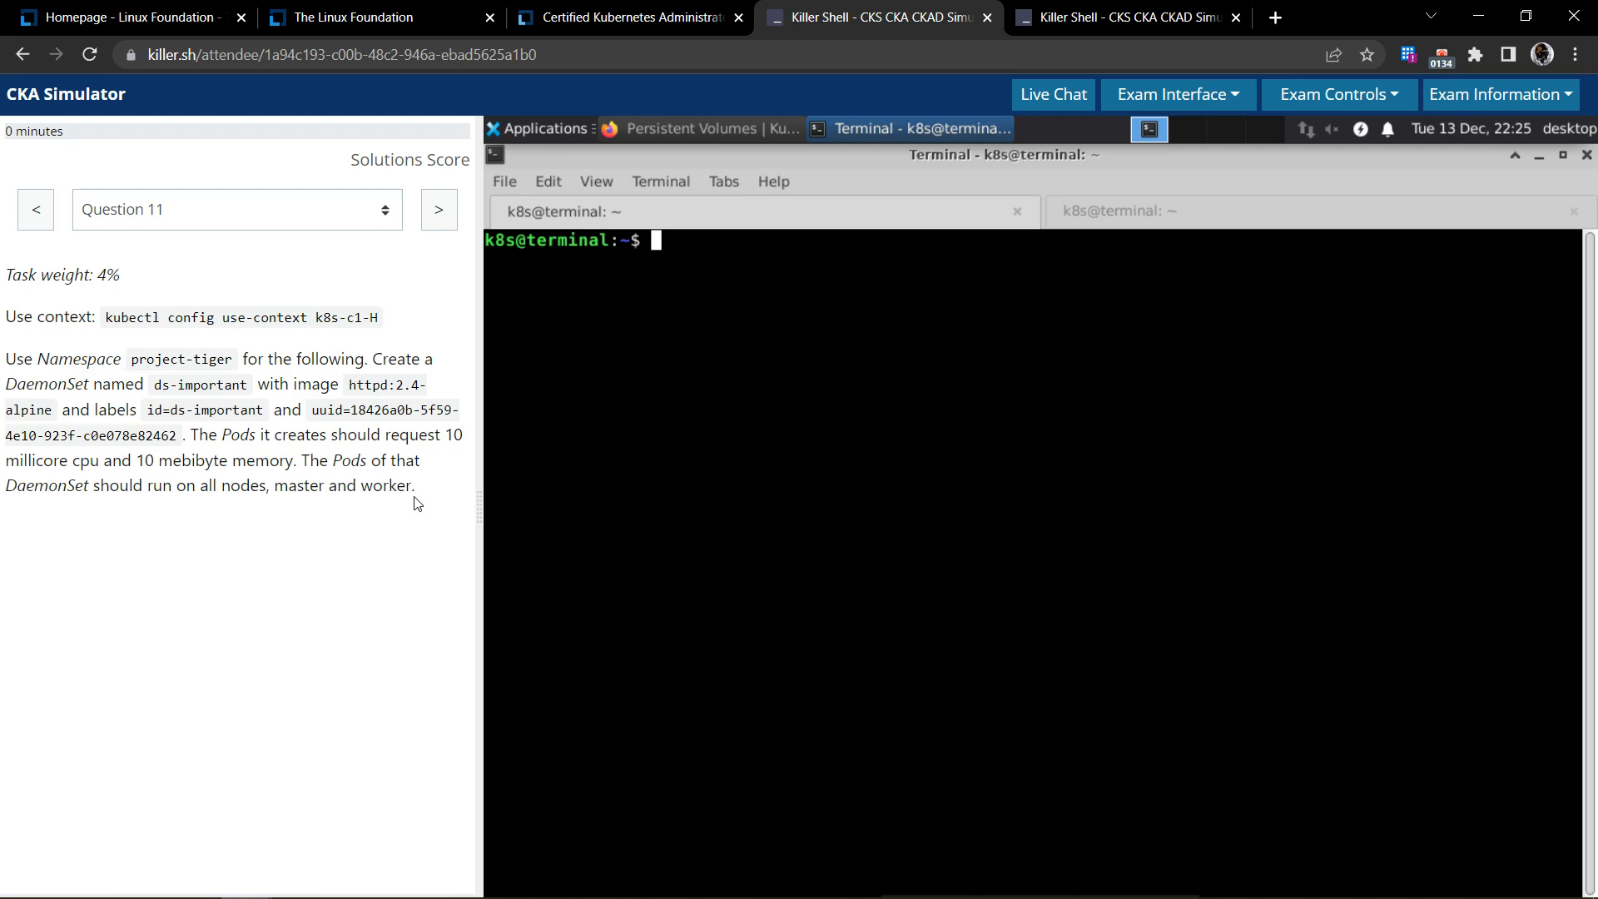
mouse_move(874, 462)
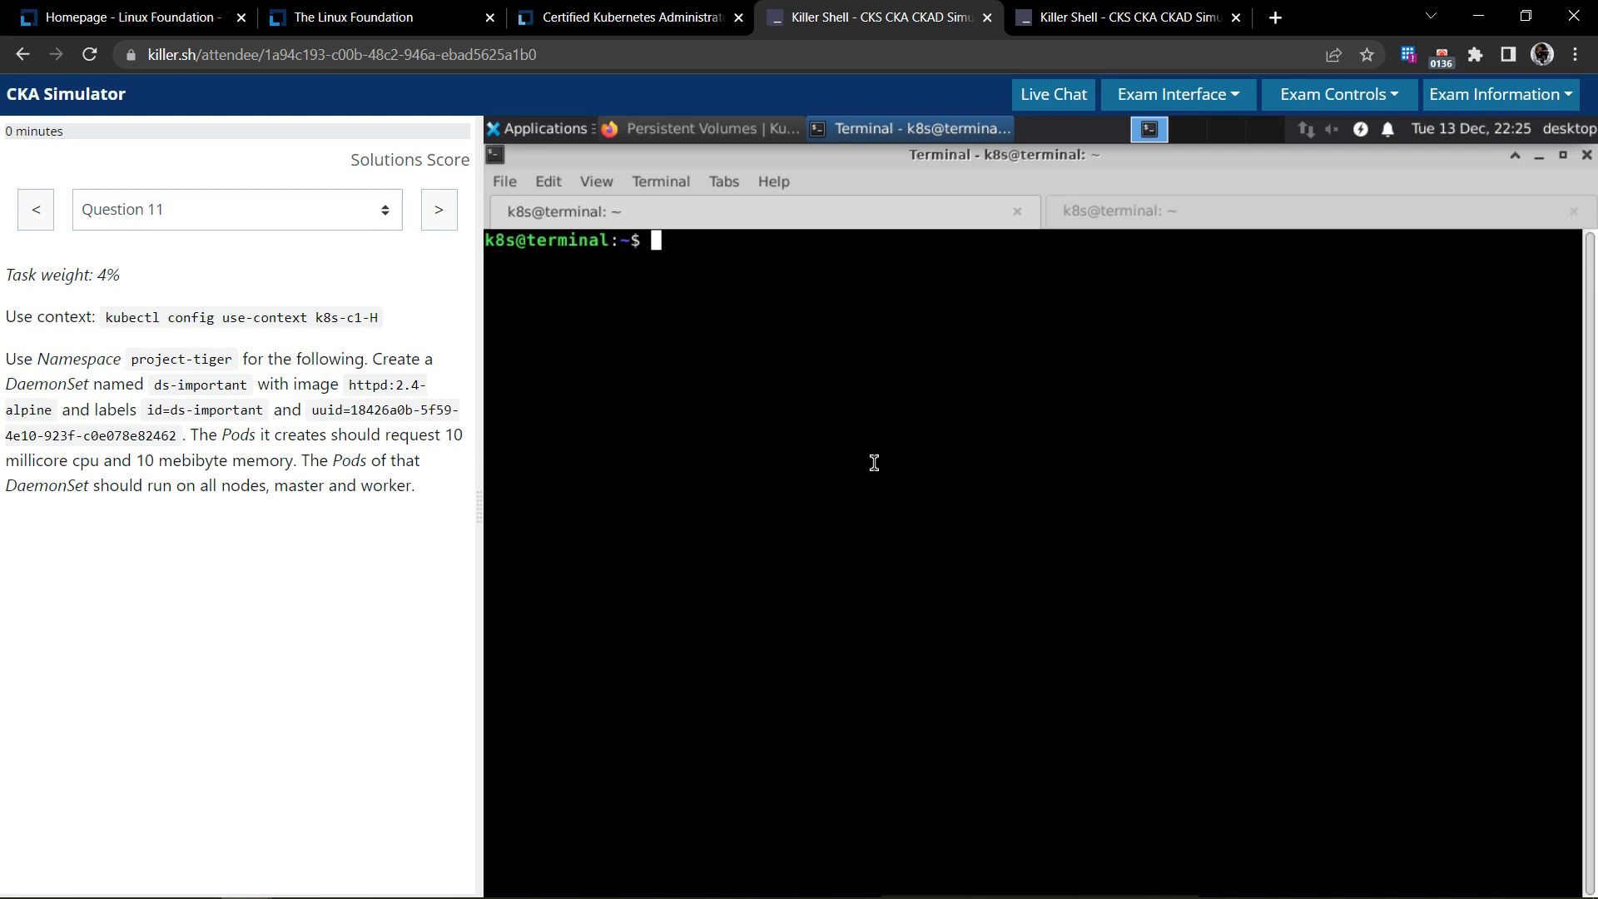
text(kubecte)
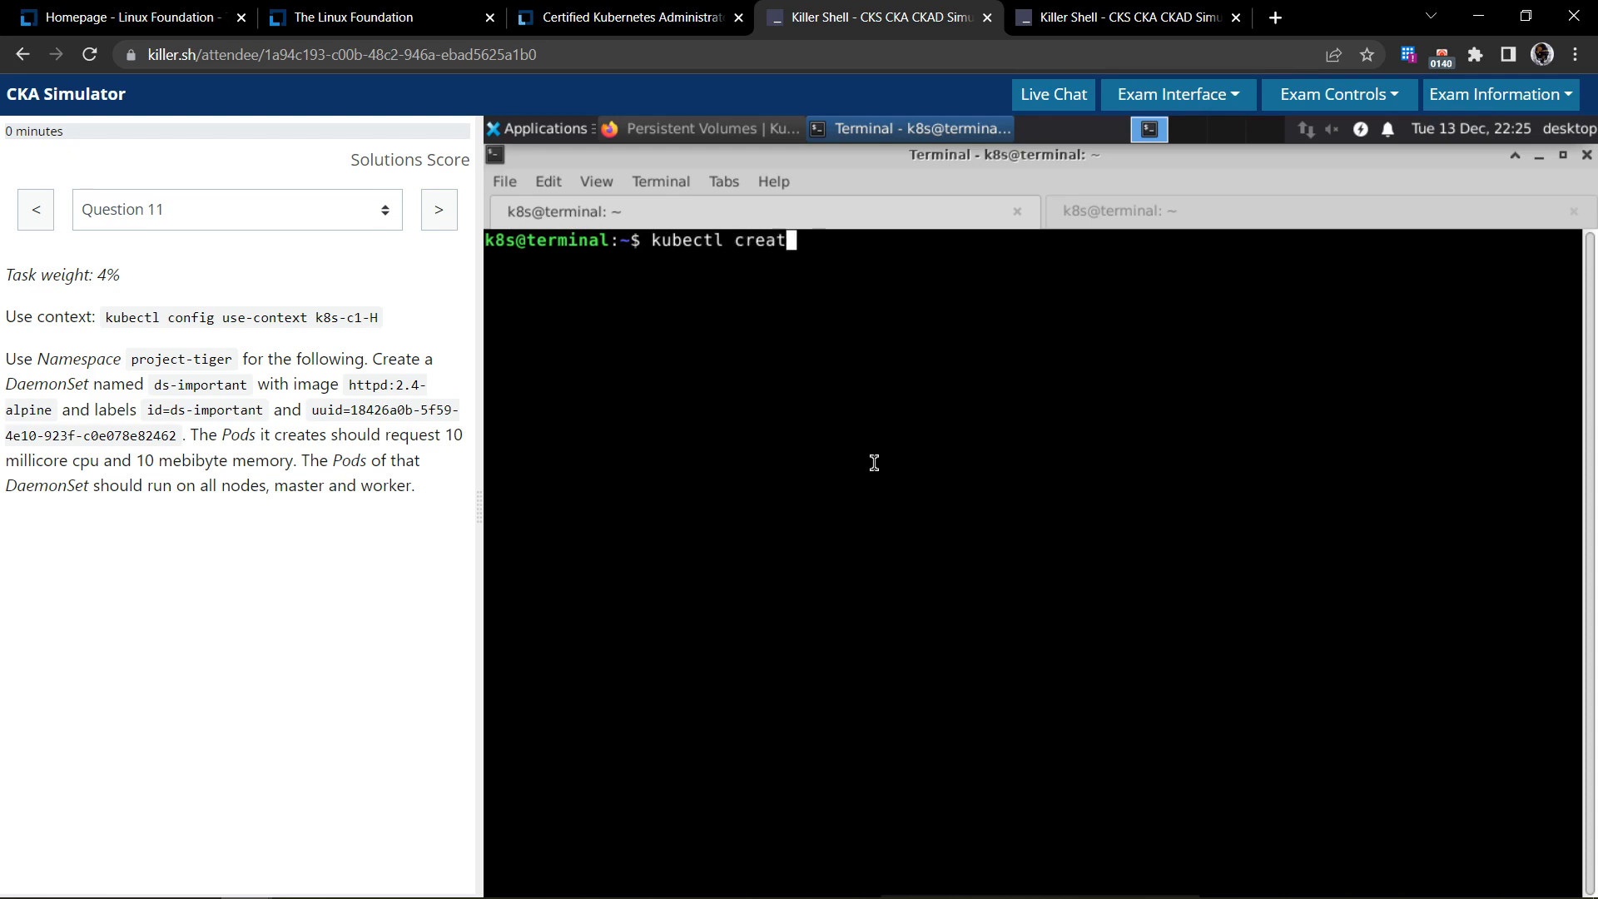
text(e daemonset)
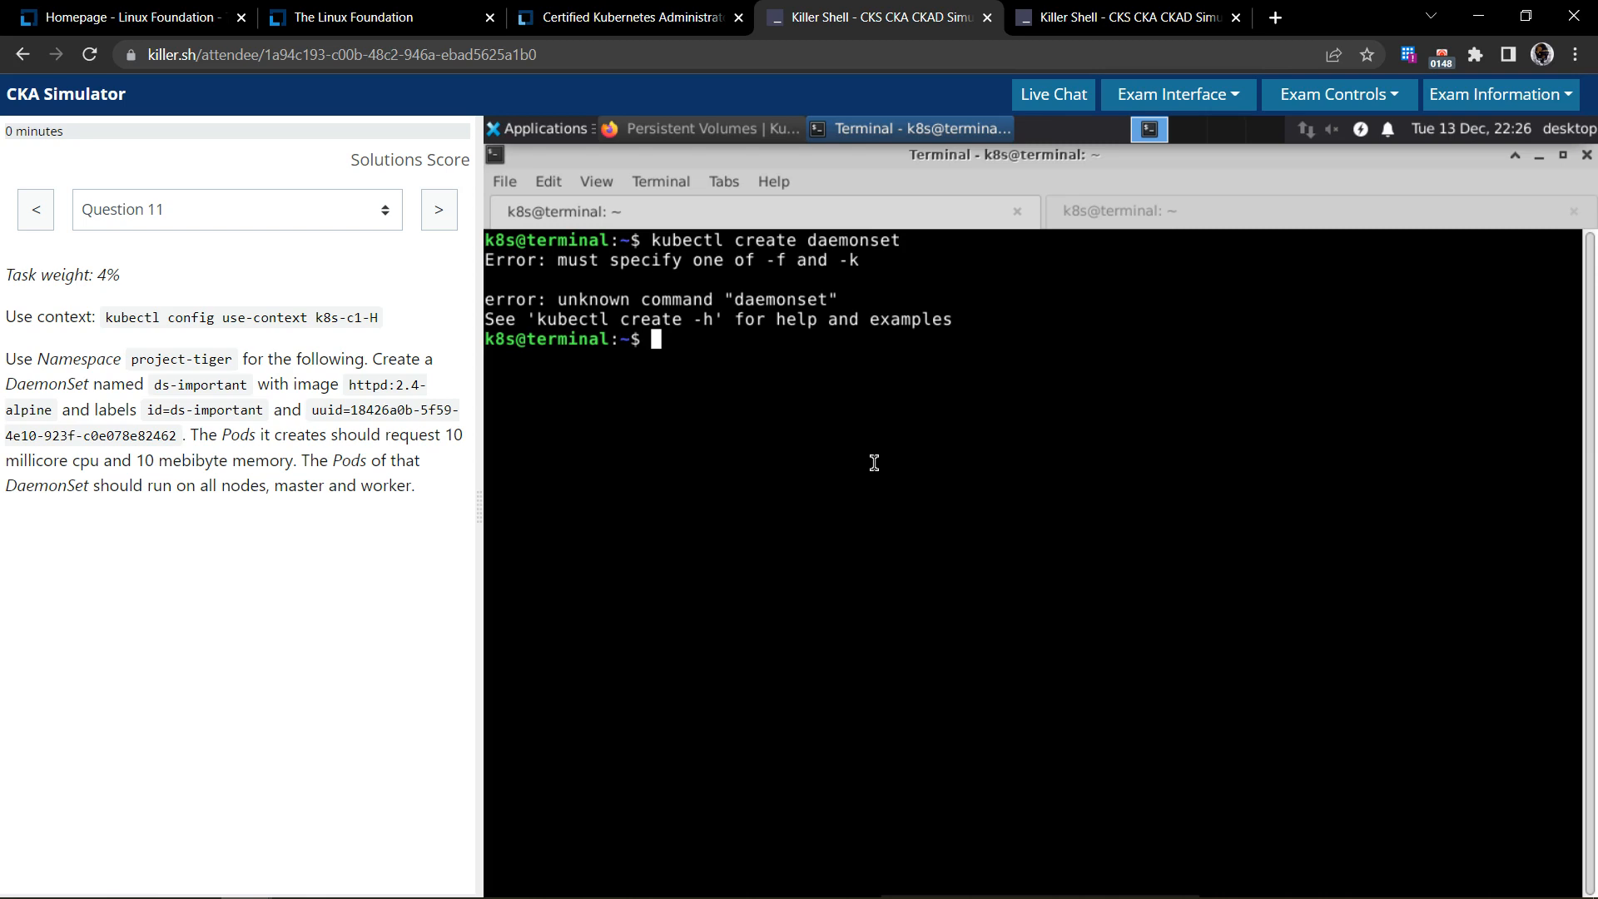
text(clear)
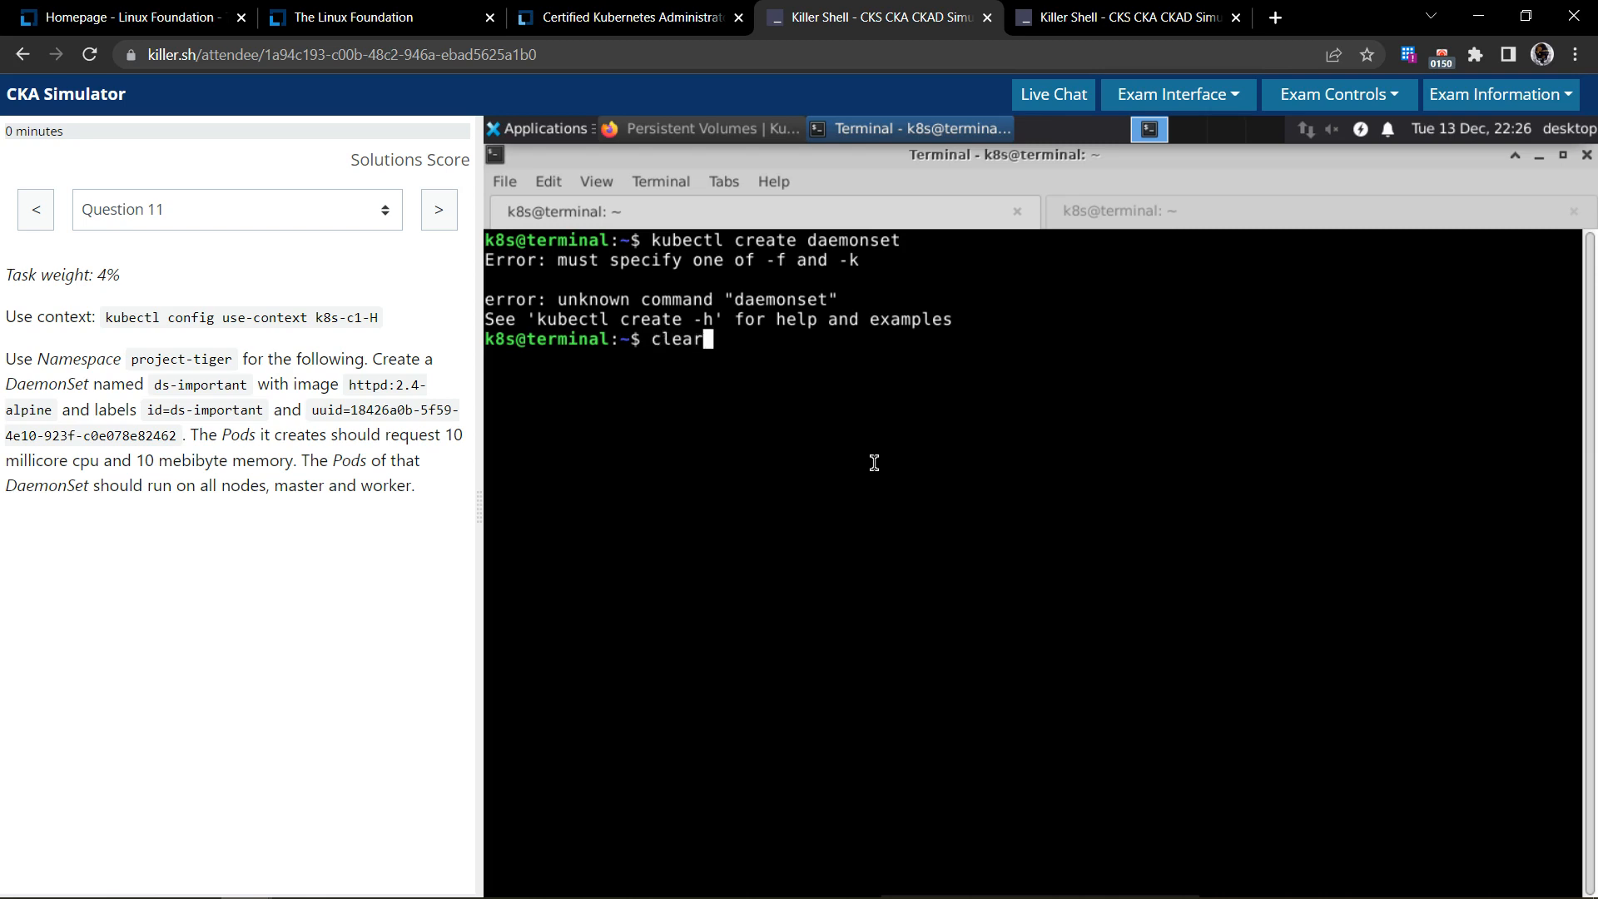
key(Return)
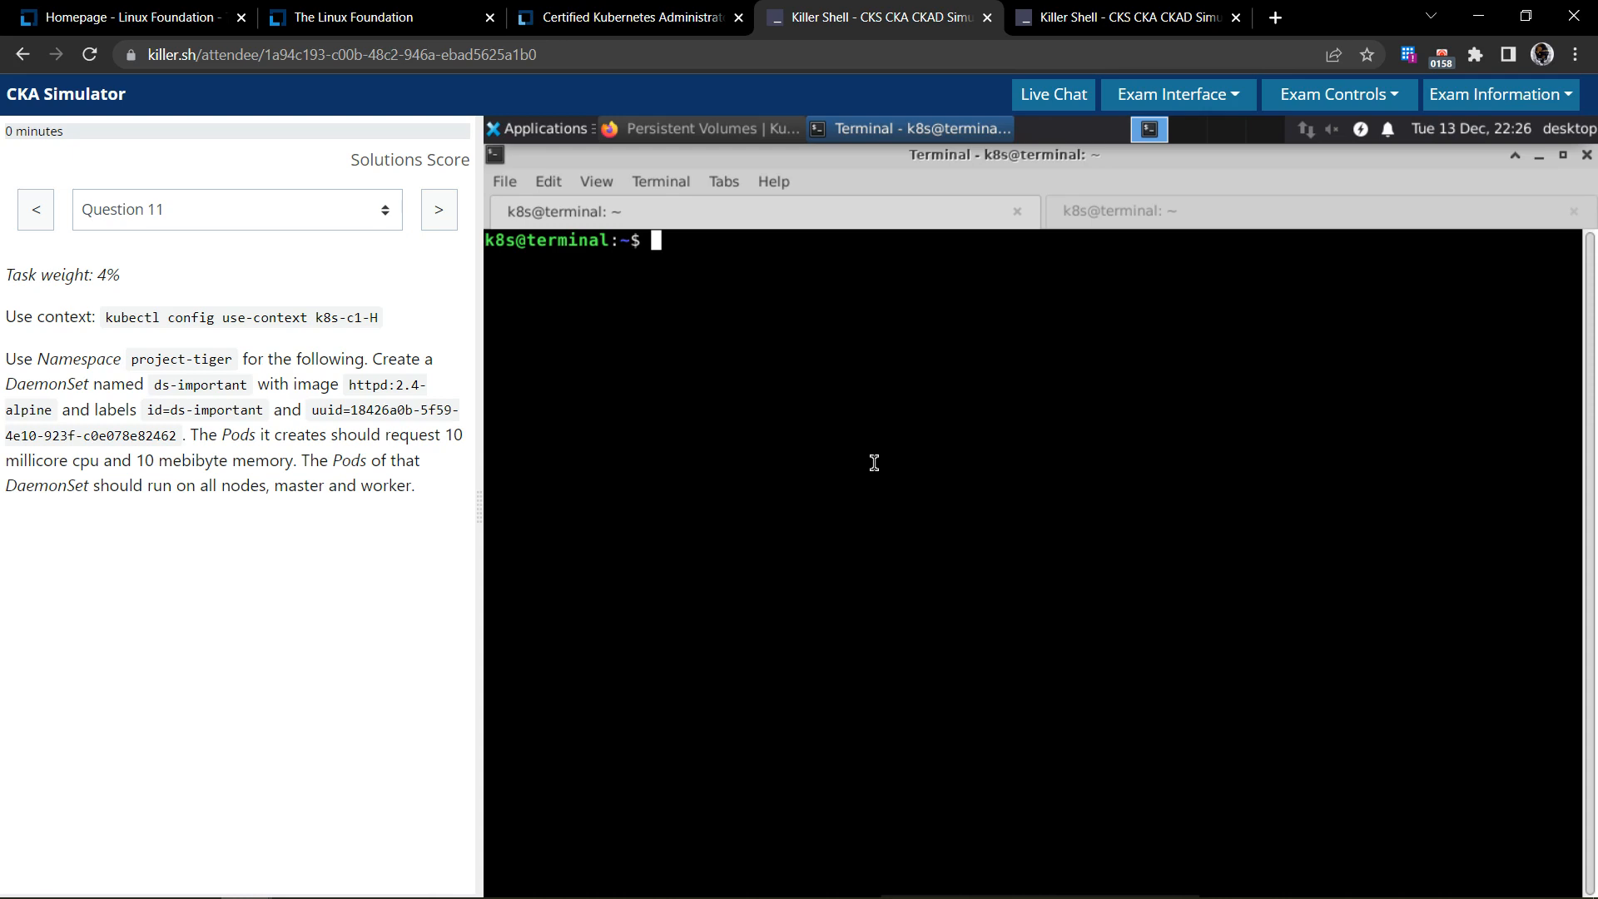
text(kubectel)
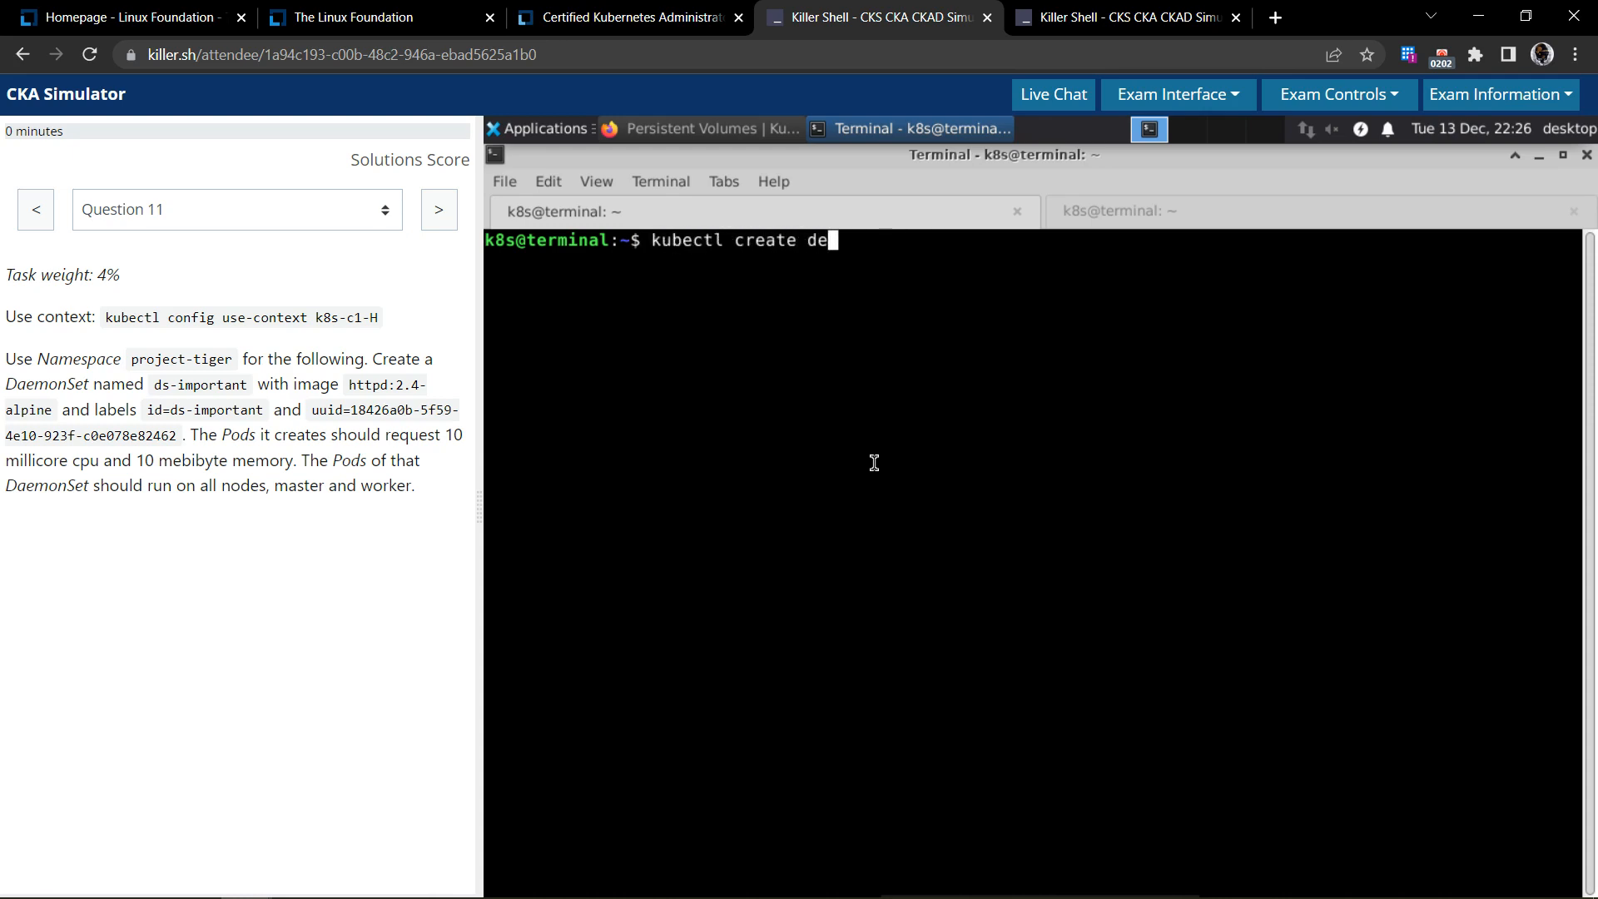
text(ployment)
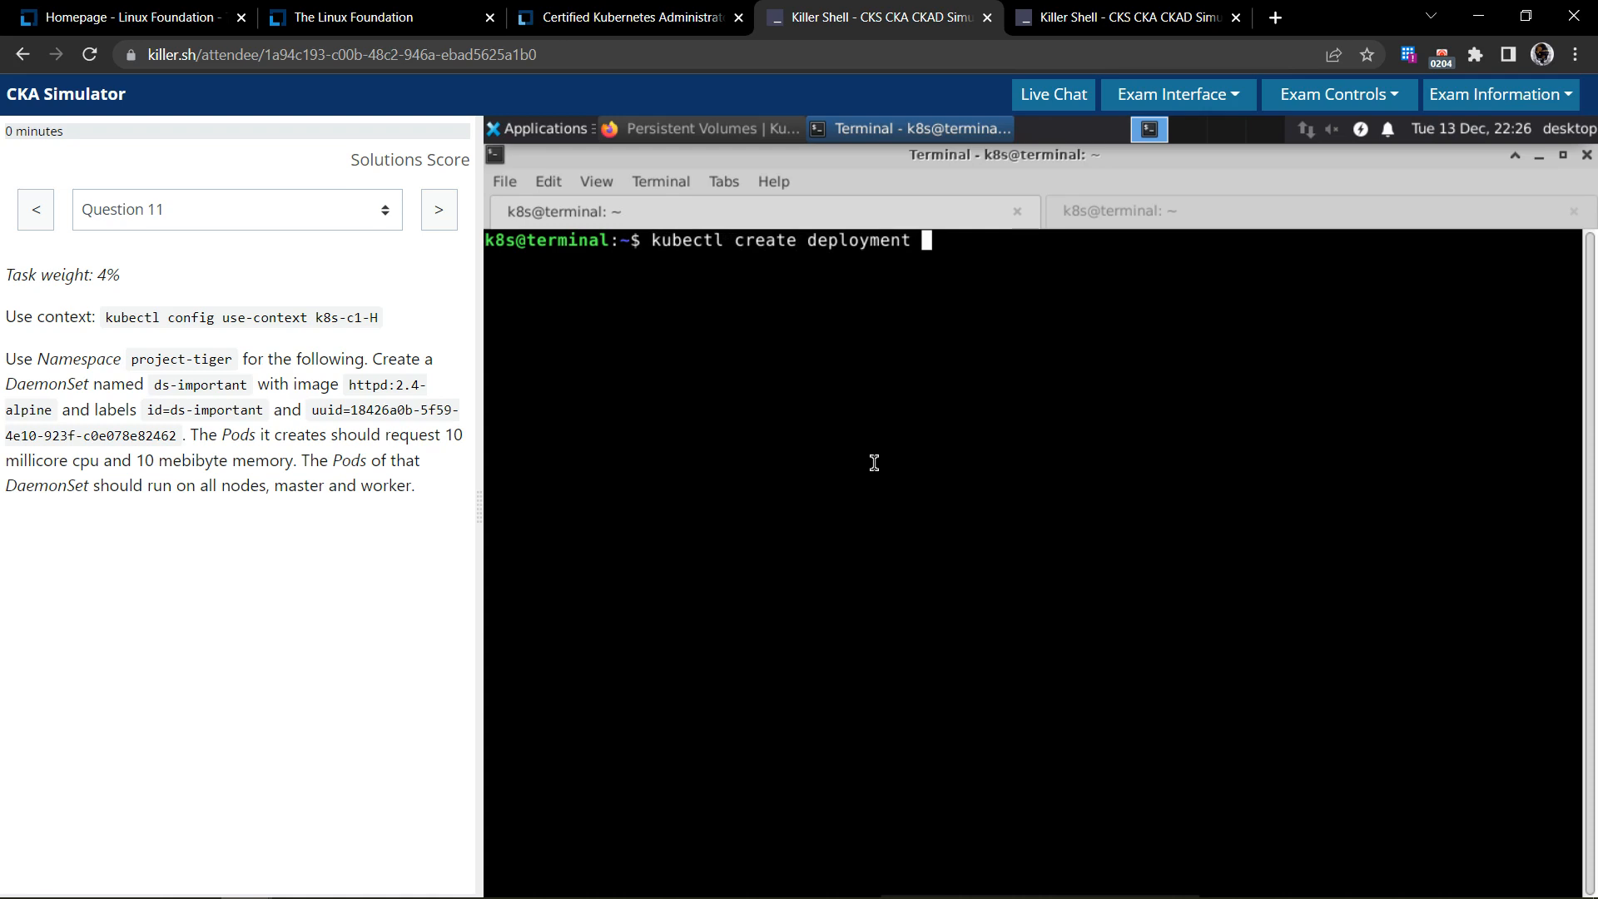
mouse_move(385, 531)
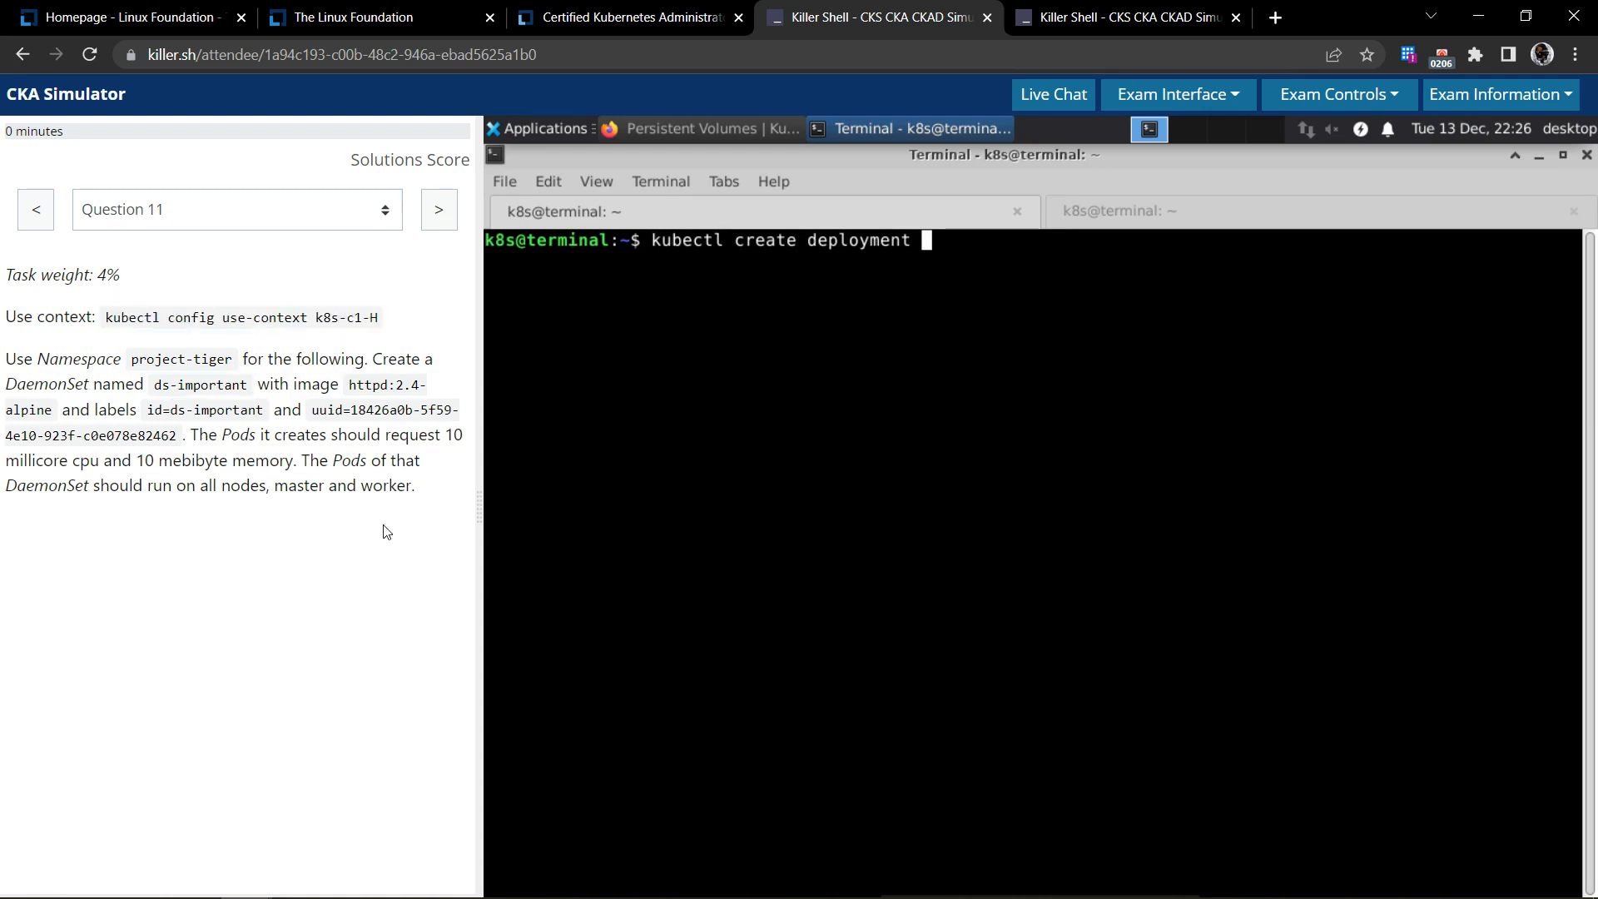
mouse_move(720, 548)
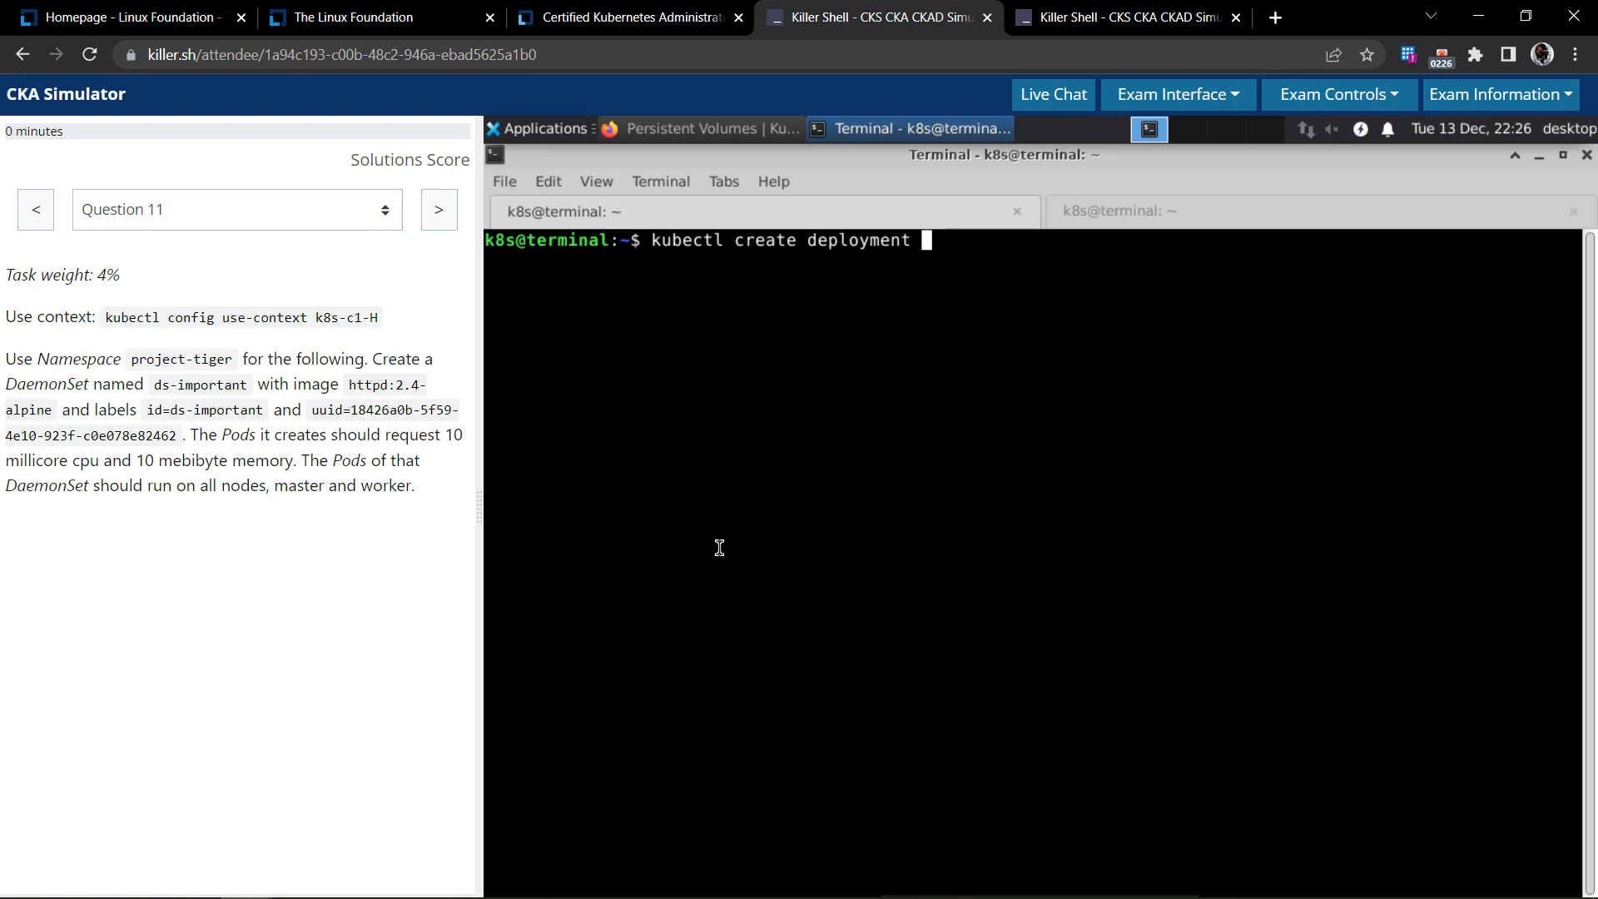
key(ctrl+c)
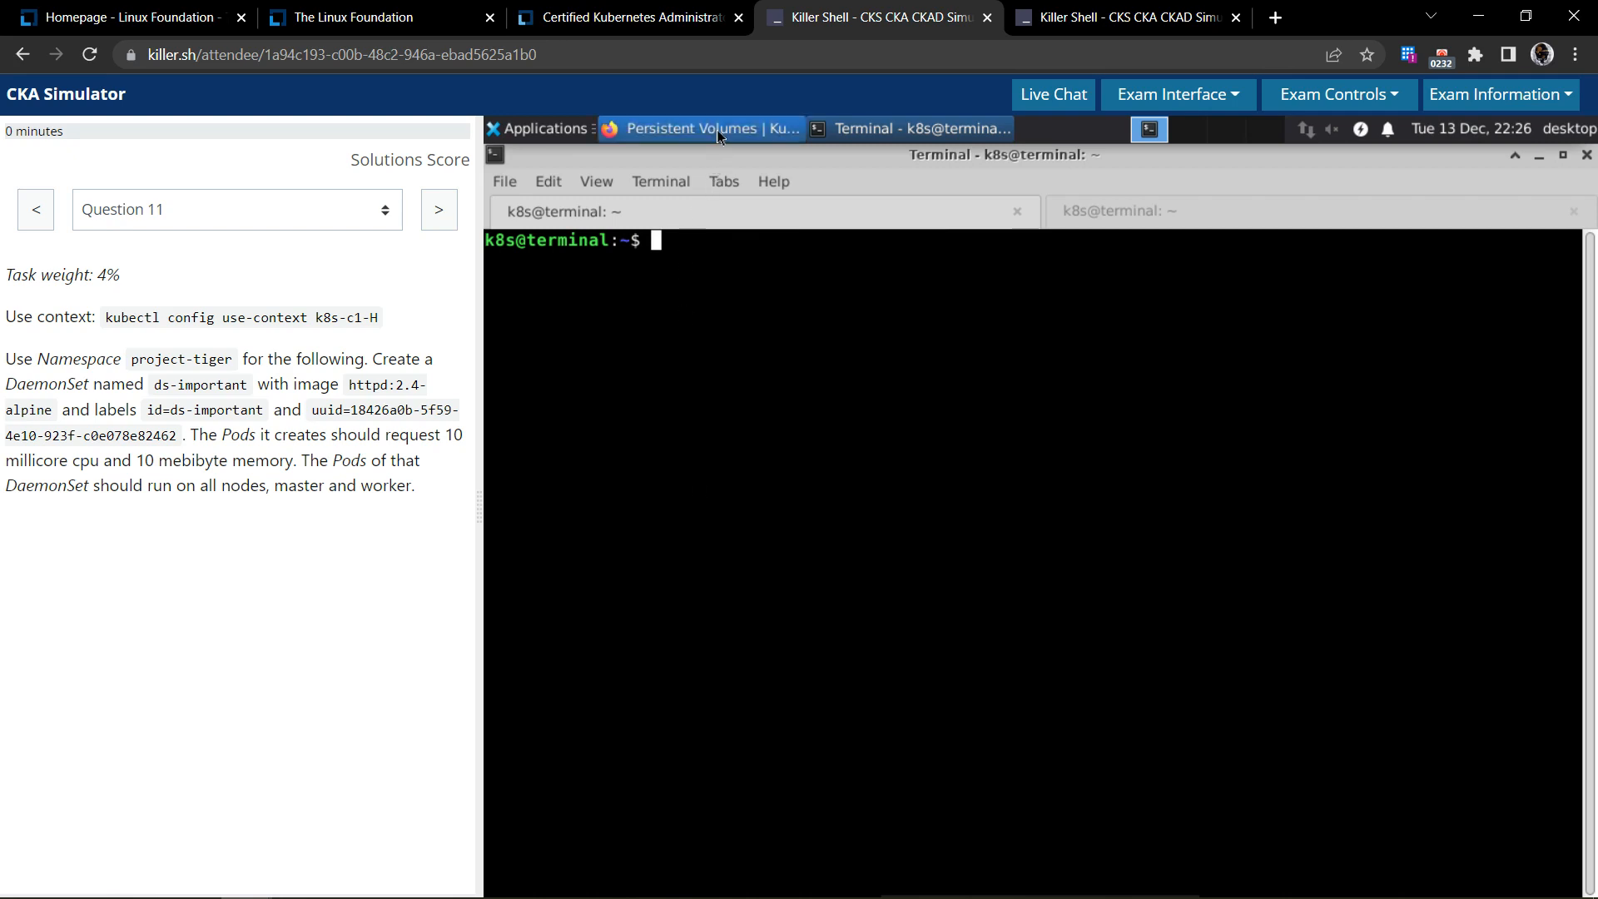
Search the Kubernetes docs for 'dae' and load the DaemonSet documentation page
click(701, 128)
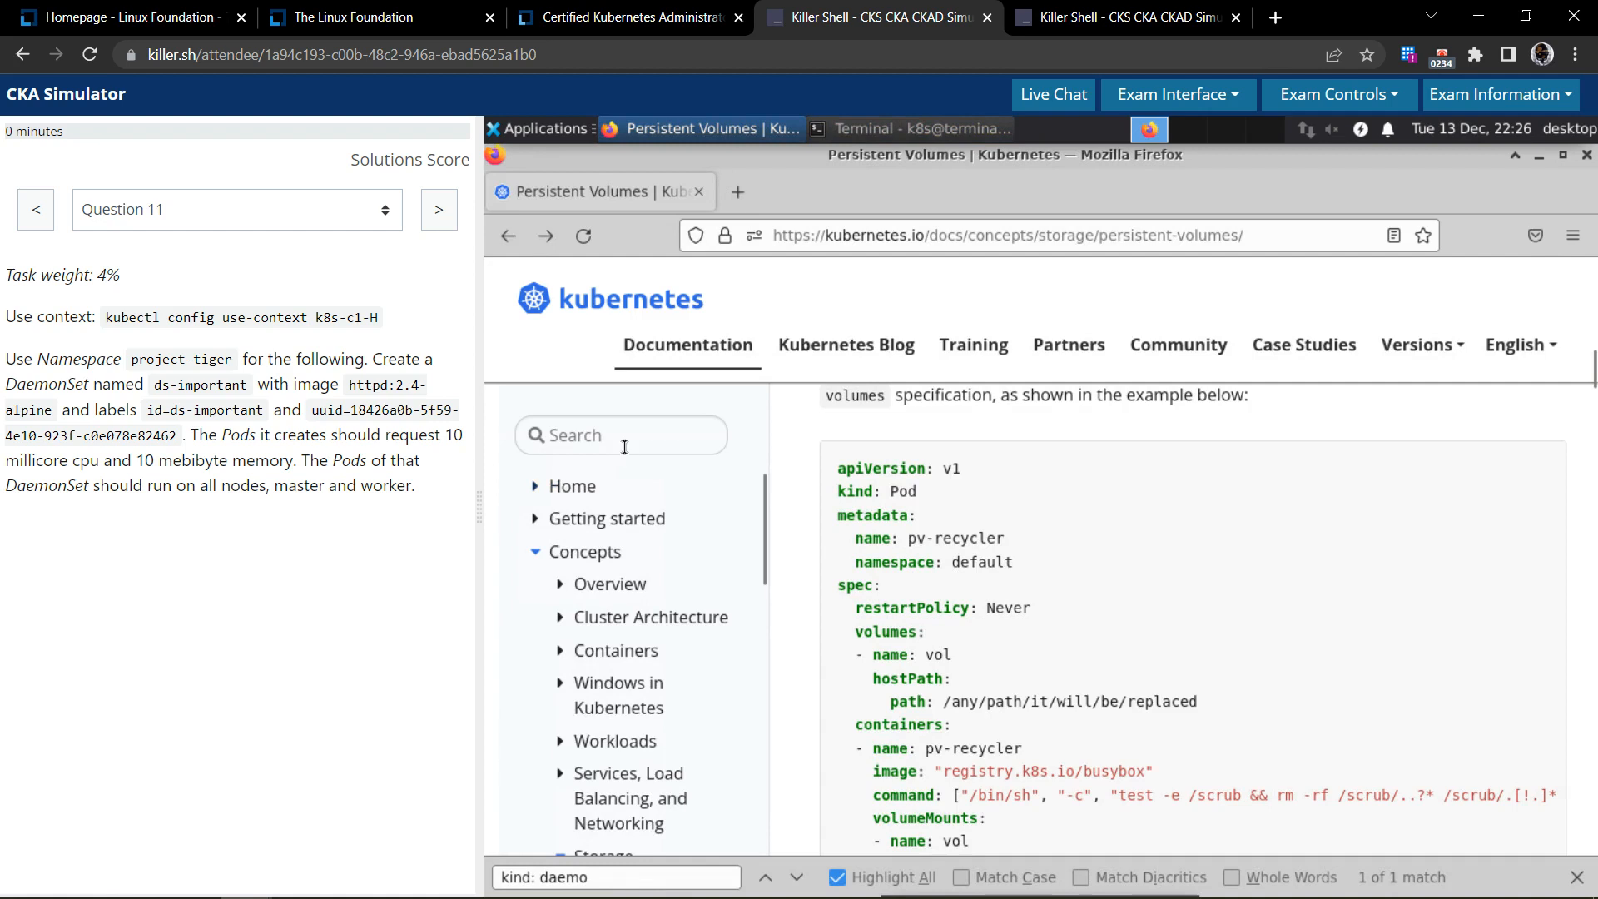
text(daemonset)
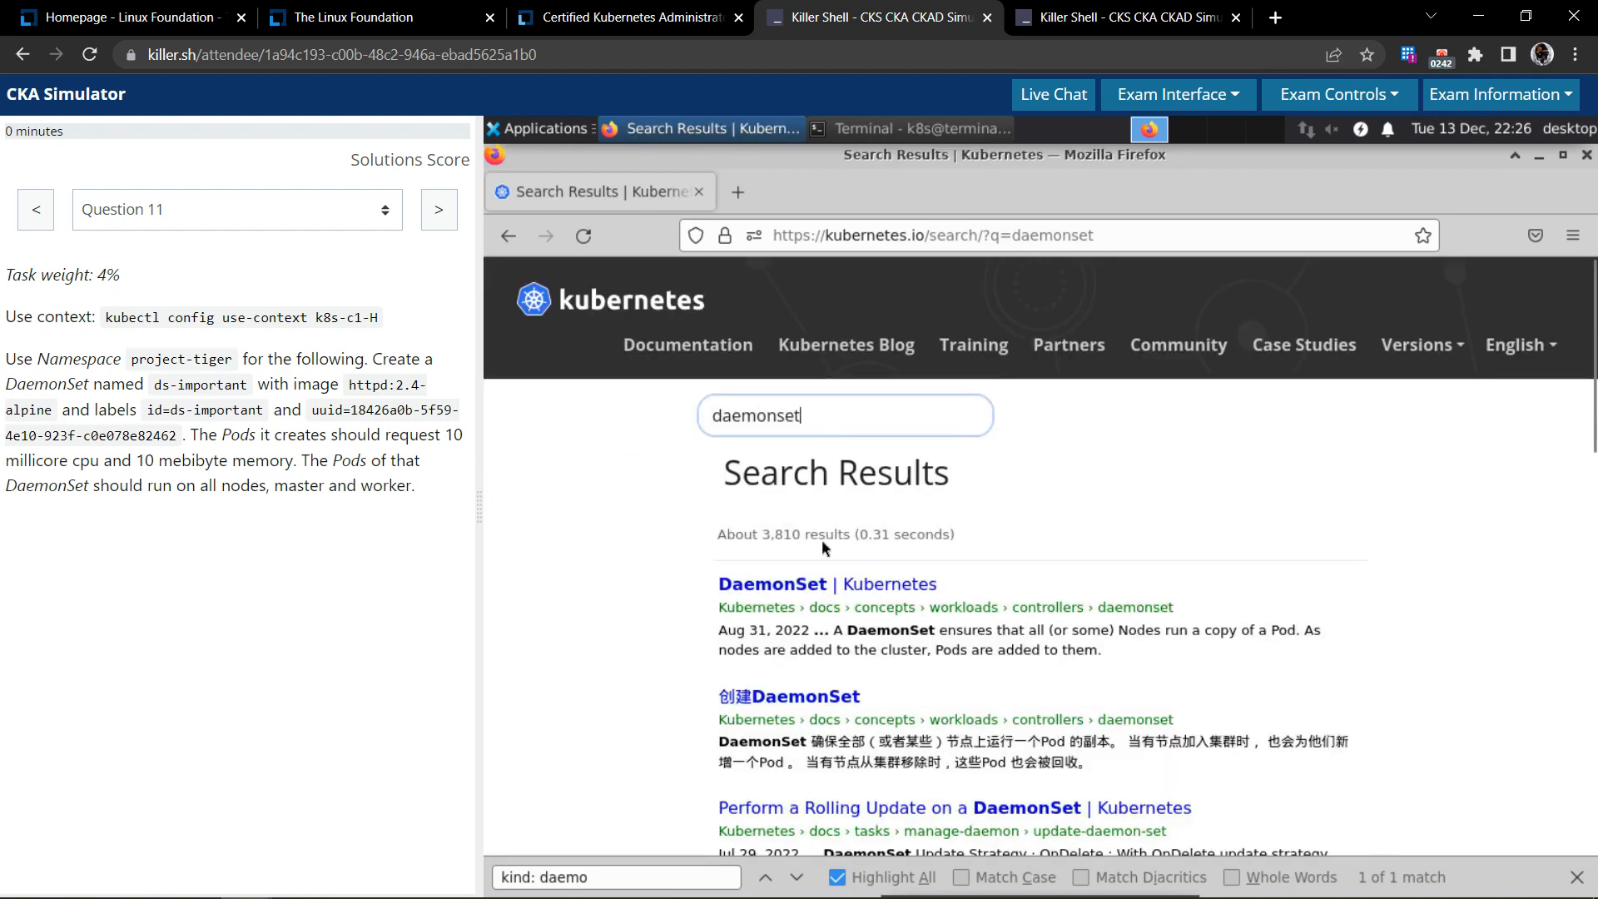
mouse_move(848, 593)
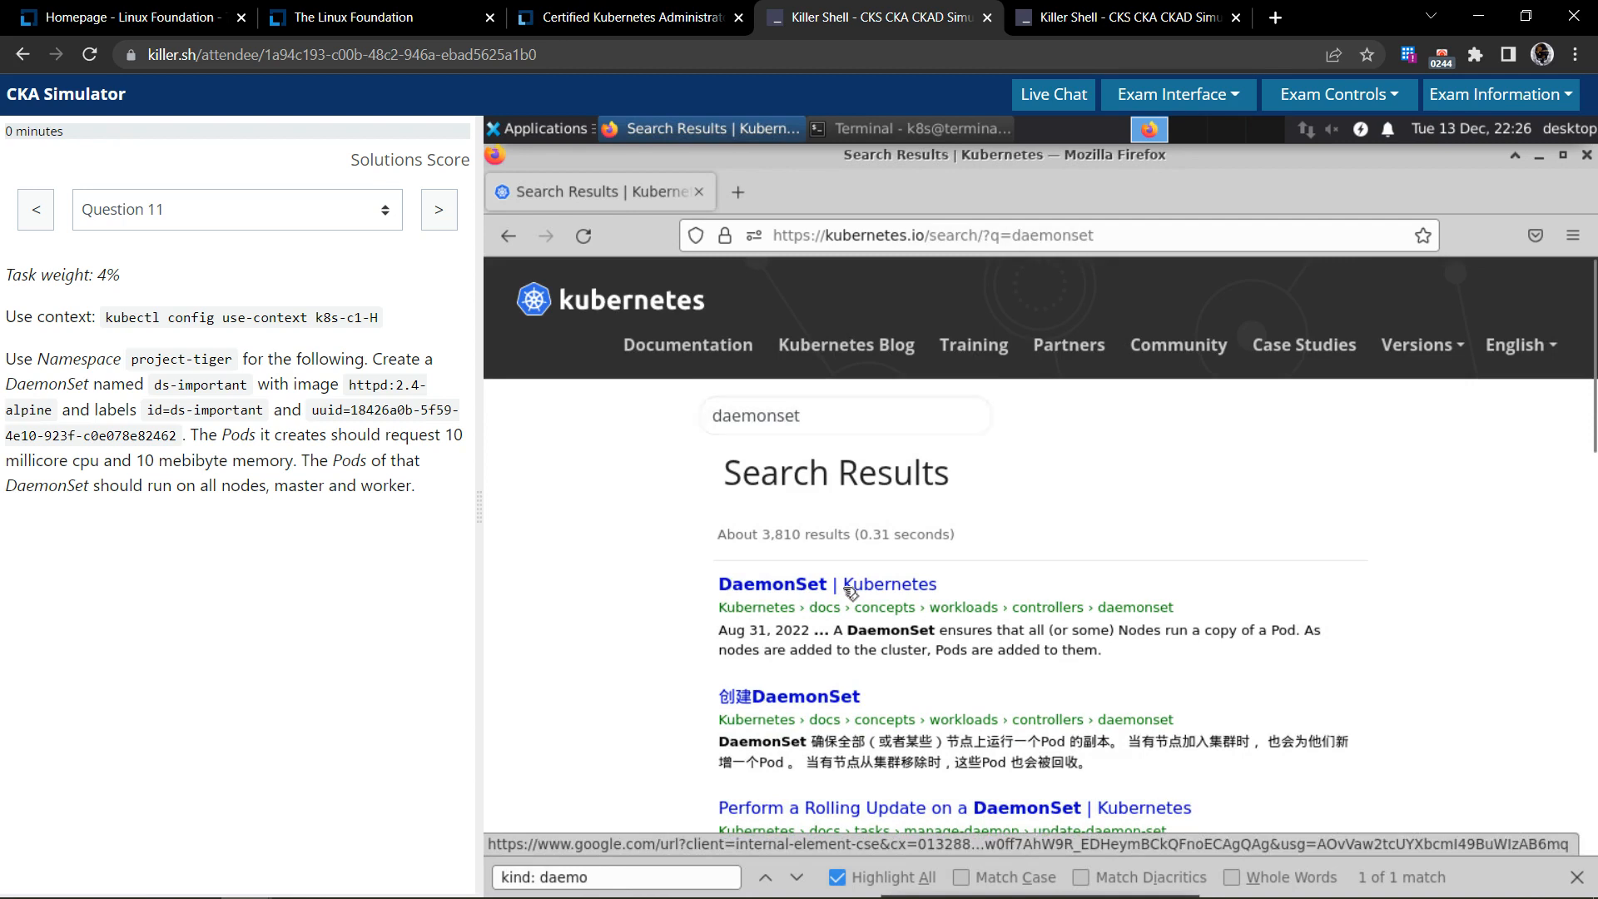
click(771, 583)
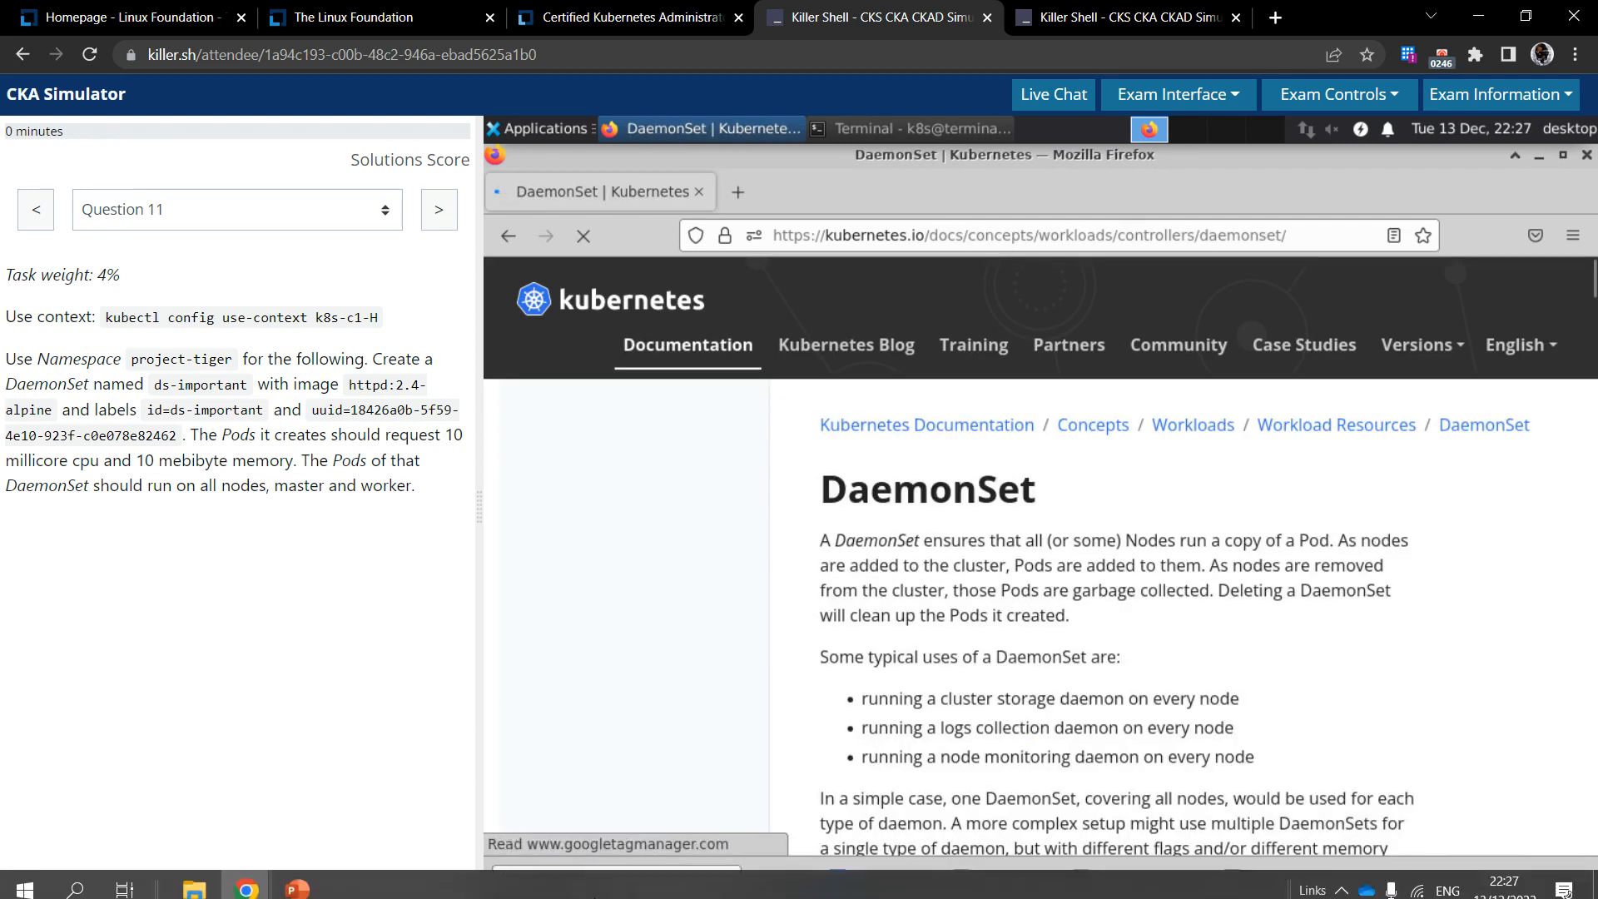
Find 'kind: DaemonSet' and select the whole example manifest down through its resources section
text(kind: daemonse)
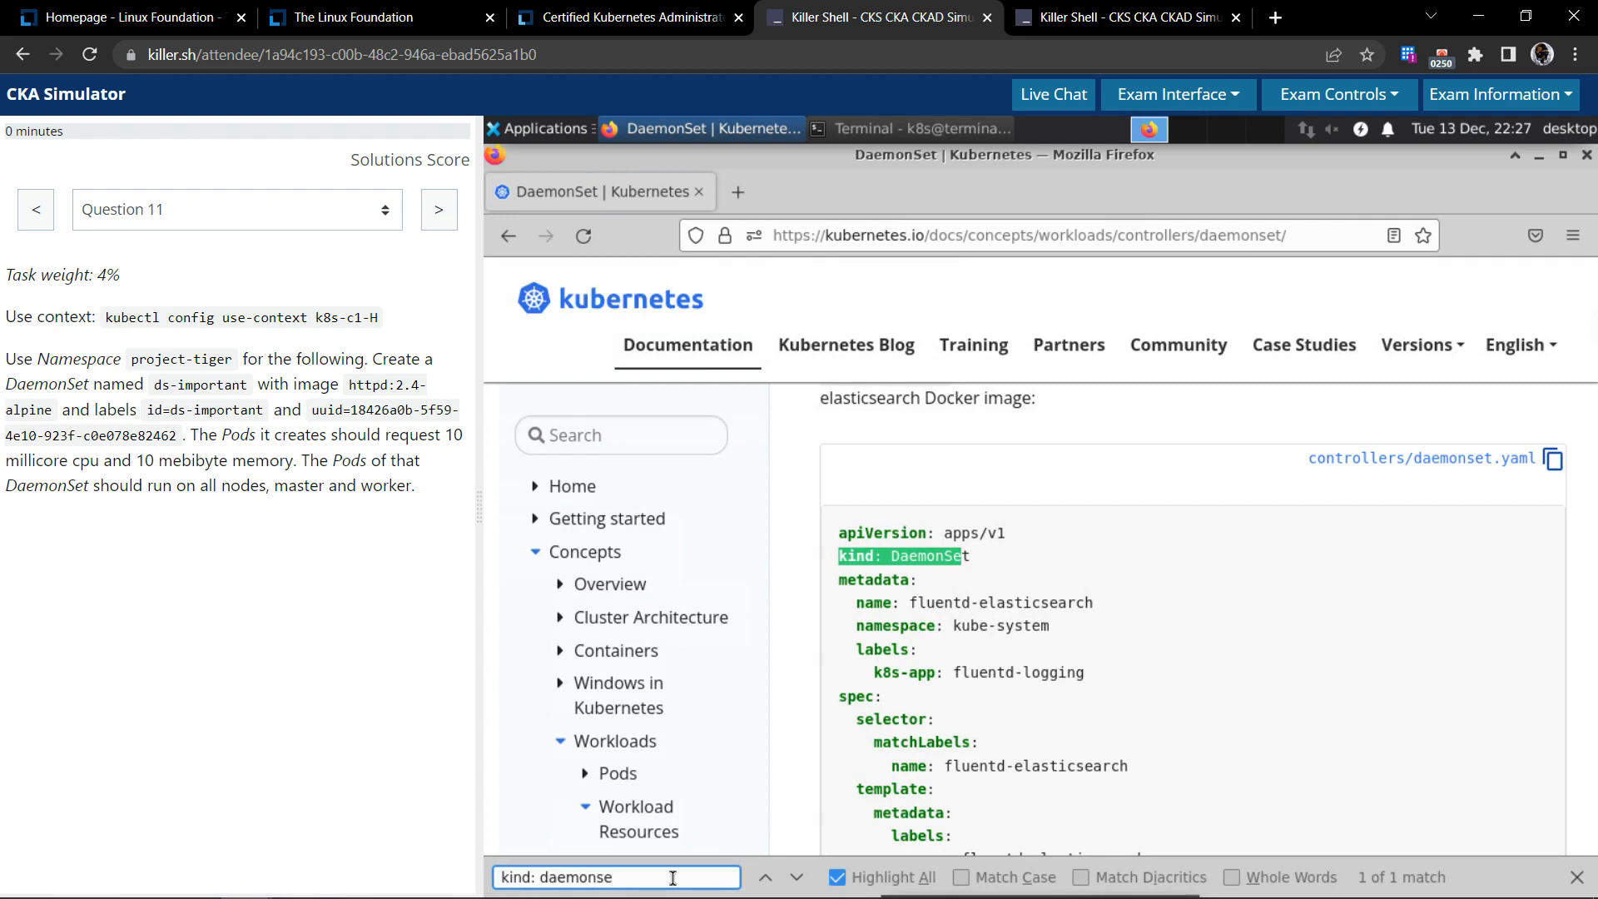
scroll(down, 3)
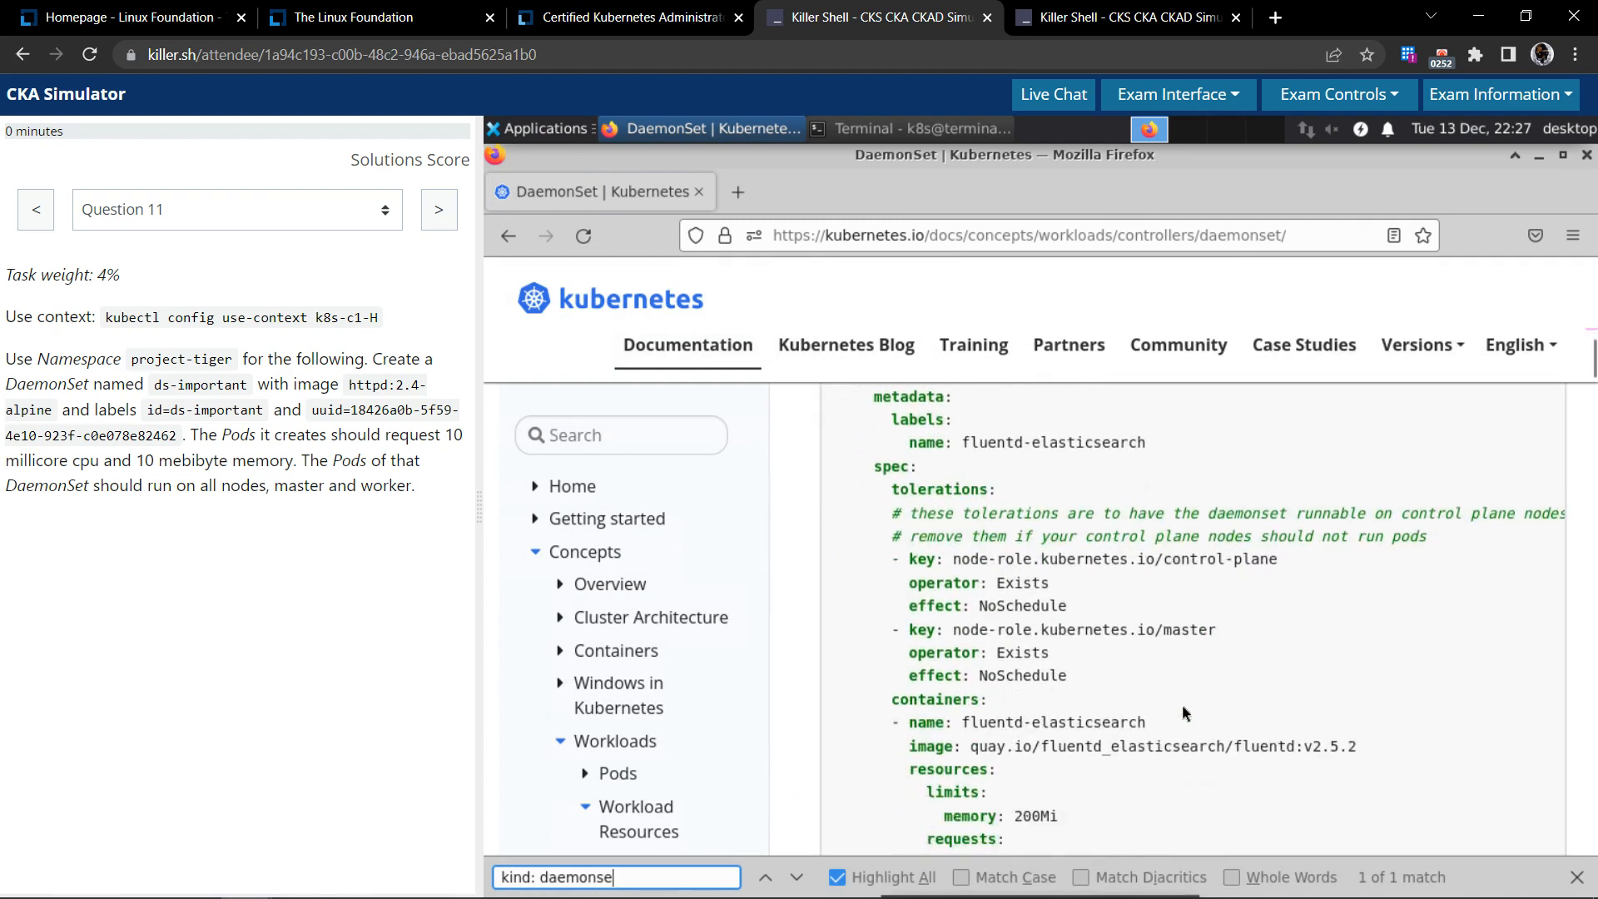
scroll(down, 3)
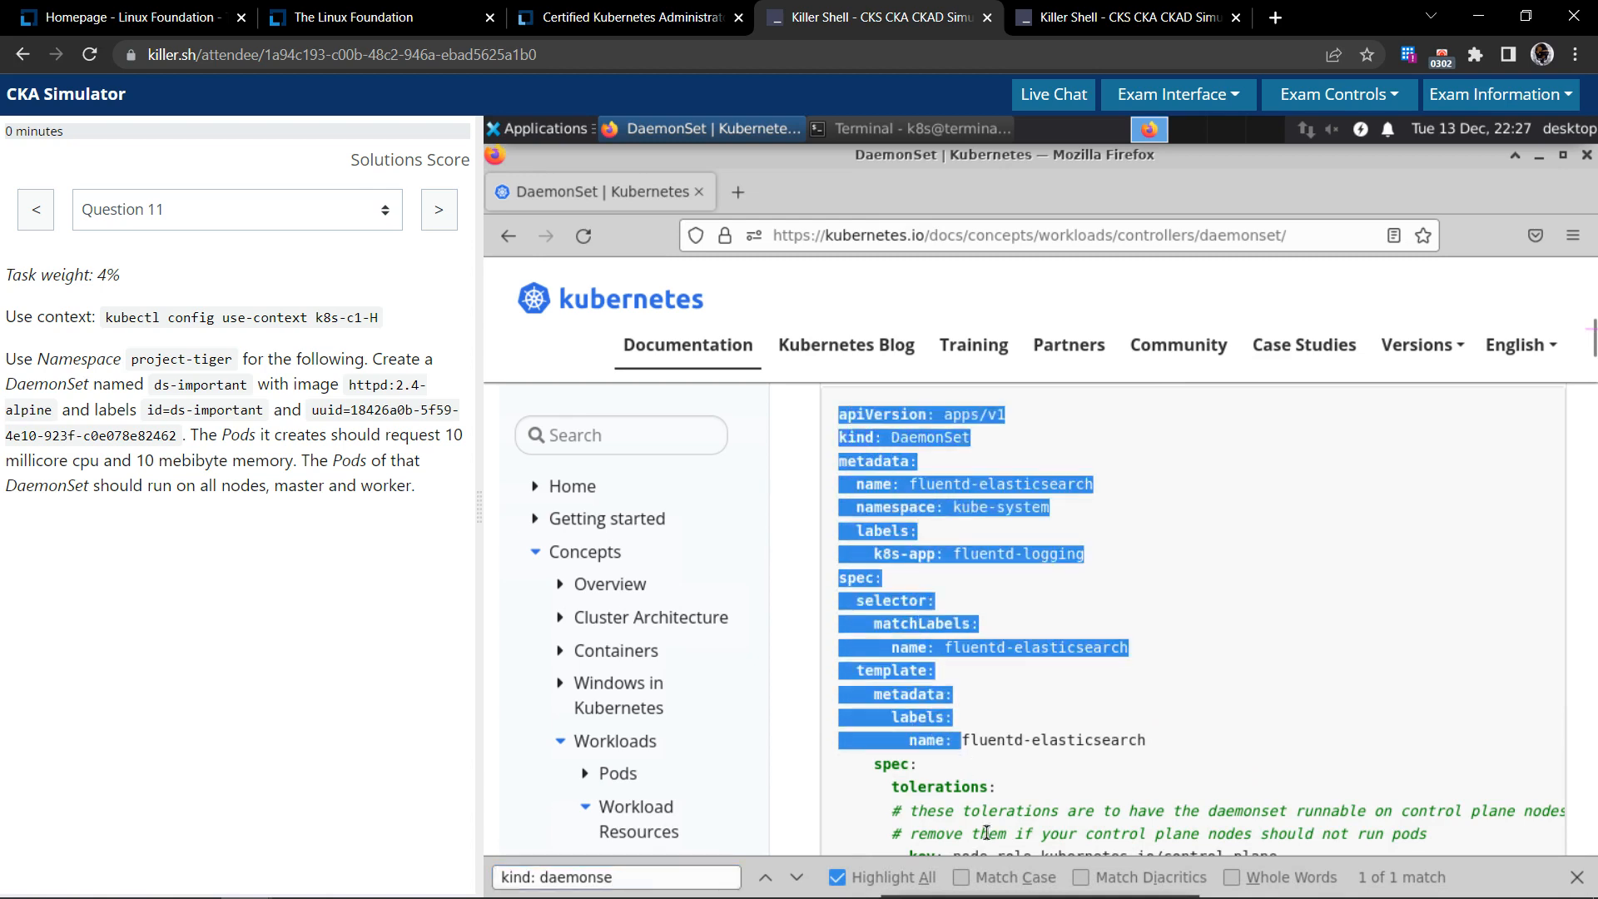
scroll(down, 3)
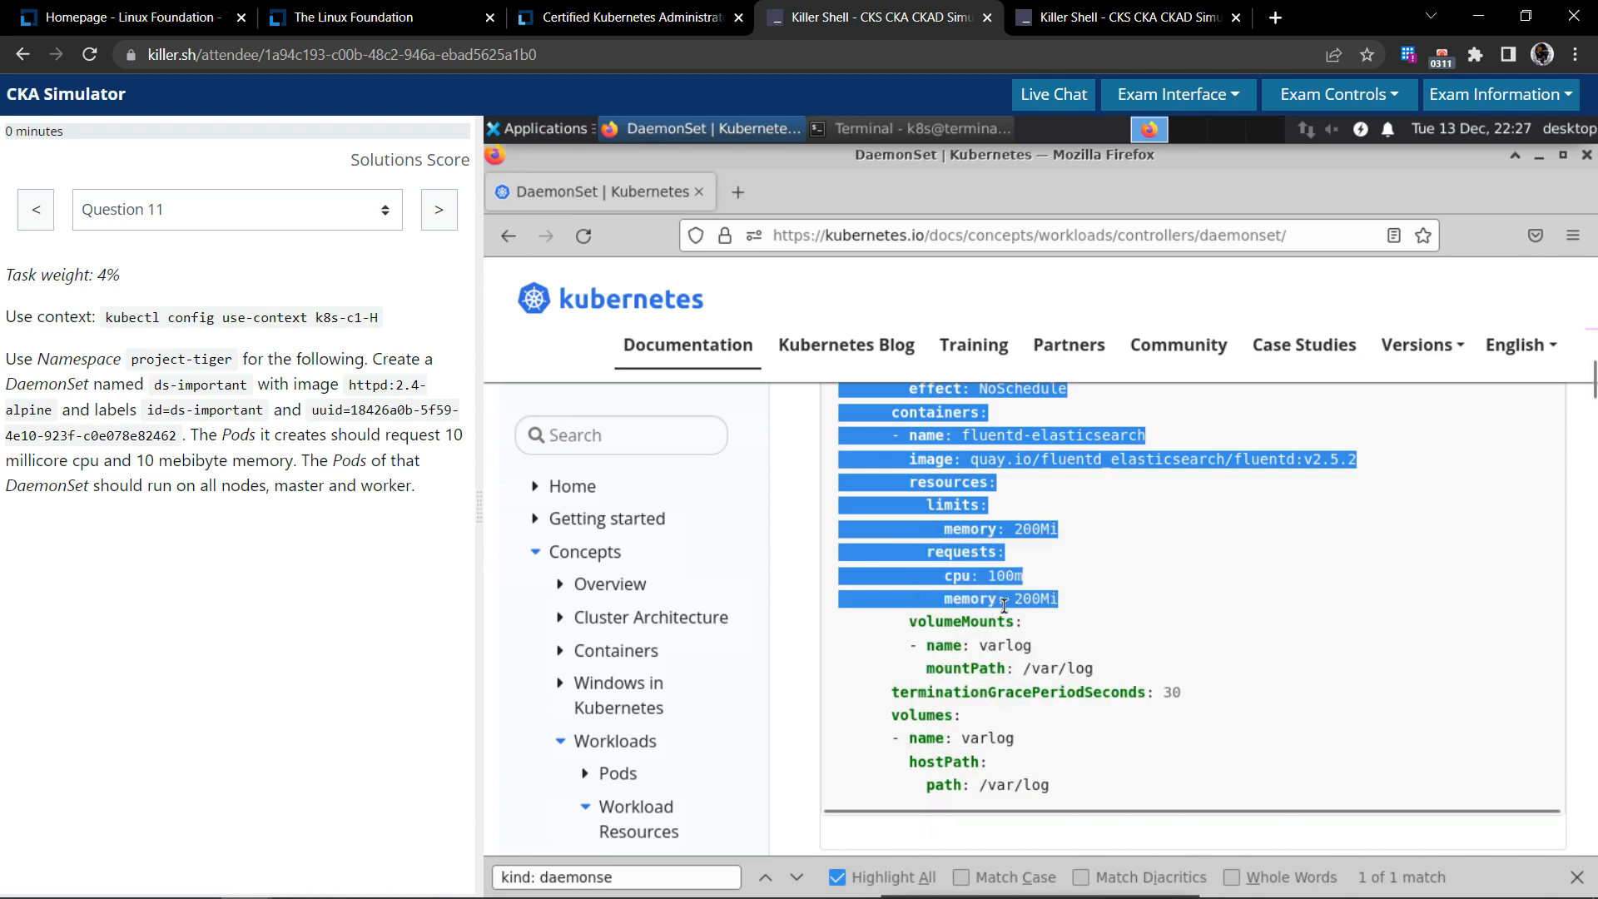
mouse_move(917, 568)
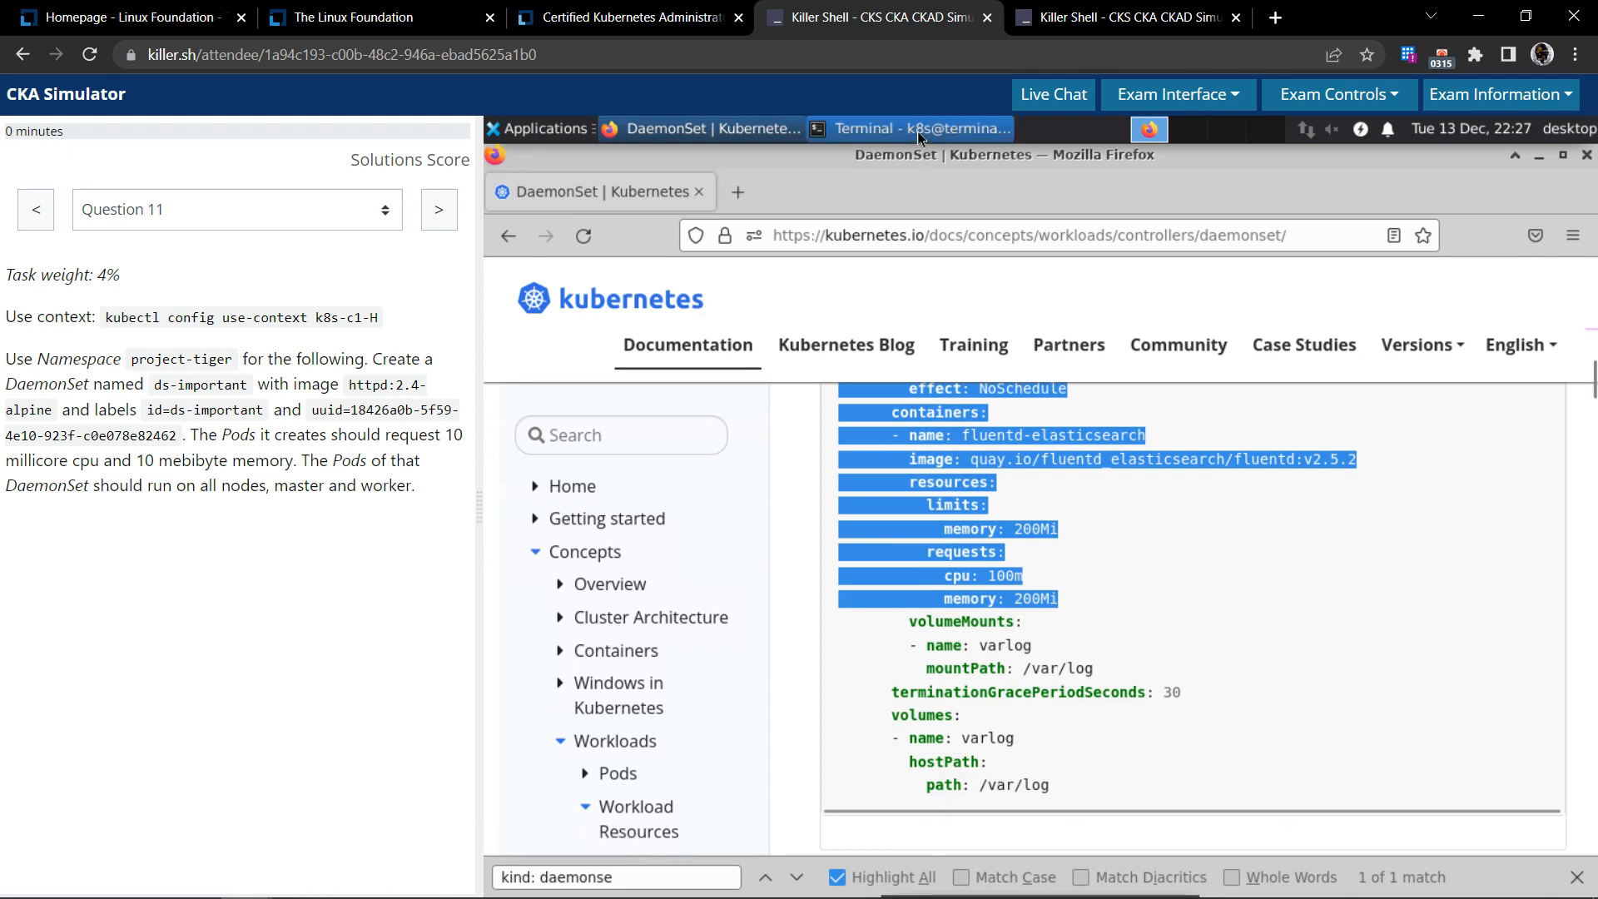
Create 11.yaml in vi and paste the fluentd DaemonSet example into it, confirming the unsafe paste
click(914, 128)
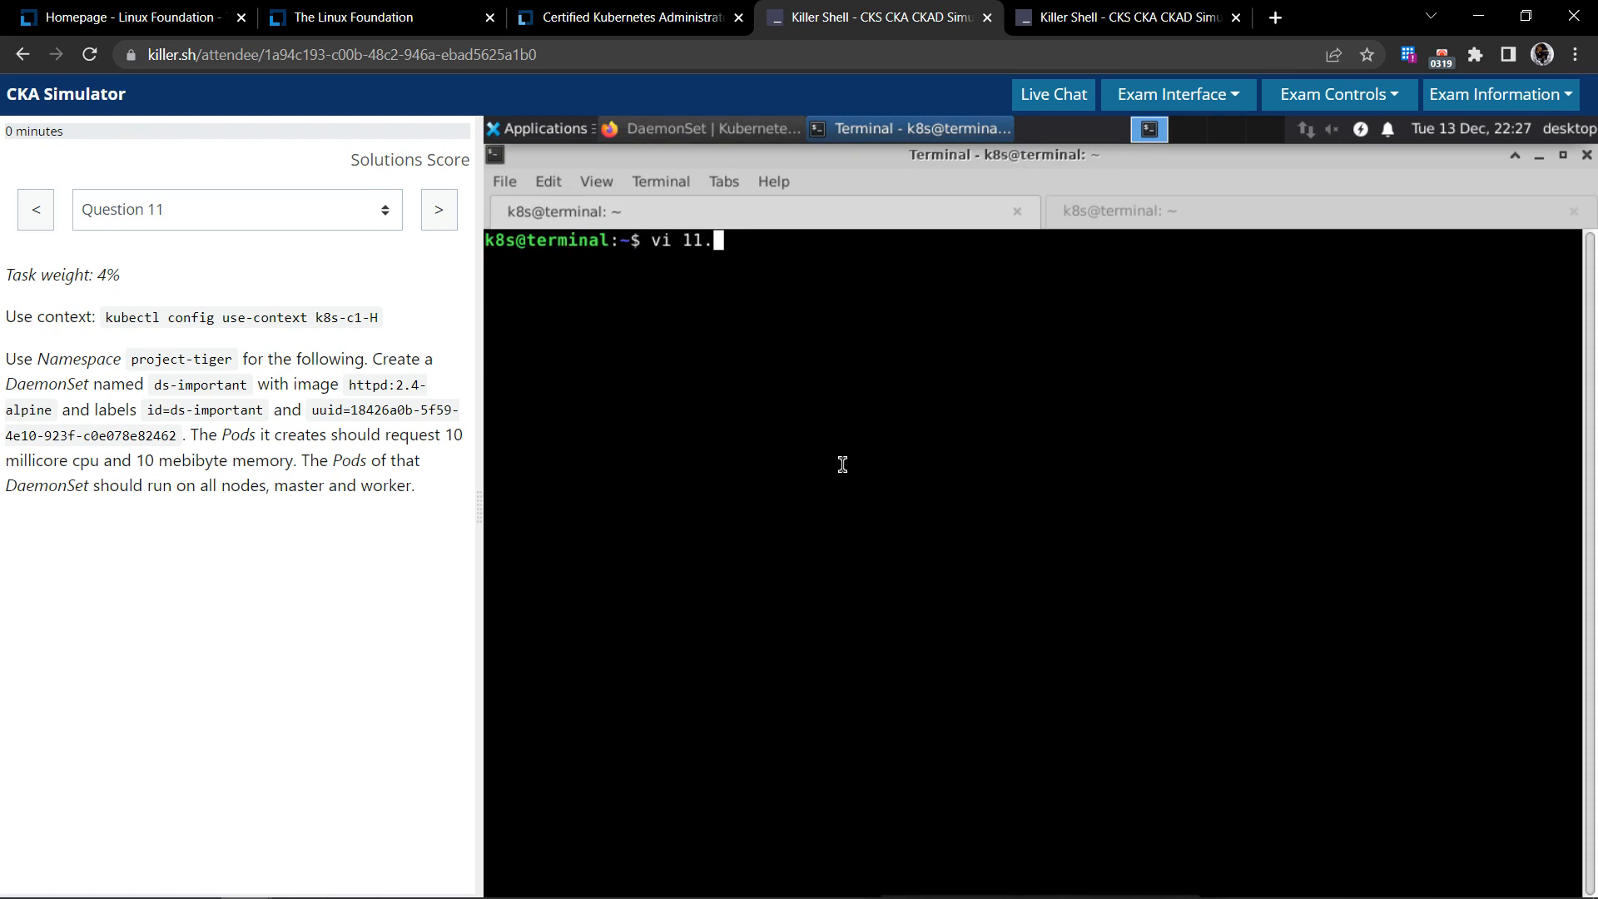
text(yaml)
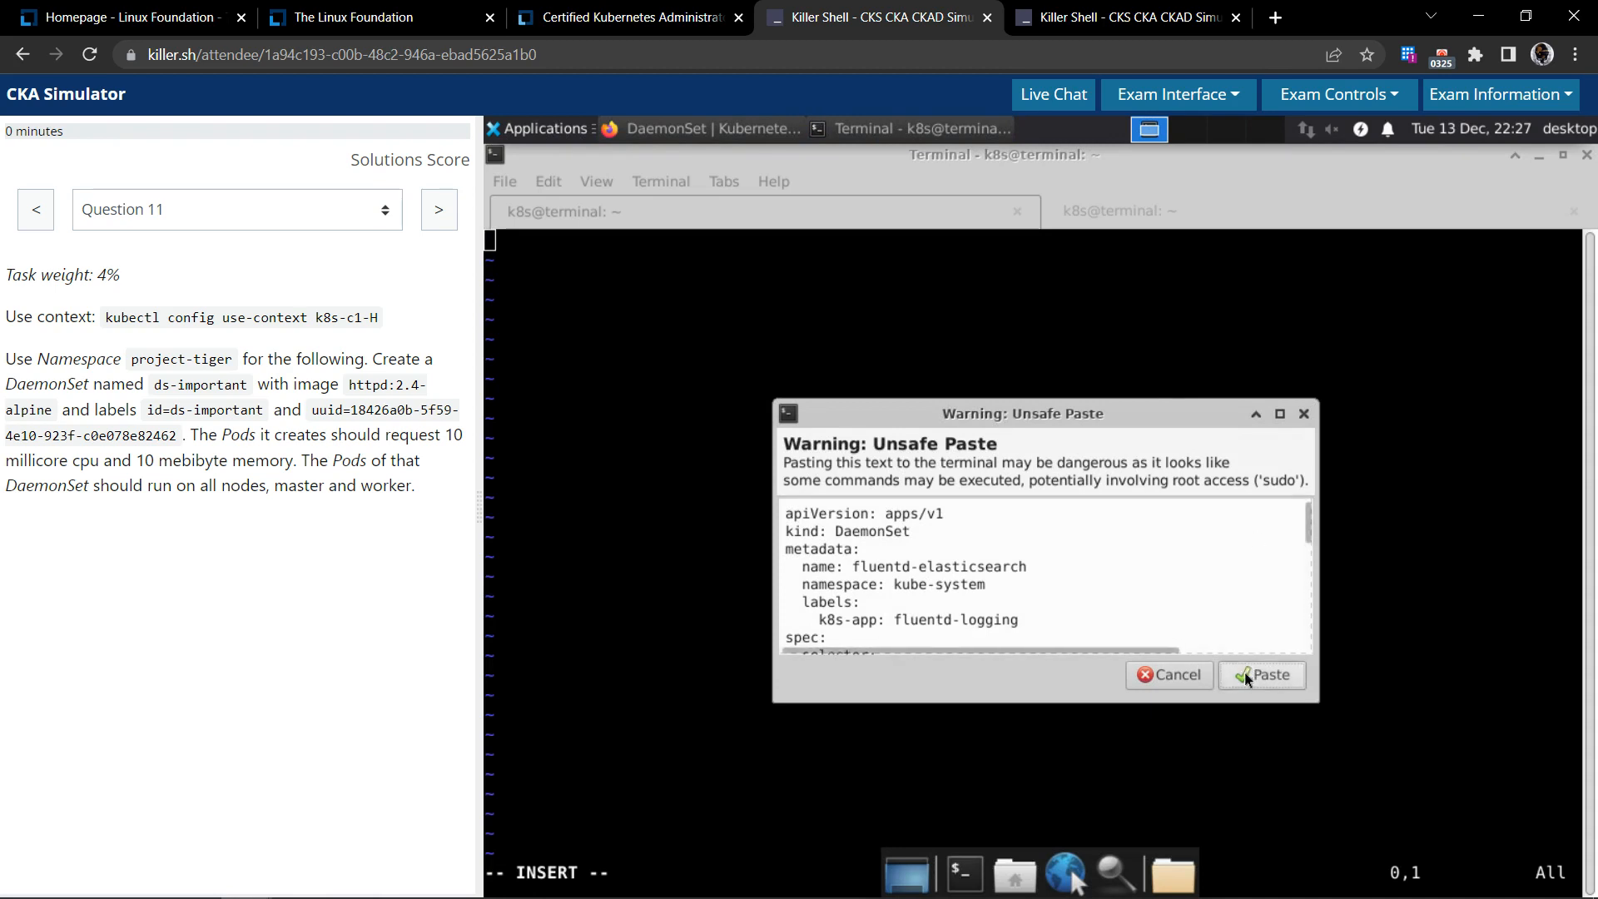
click(1262, 675)
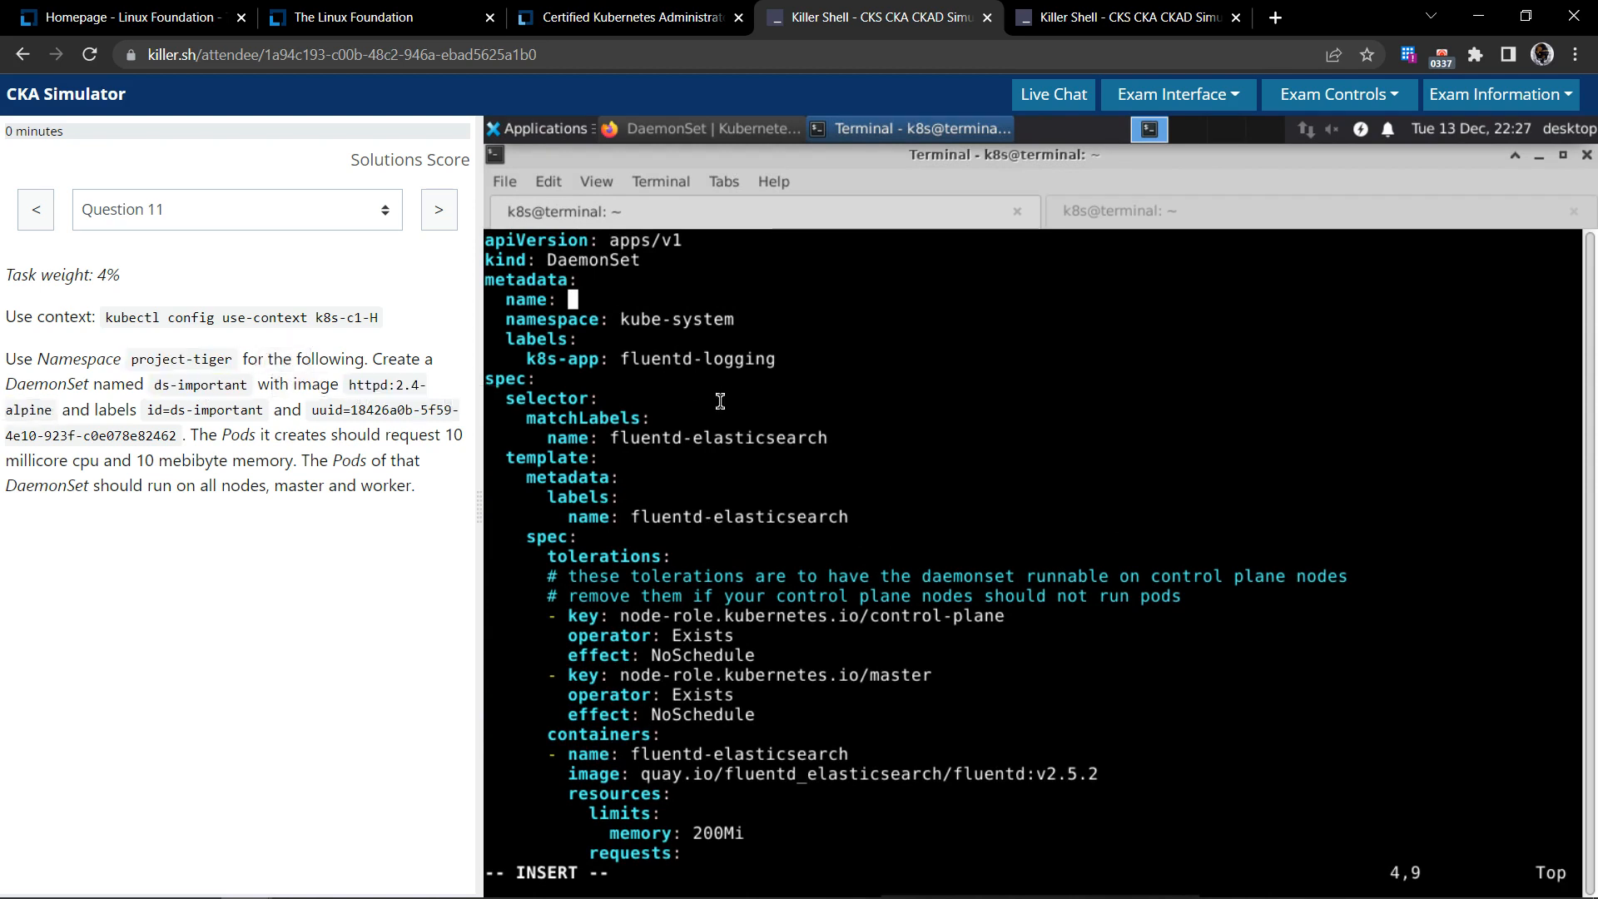
Set metadata name ds-important, namespace project-tiger and labels id=ds-important and uuid
text(ds-important)
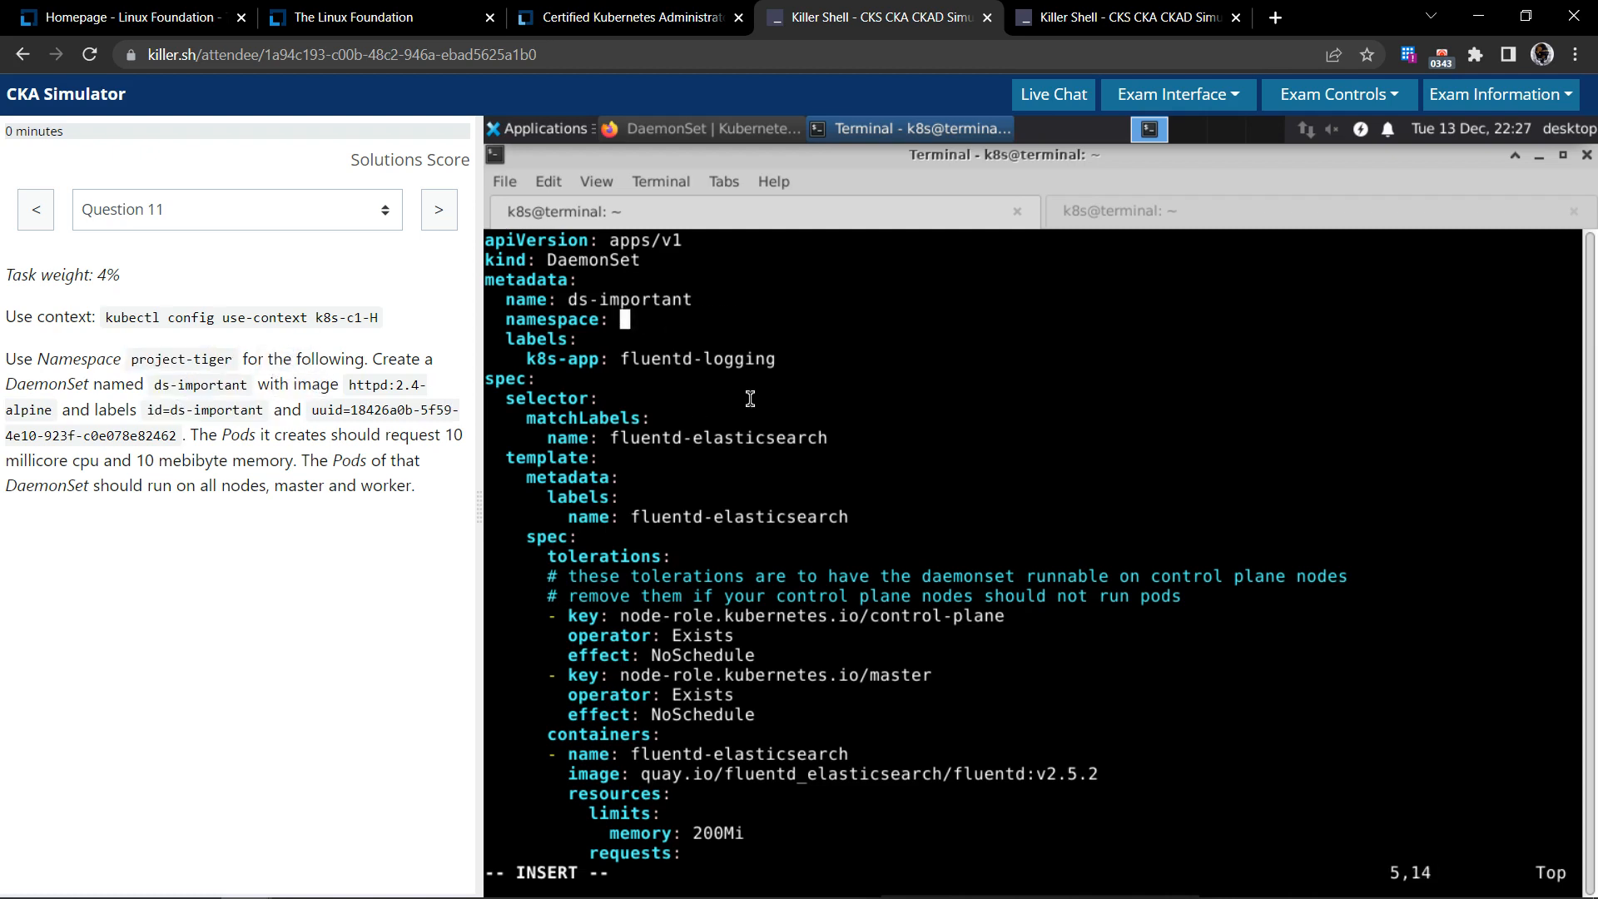
text(project-tiger)
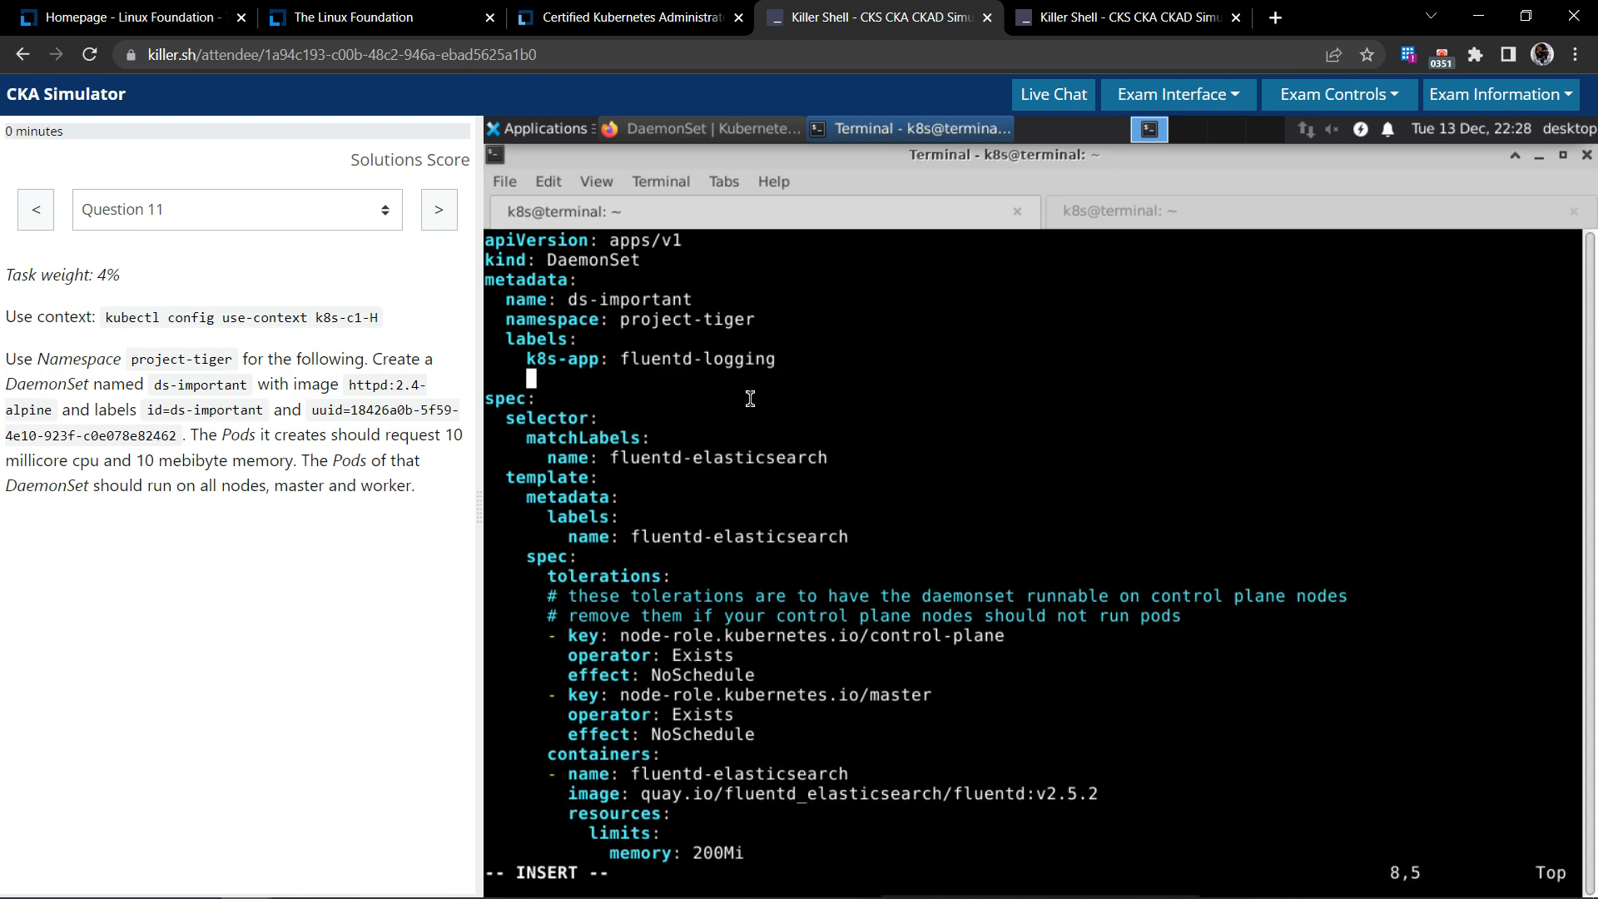
mouse_move(789, 477)
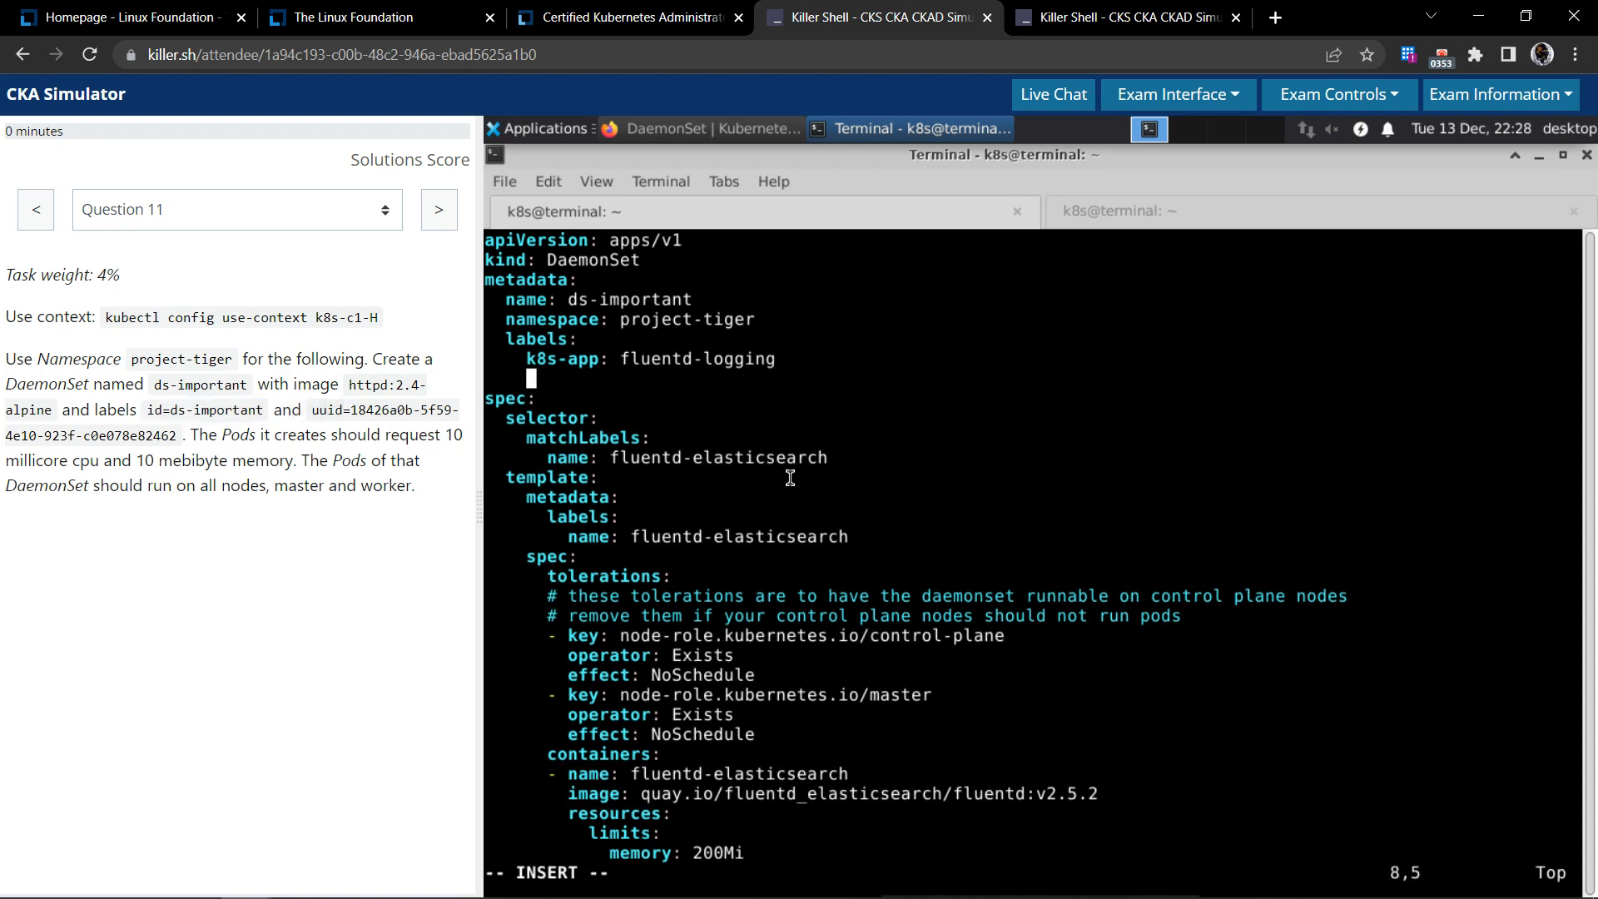
text(id=ds-important)
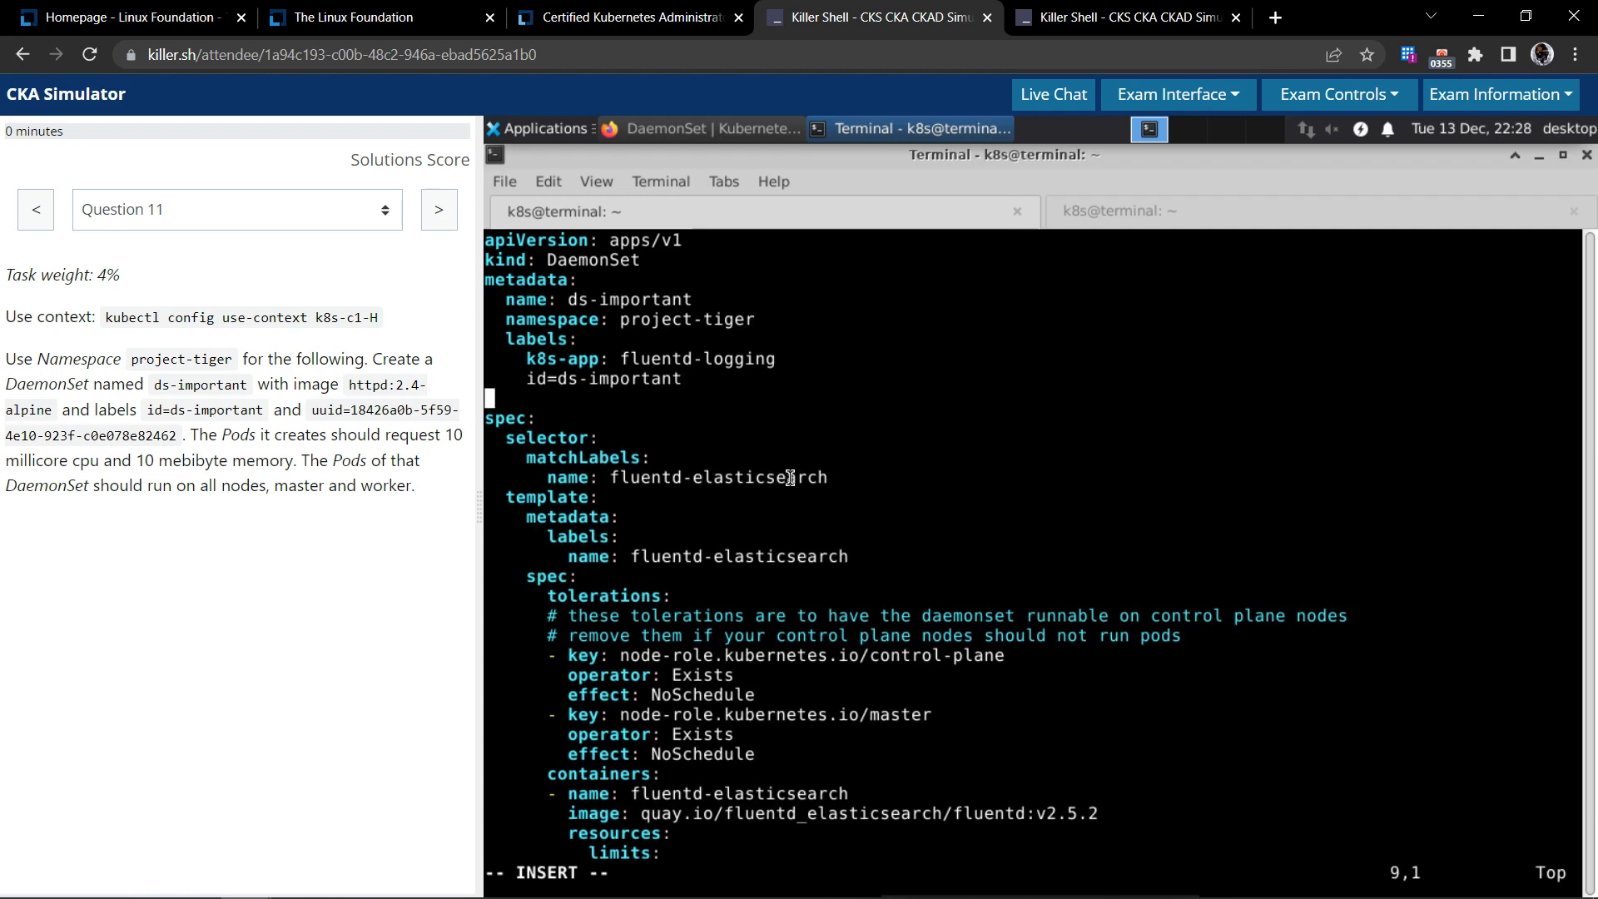
double_click(383, 410)
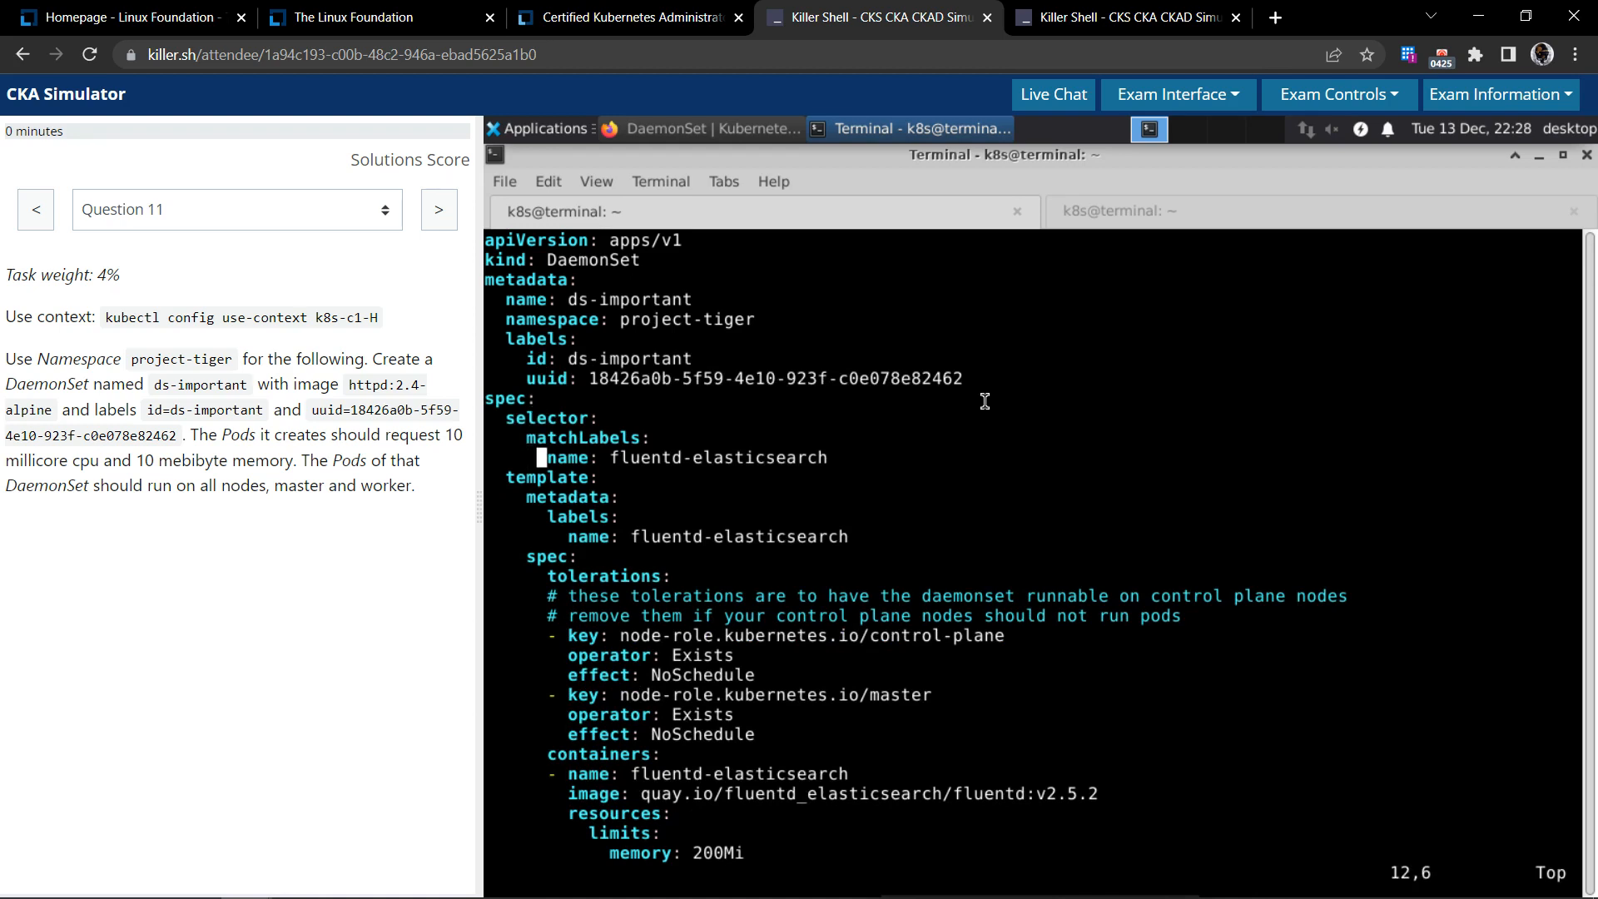
Copy the id and uuid labels into the selector matchLabels and the pod template labels
drag(523, 358, 961, 378)
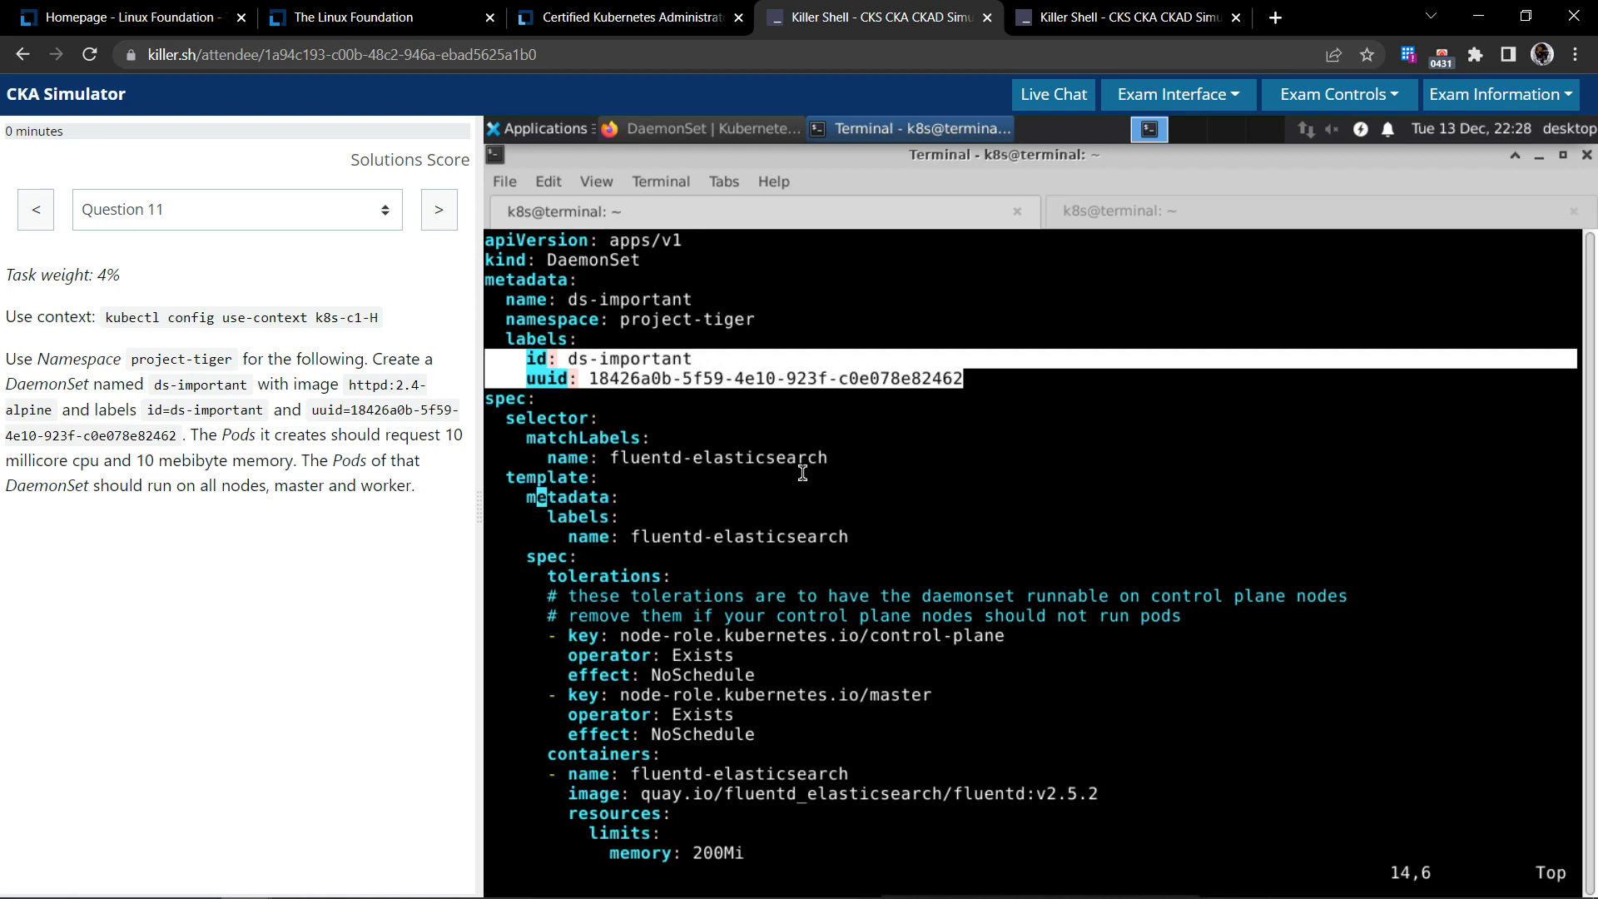
mouse_move(931, 501)
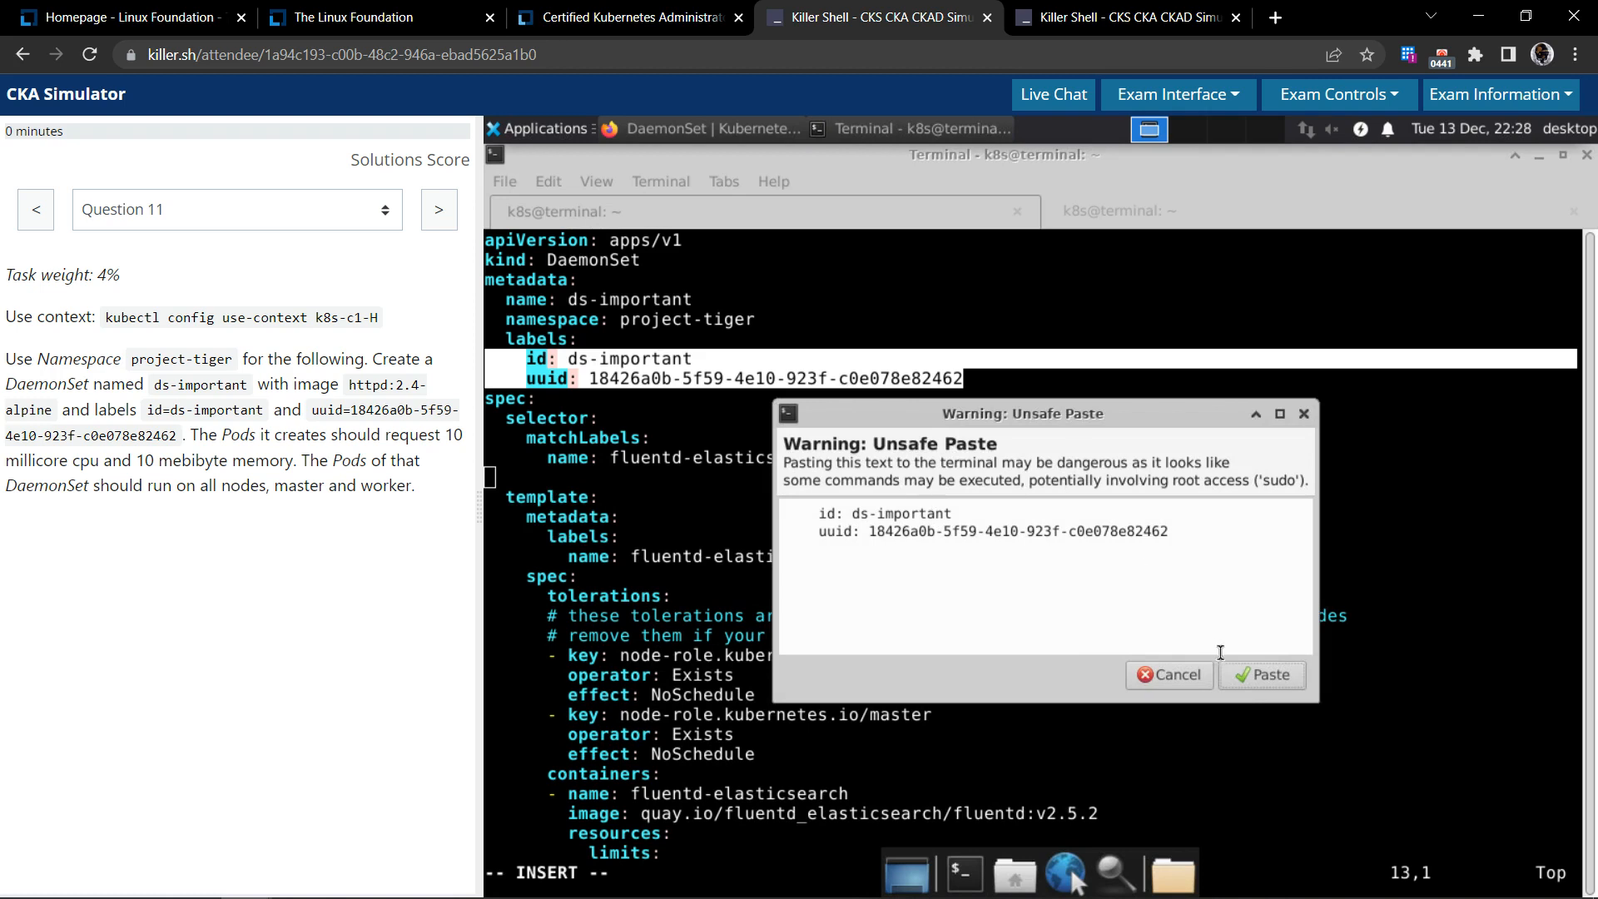
click(1260, 674)
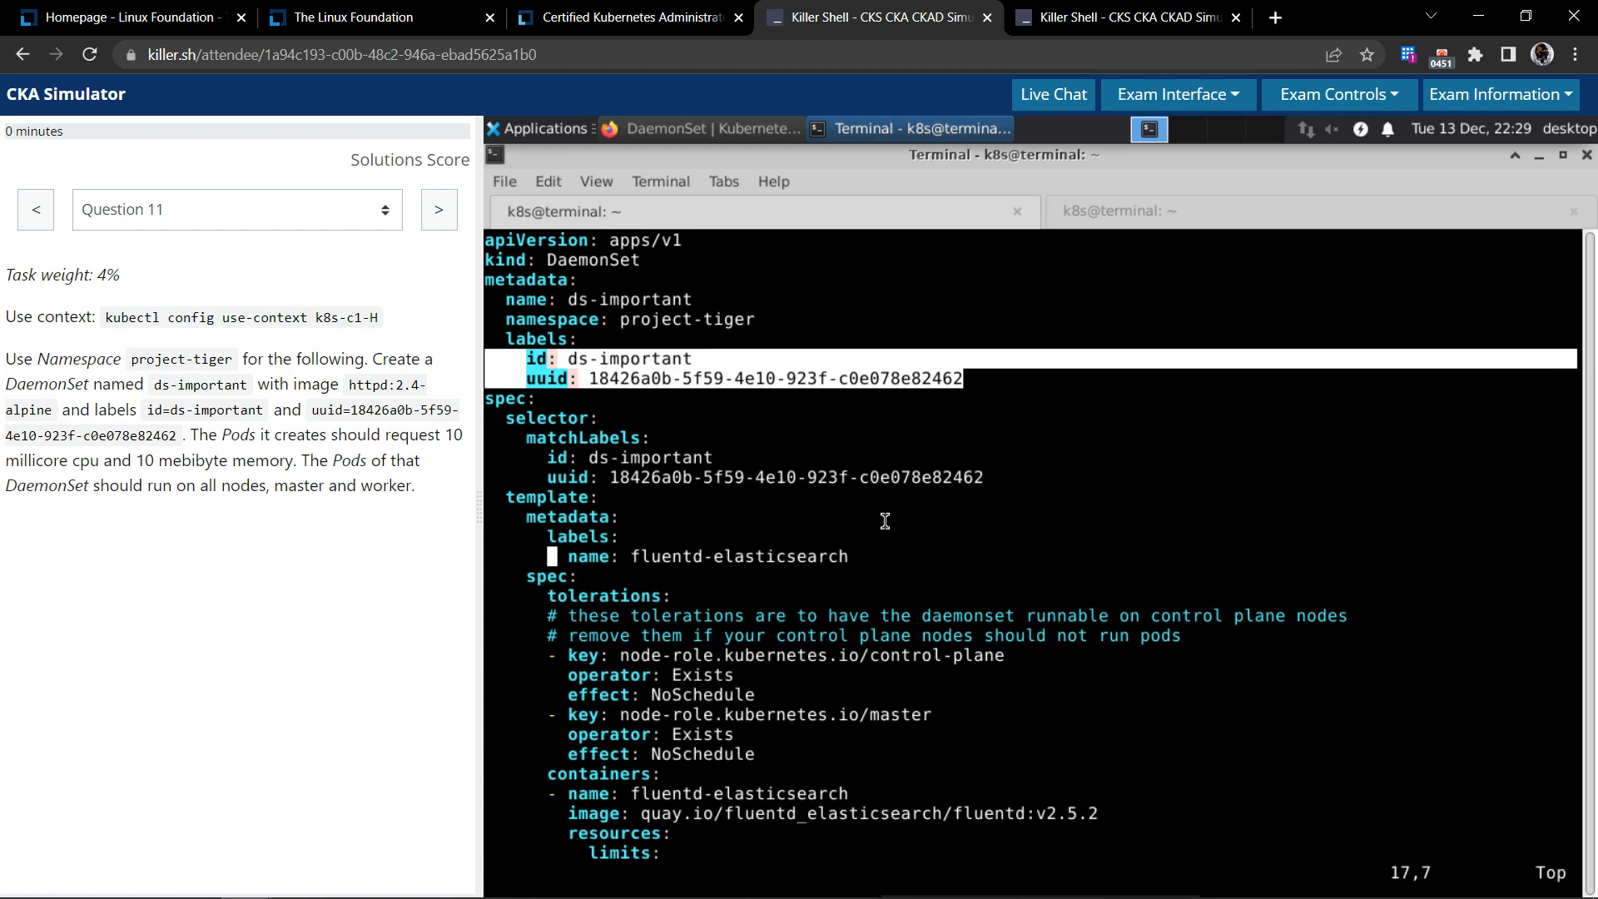
mouse_move(1044, 475)
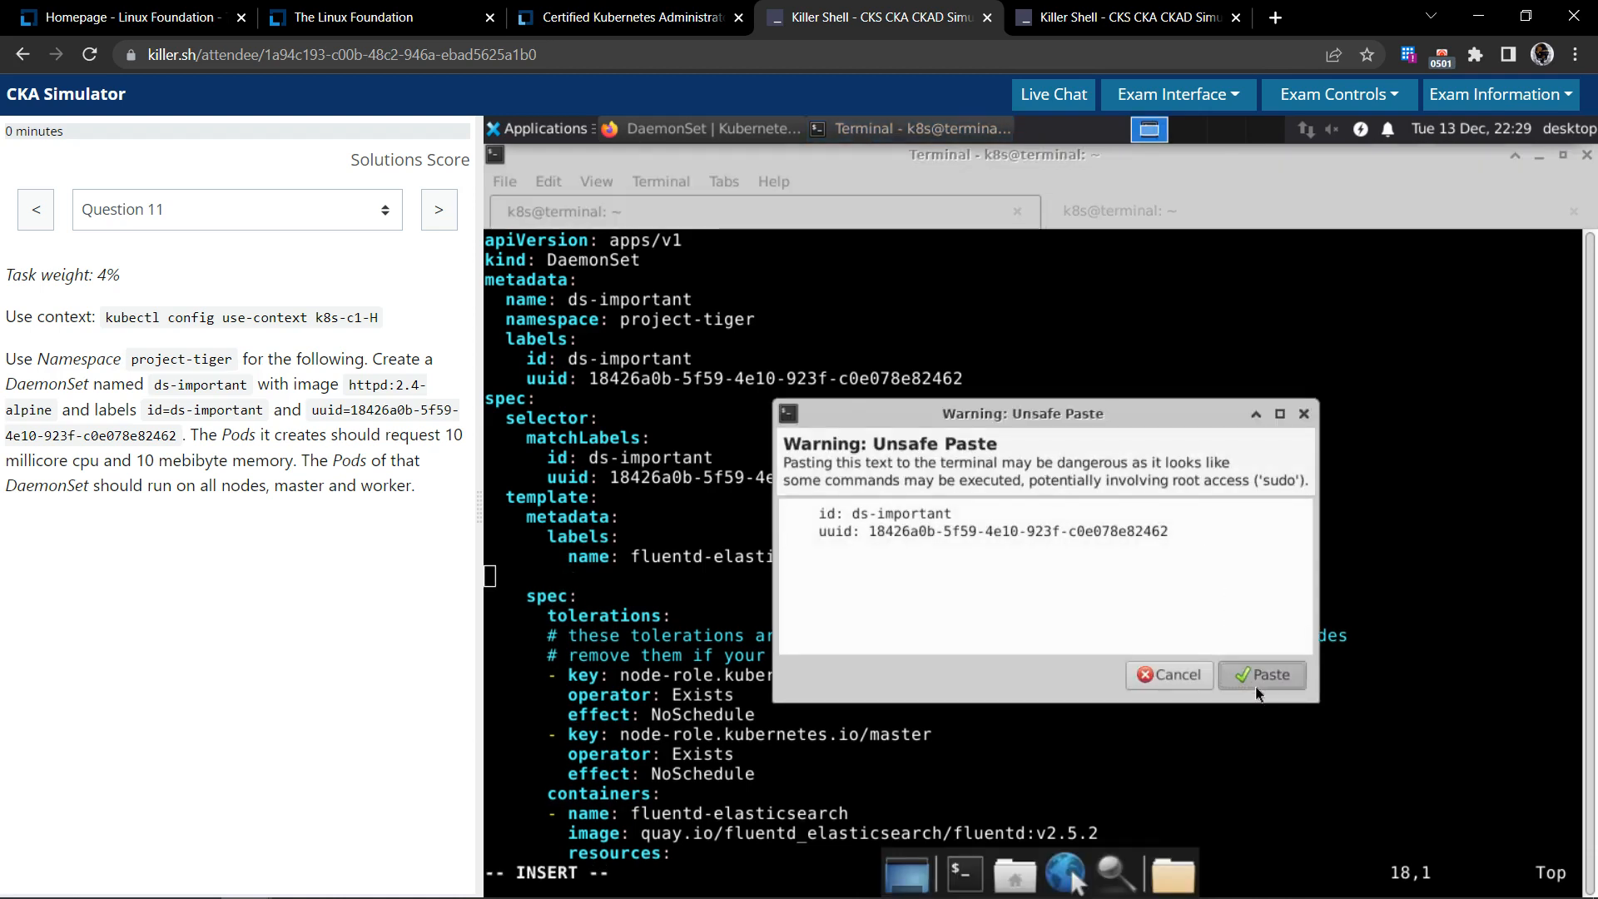
click(1260, 674)
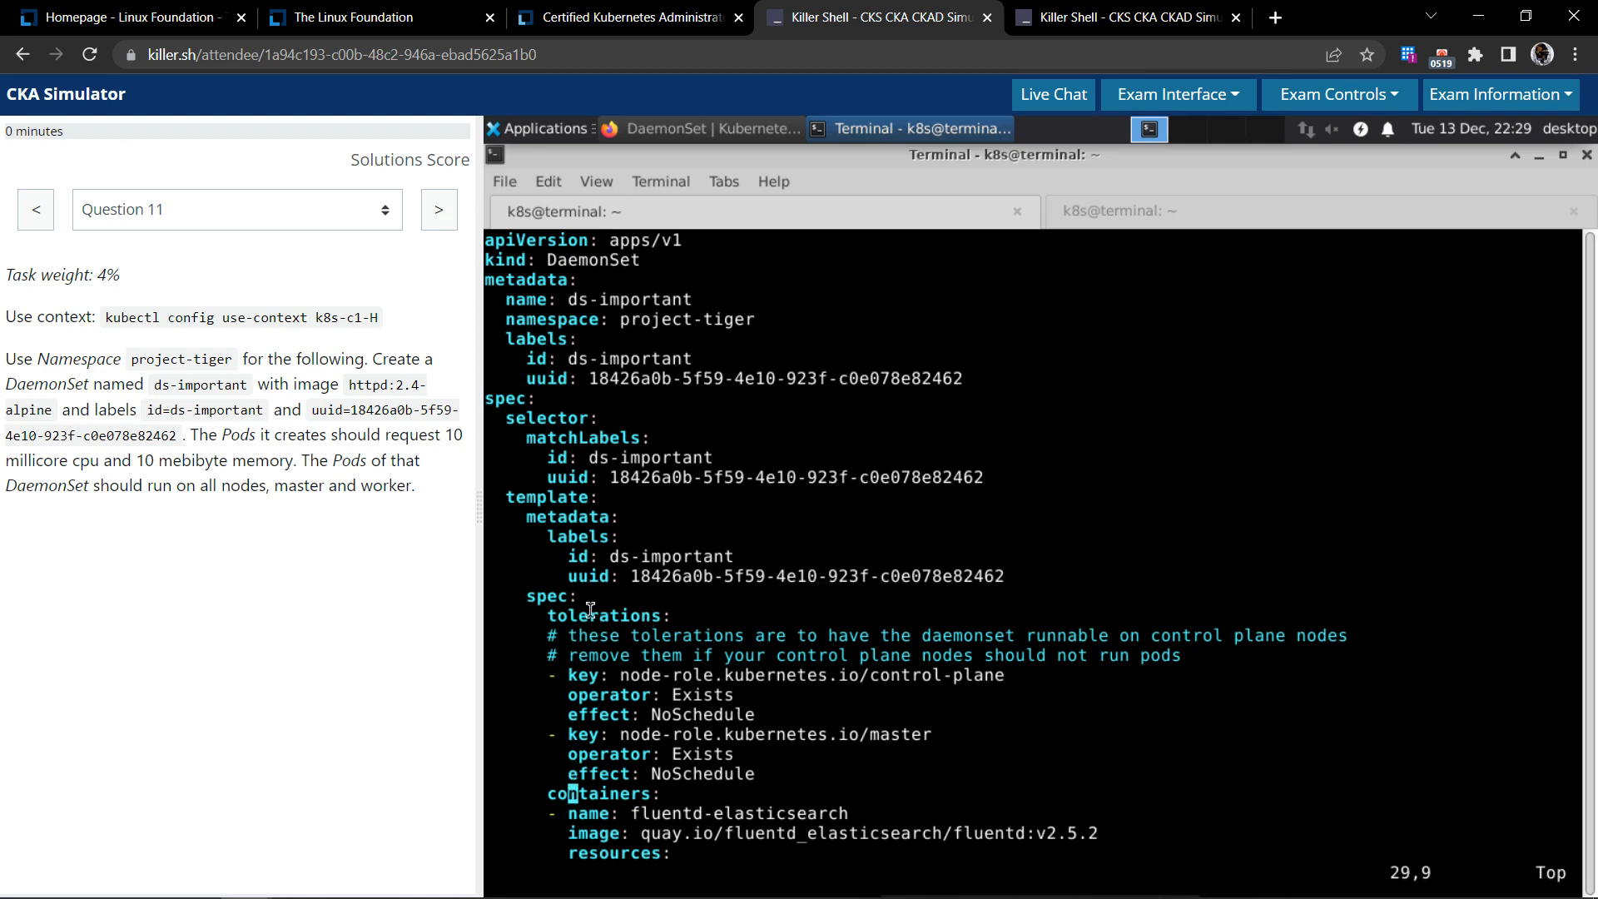
mouse_move(551, 609)
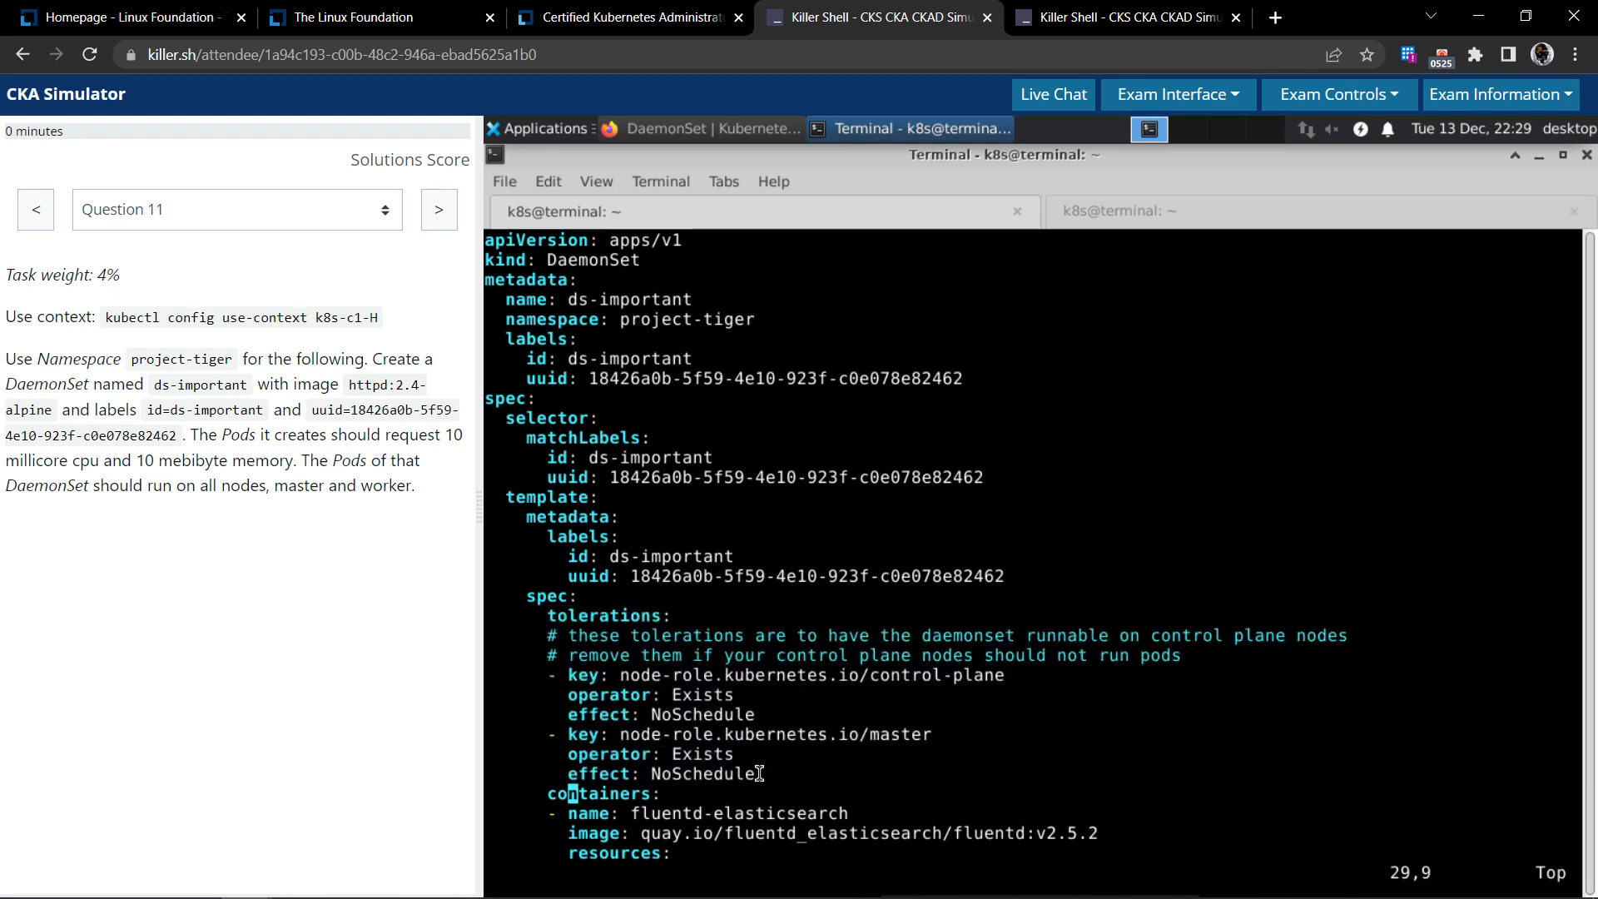
drag(548, 614, 754, 774)
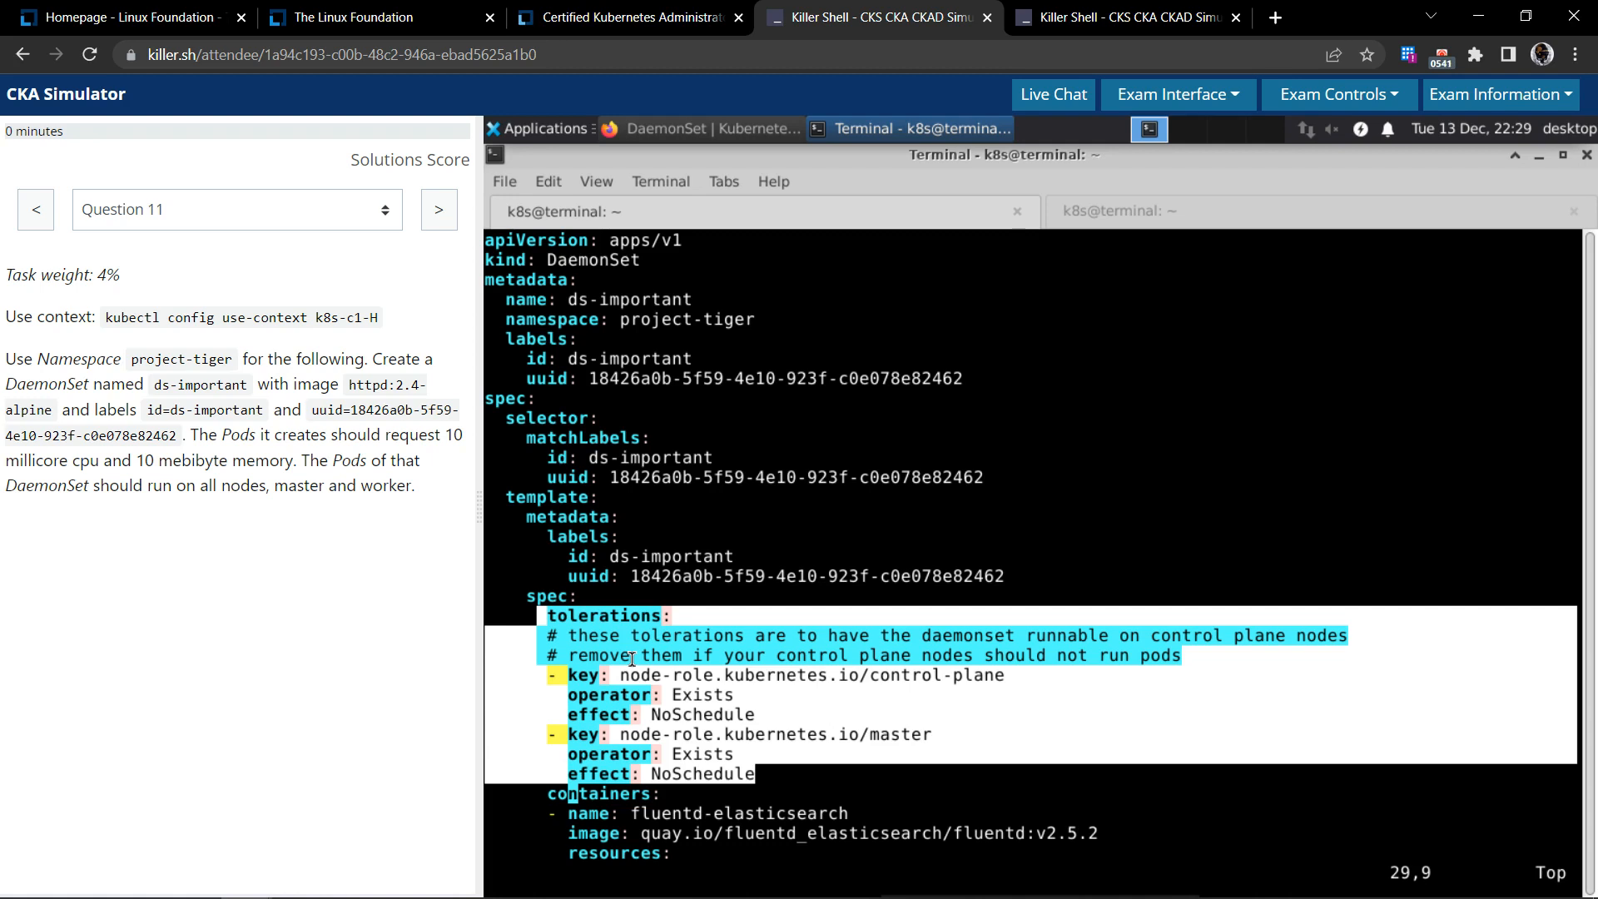
mouse_move(866, 749)
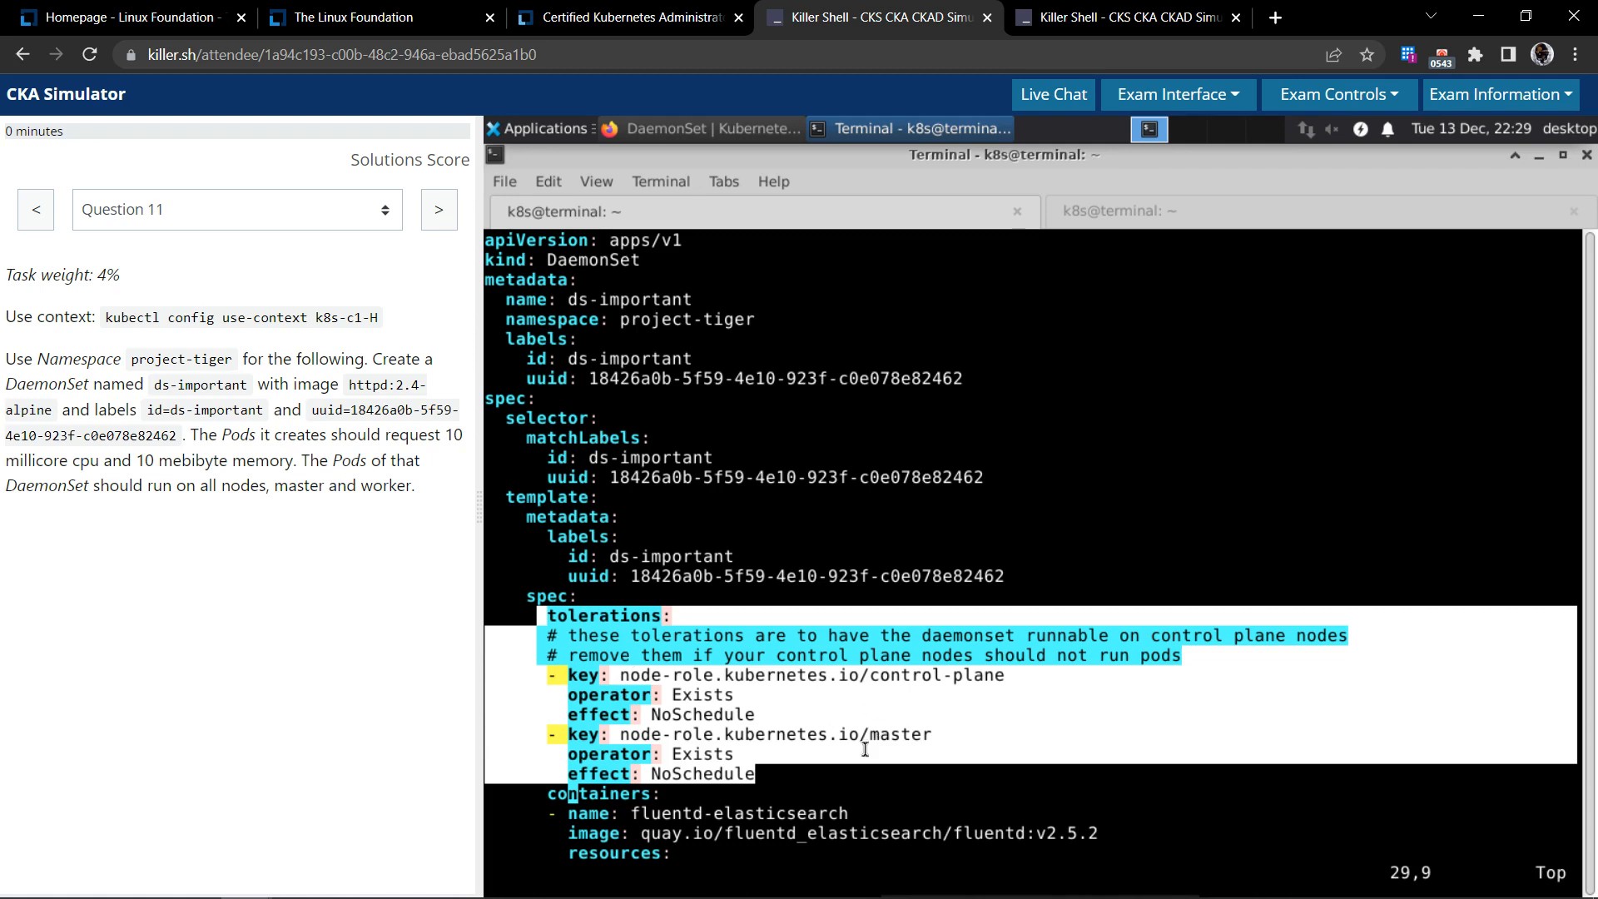
click(576, 614)
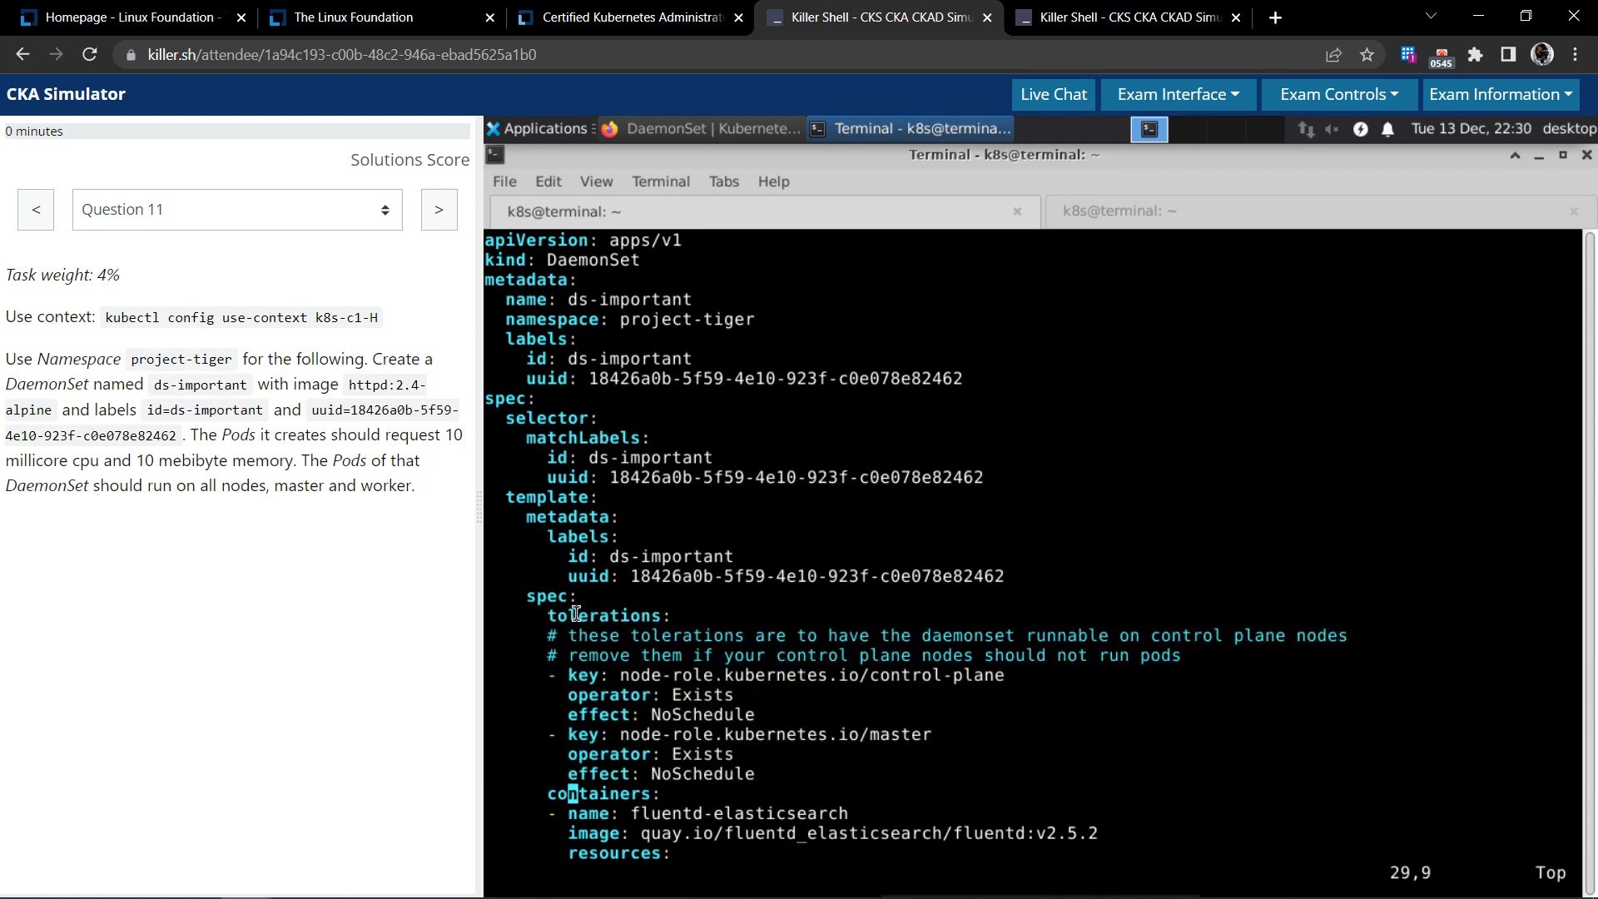
drag(548, 614, 759, 774)
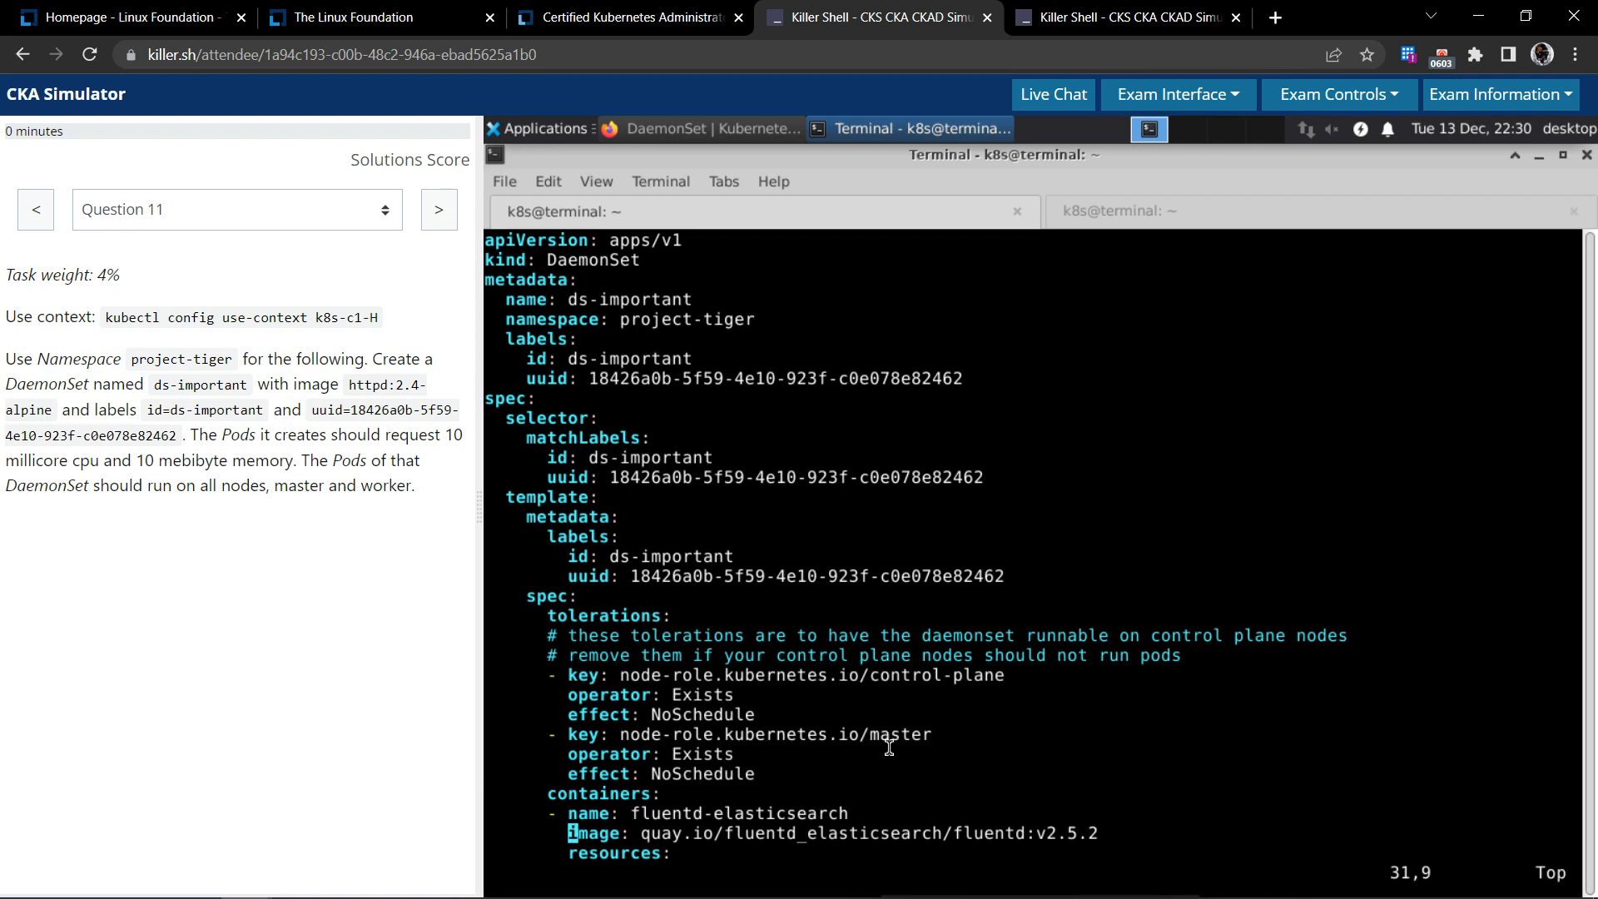
Rename the container to ds-important and set its image to httpd:2.4-alpine
scroll(down, 3)
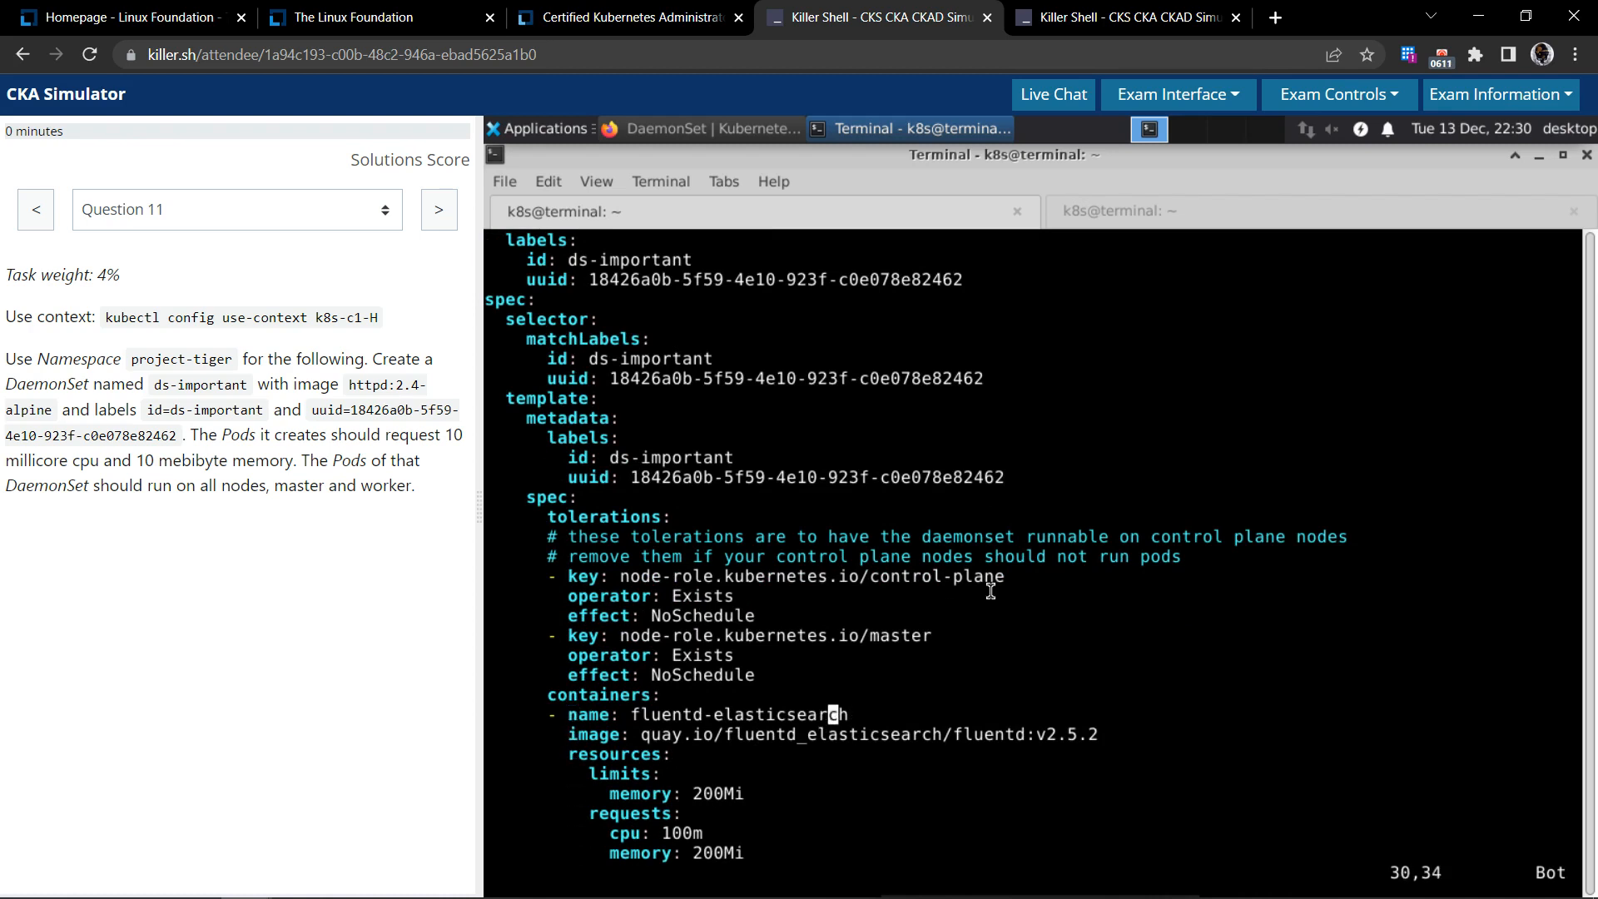
key(i)
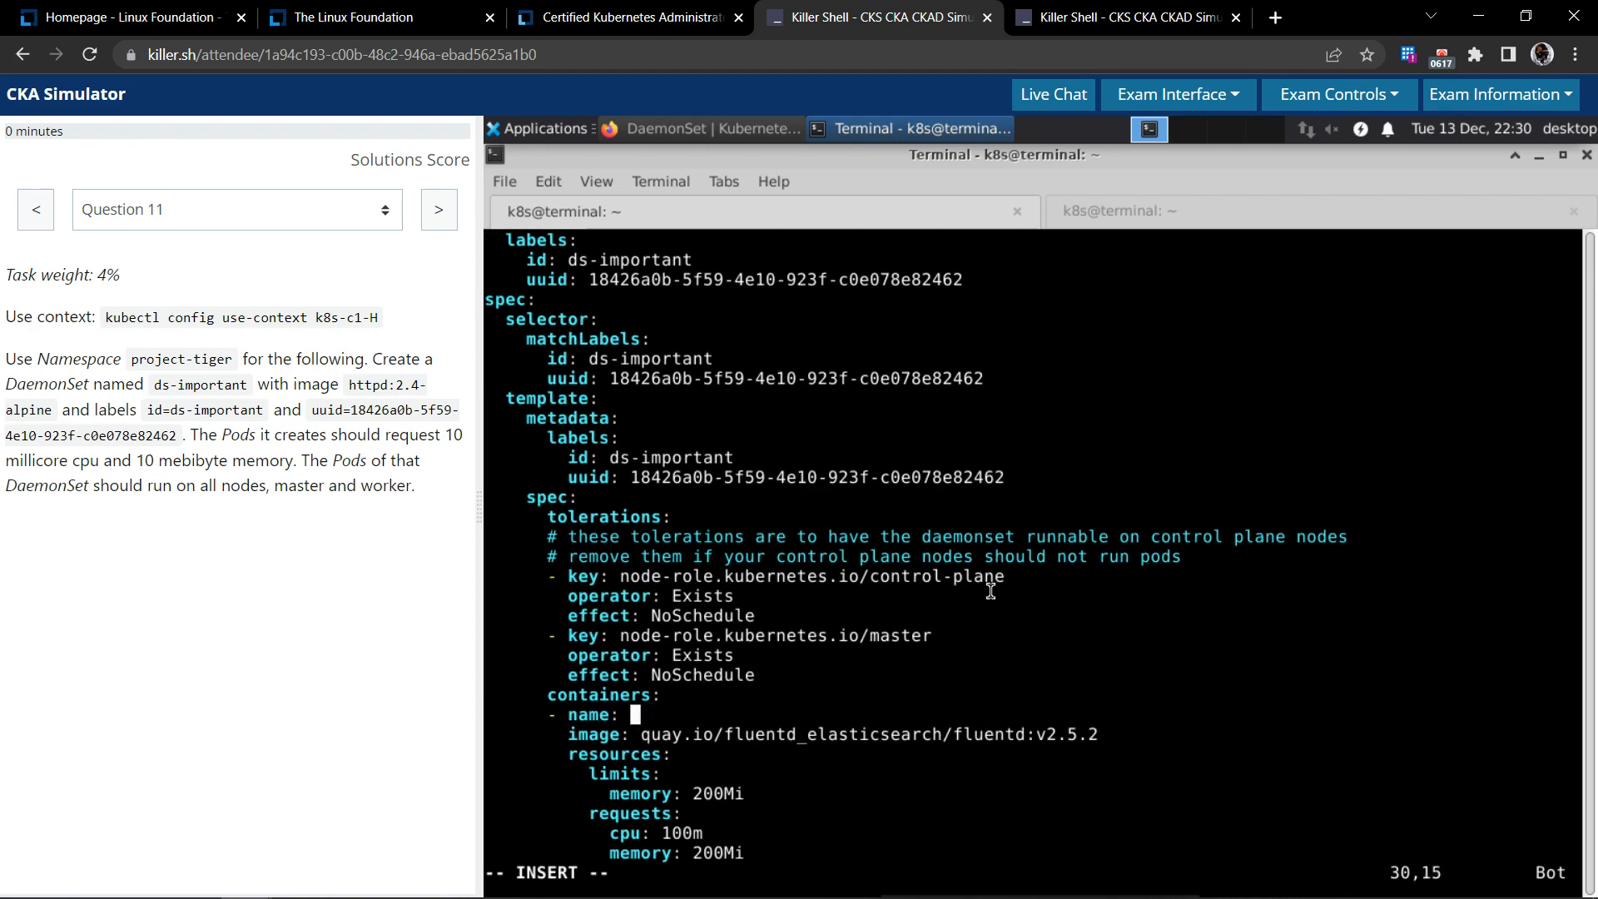
text(ds-important)
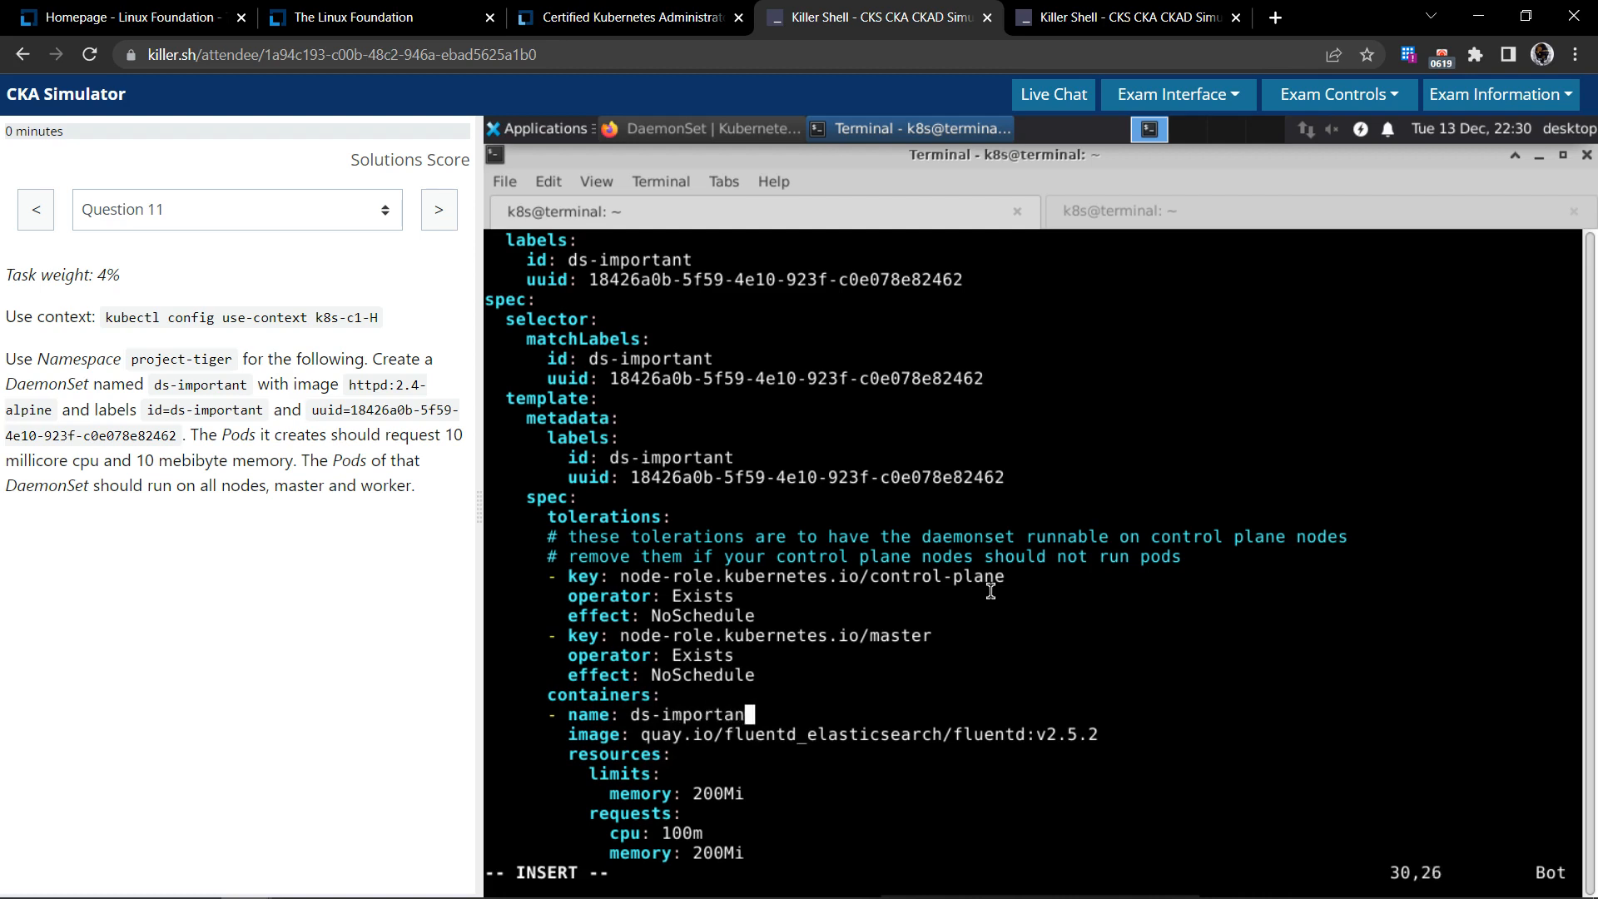
text(t)
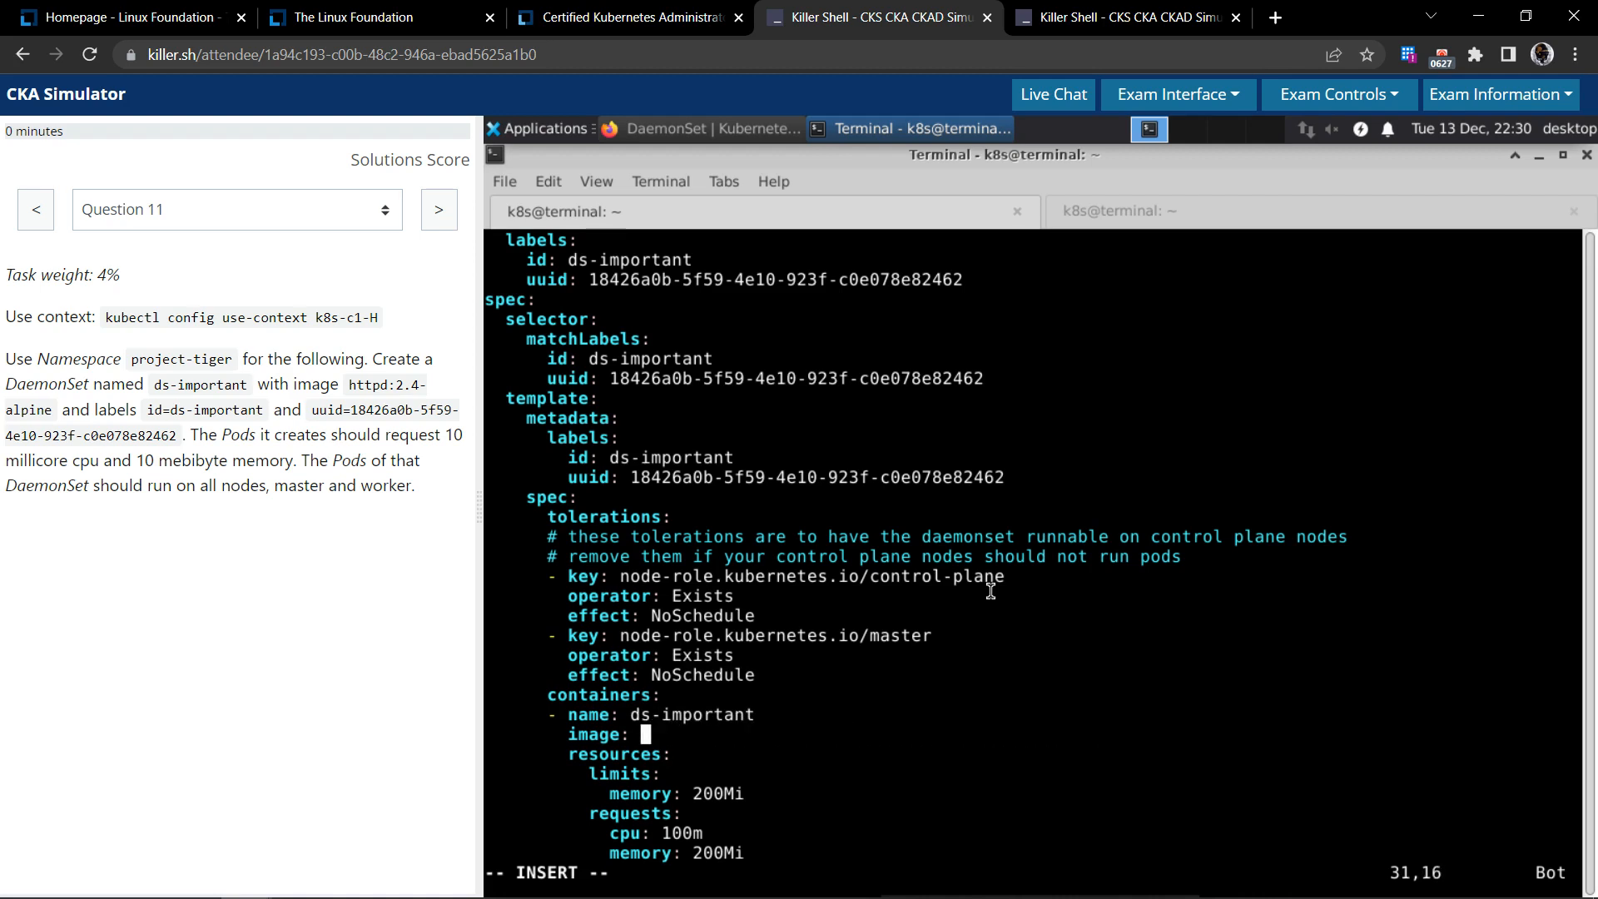
double_click(385, 385)
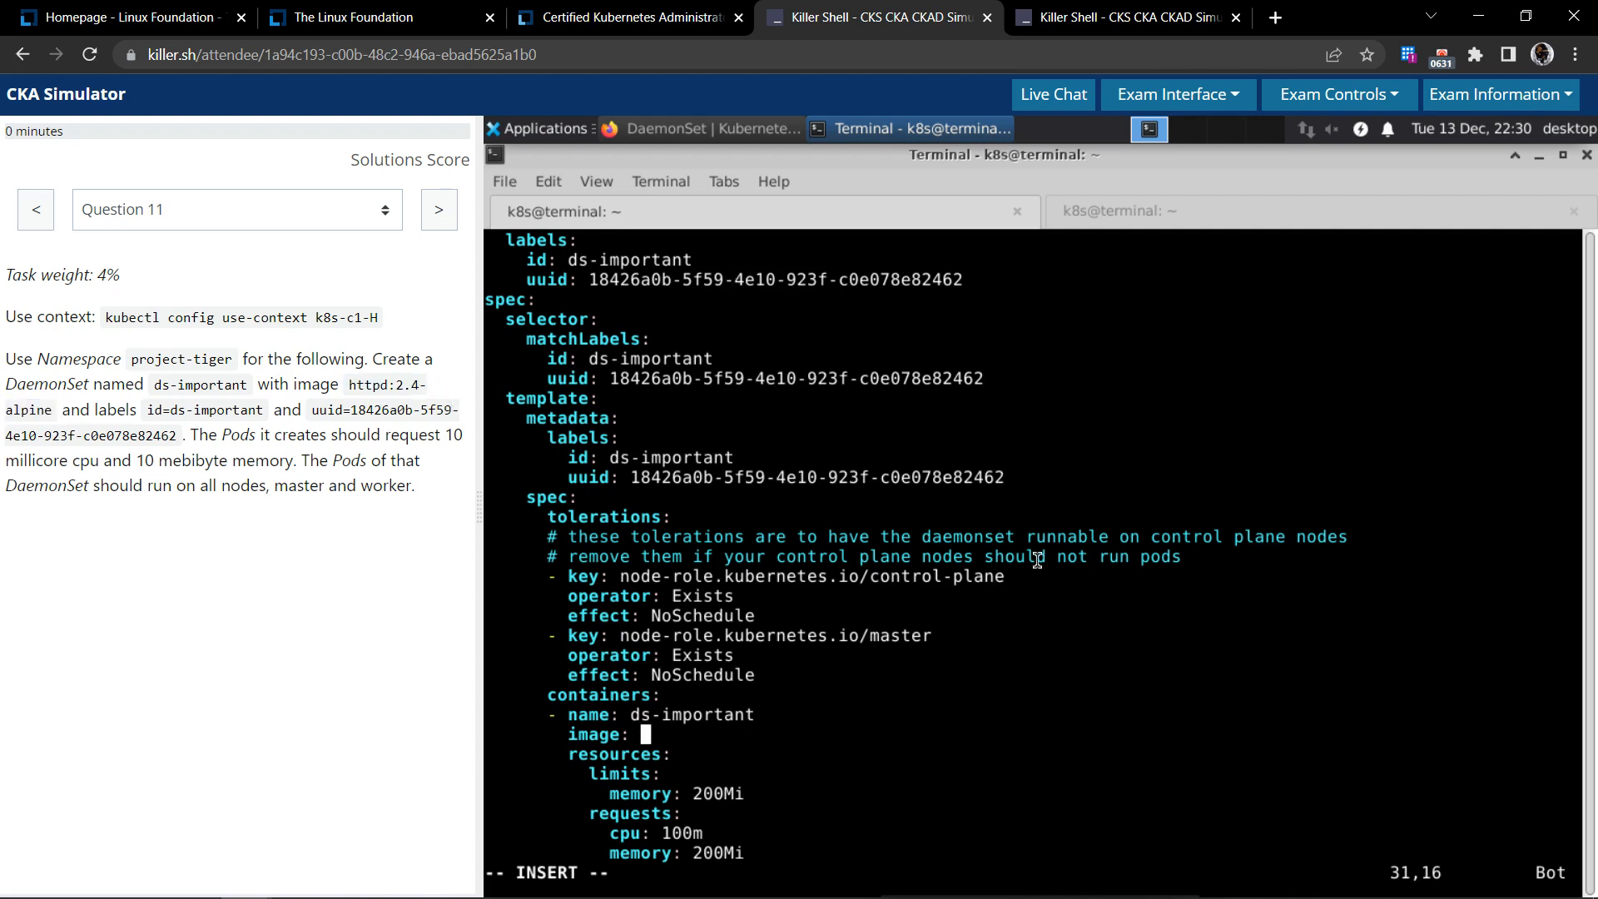
text(httpd:2.4-alpine)
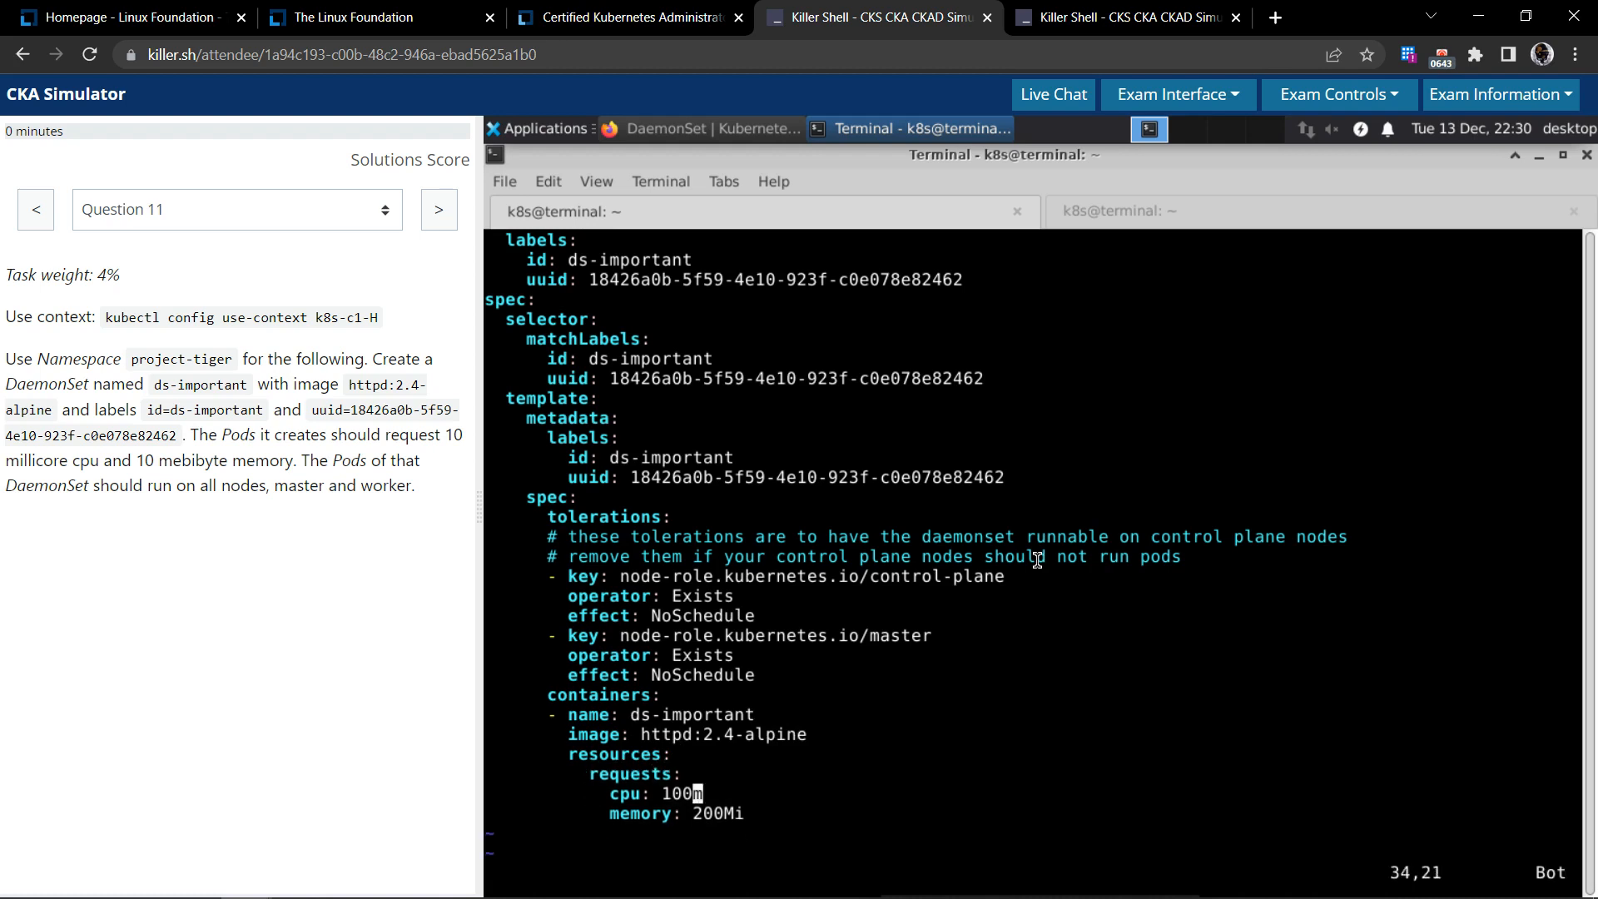
Reduce the requests to 10m cpu and 10Mi memory and save 11.yaml with :wq
key(i)
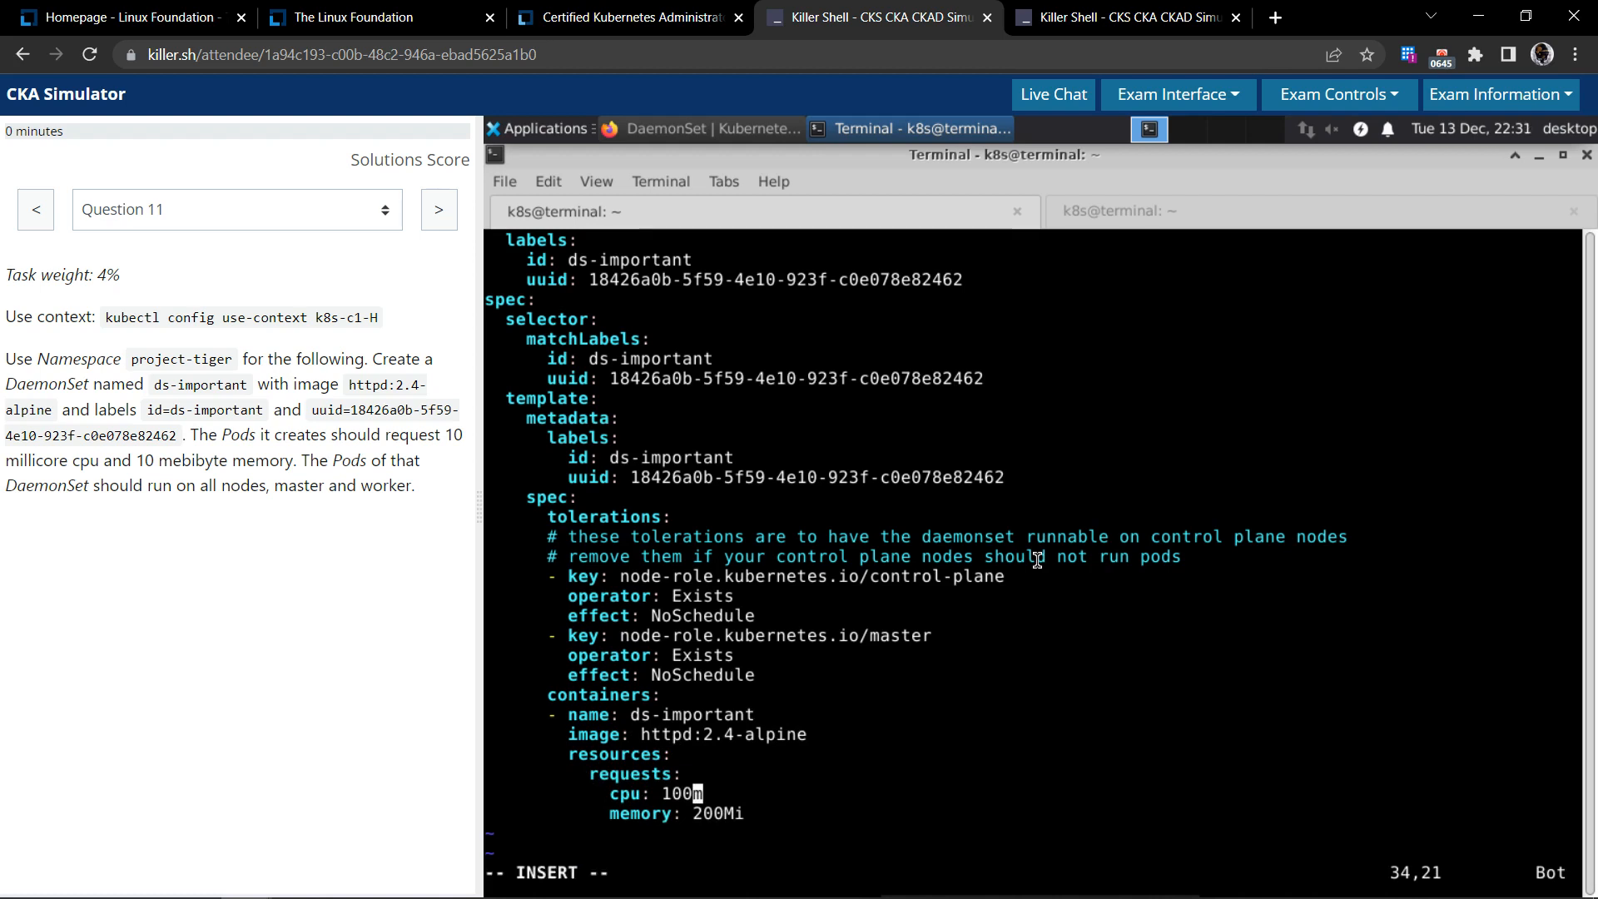
key(BackSpace)
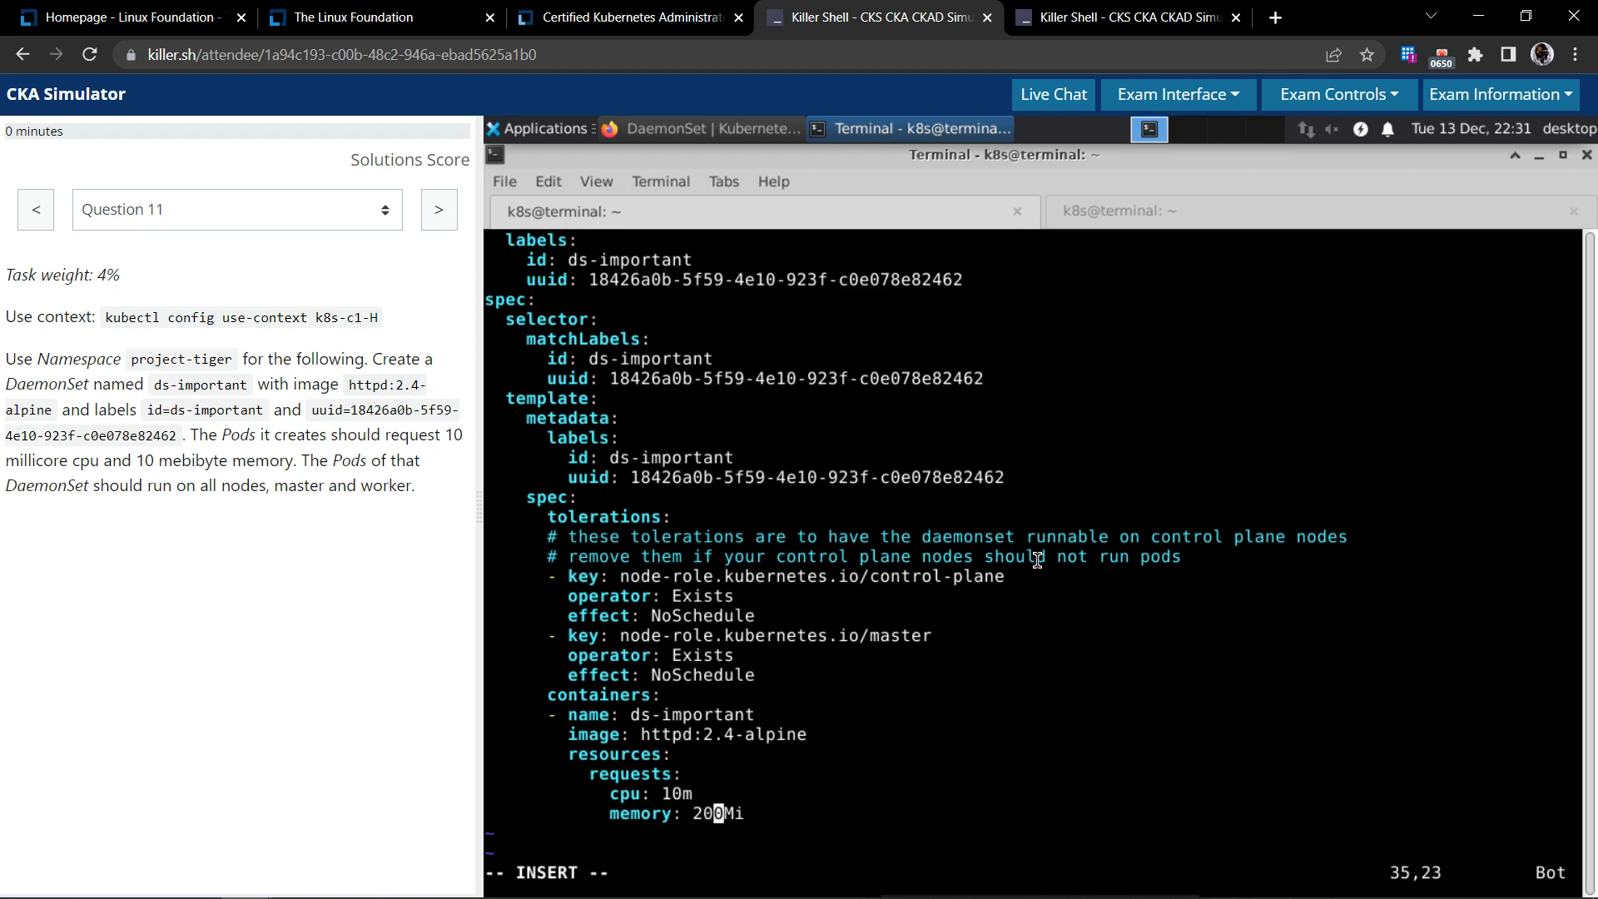
key(BackSpace)
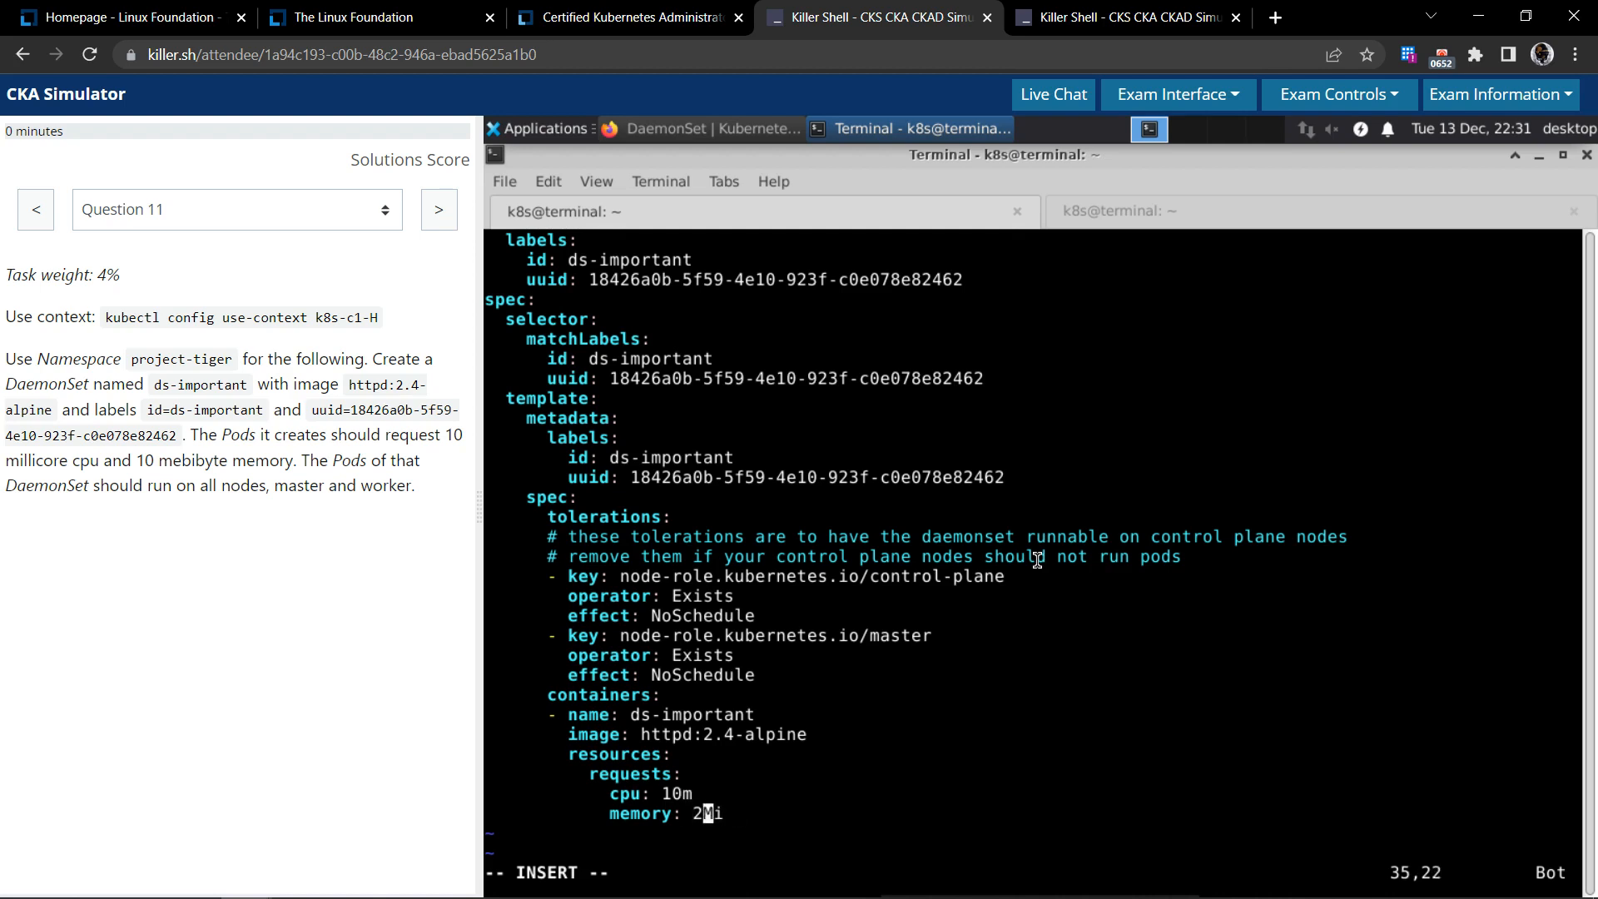
text(10)
click(929, 873)
text(:wq)
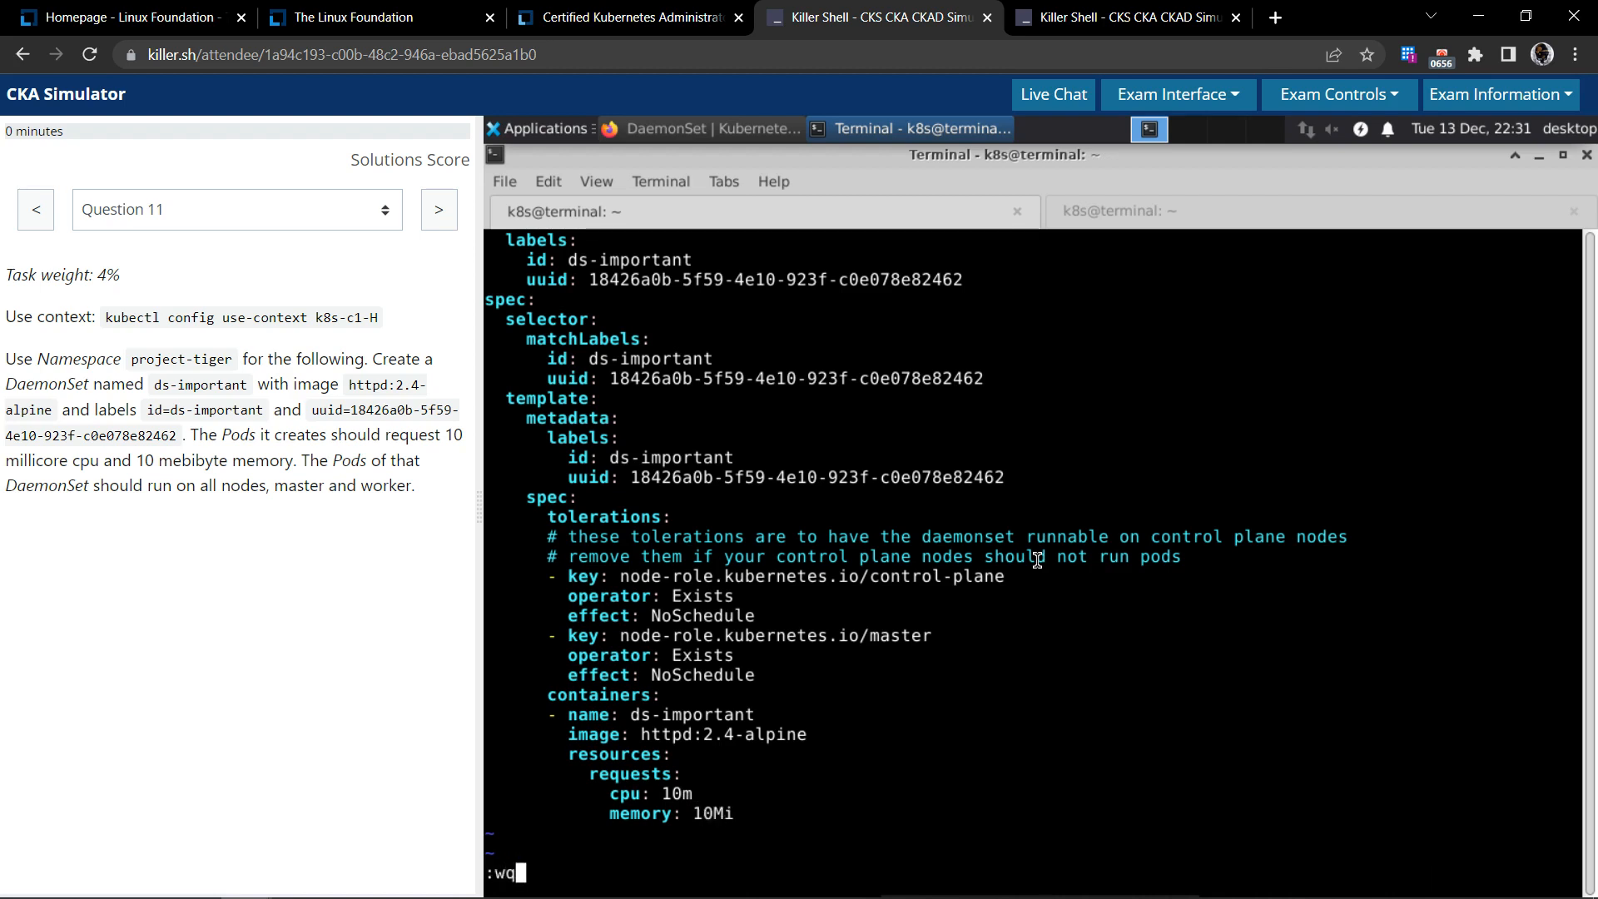
key(Return)
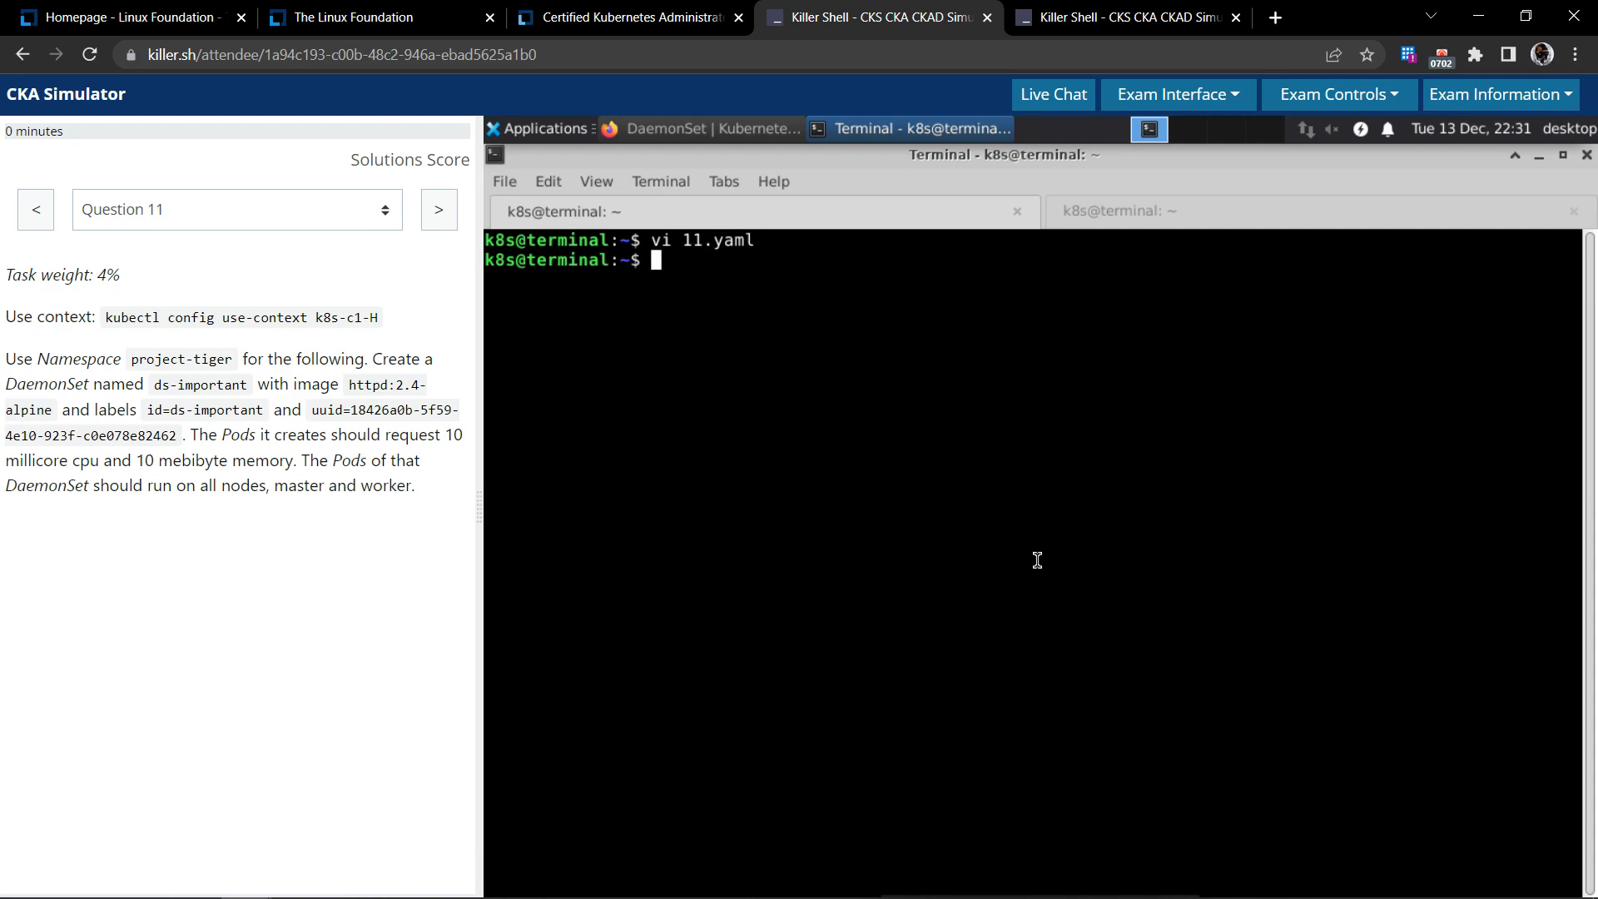
List DaemonSets in project-tiger with k get ds -o wide before creating anything
text(k get)
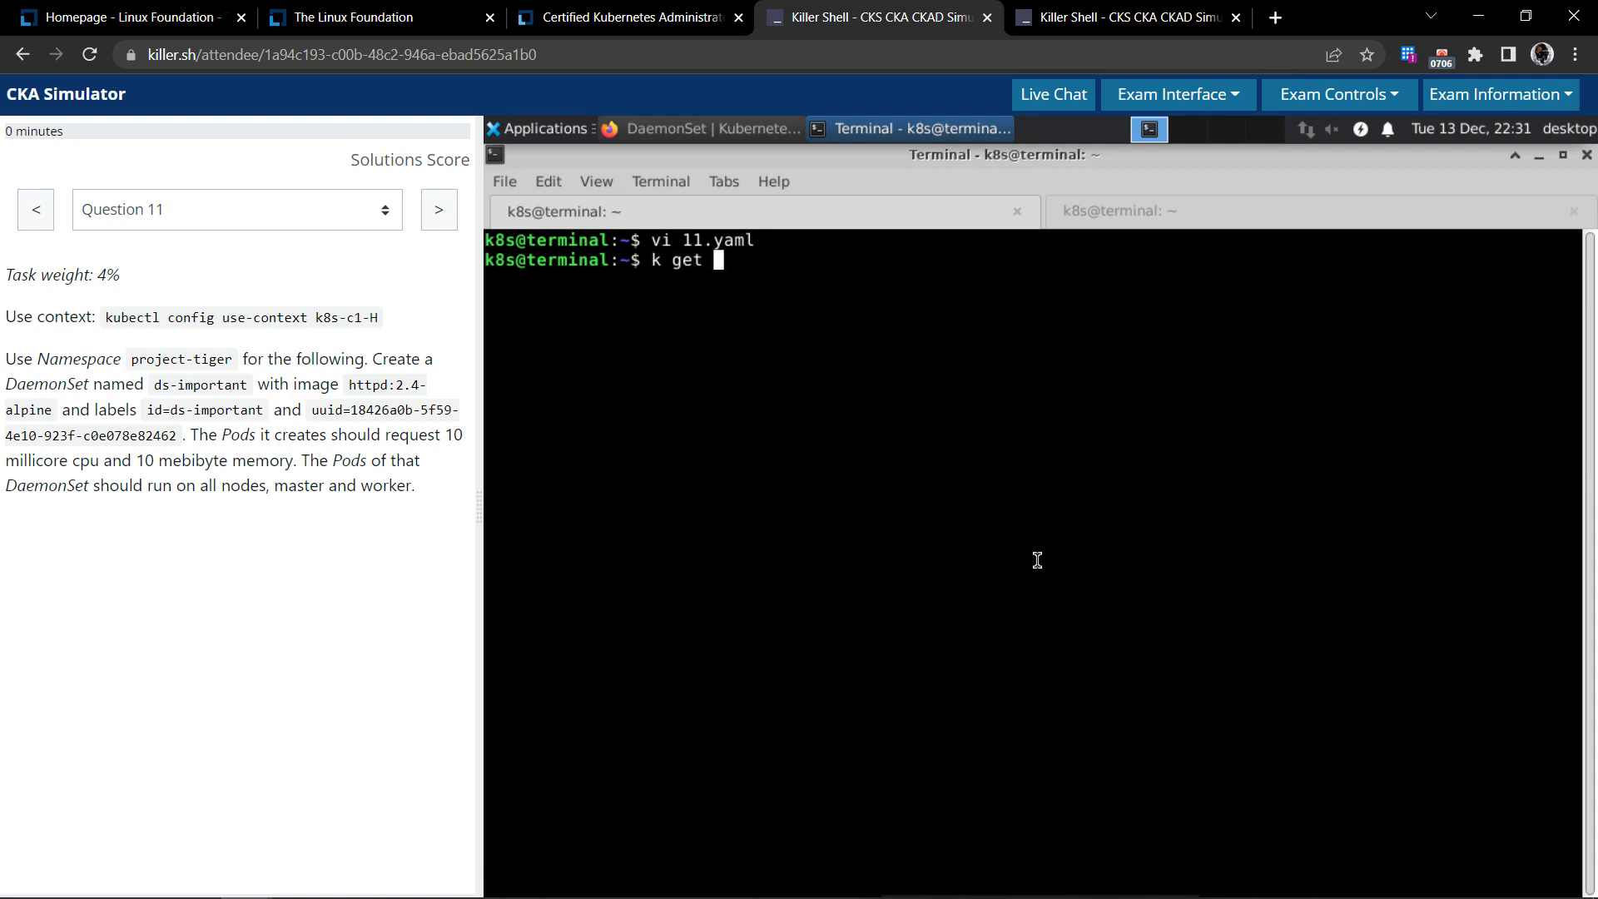
text(ds -n)
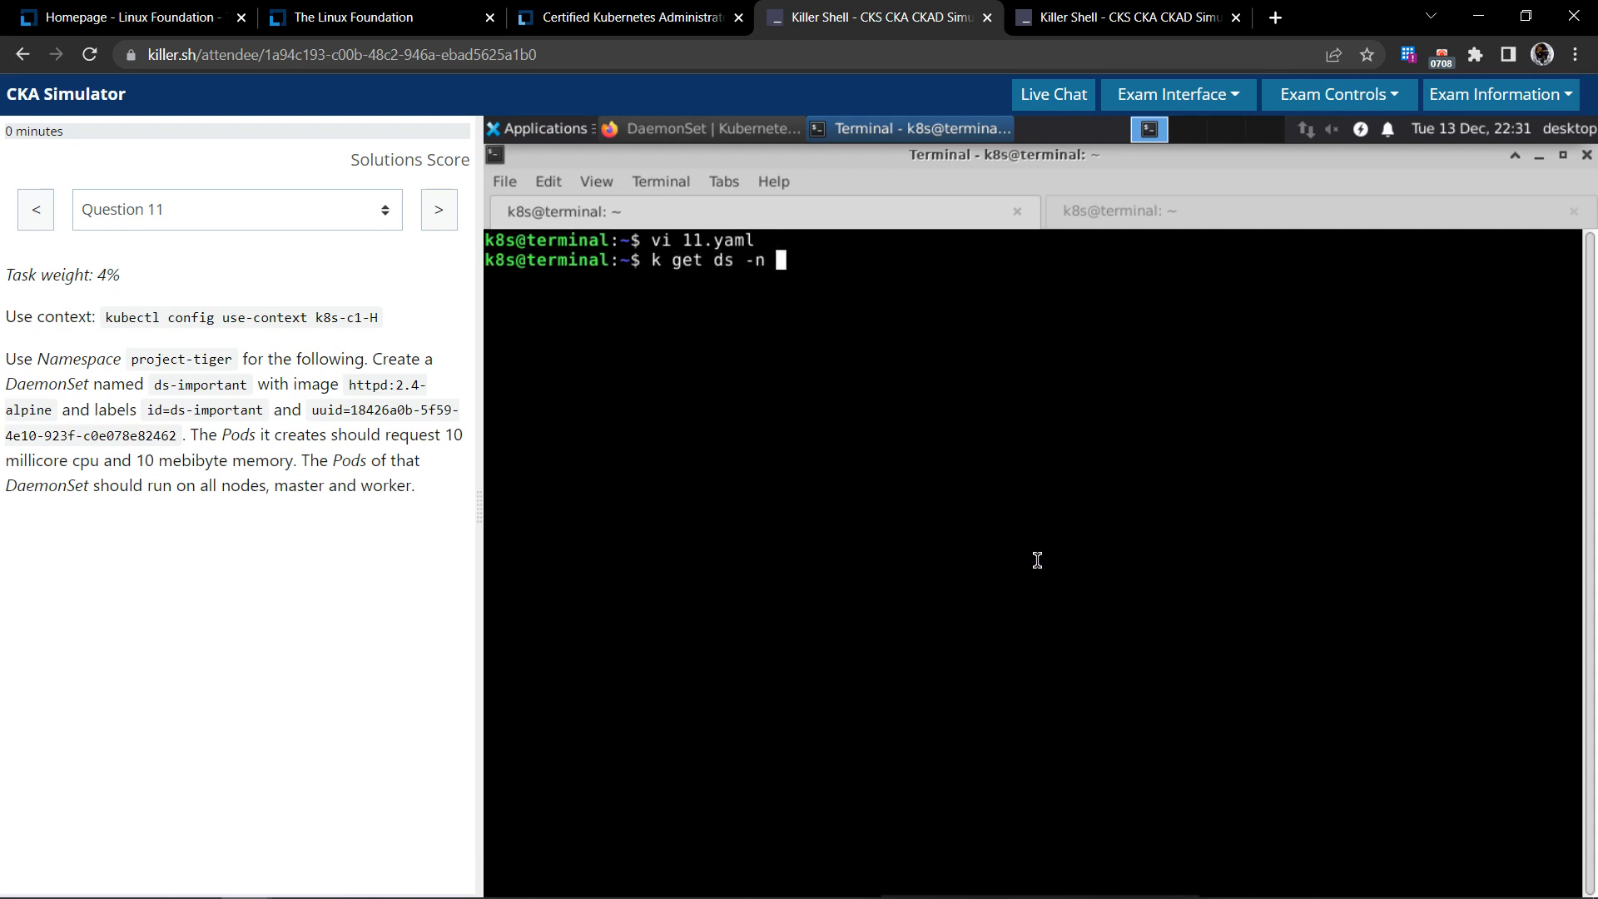
text(project-tiger)
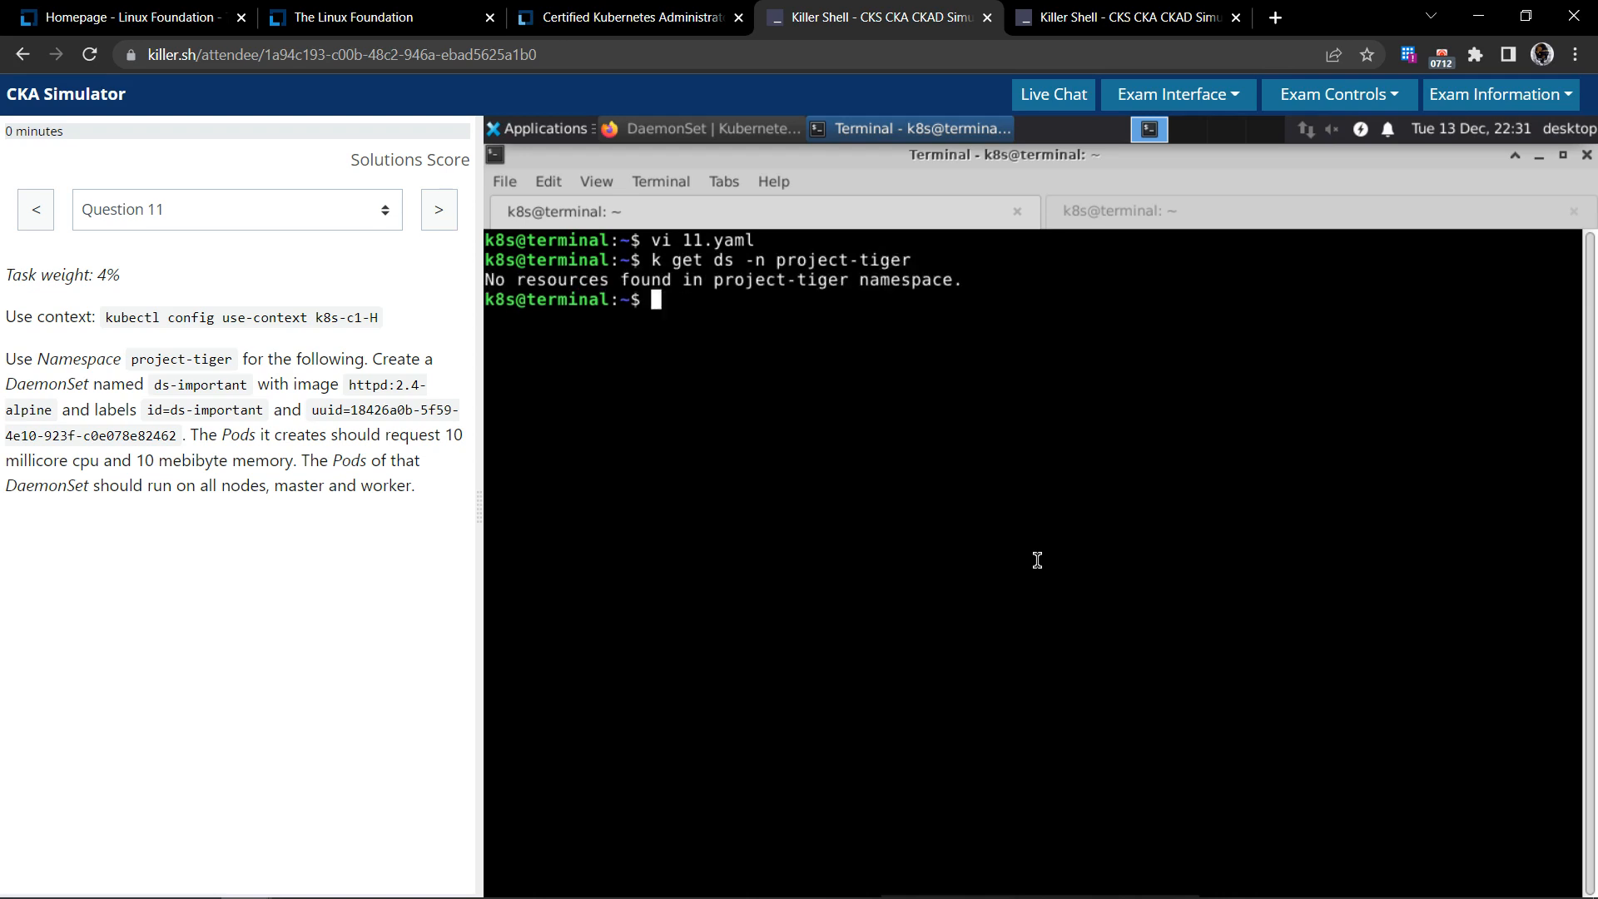
text(k get ds -n project-tiger -o wide)
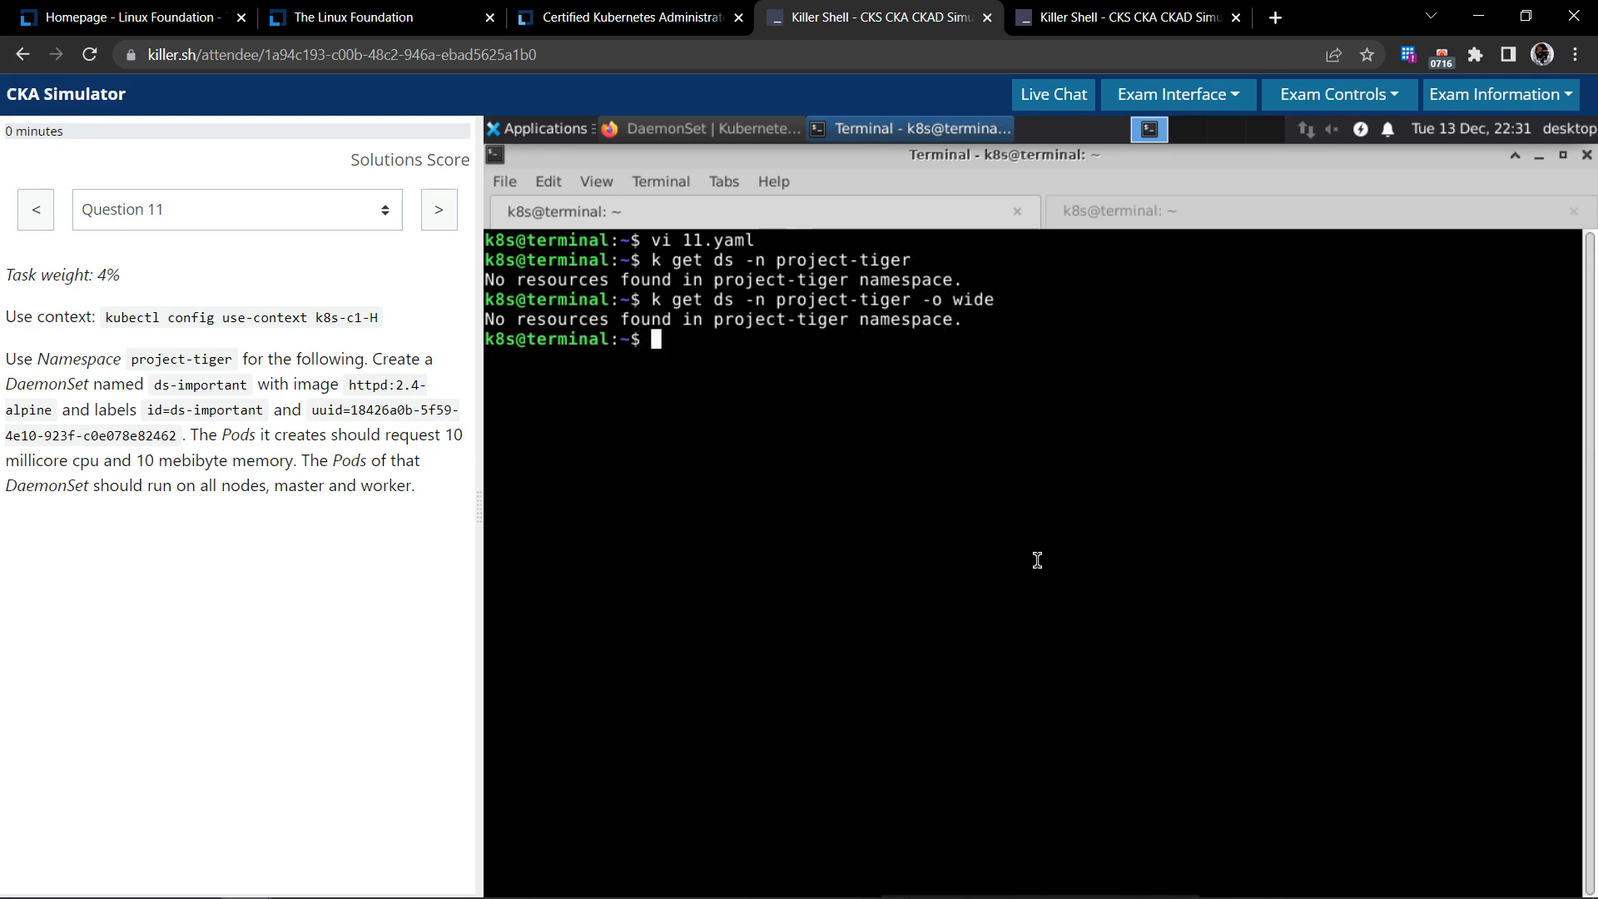
Create the DaemonSet from 11.yaml and recheck it with k get ds -n project-tiger -o wide
text(k create -f)
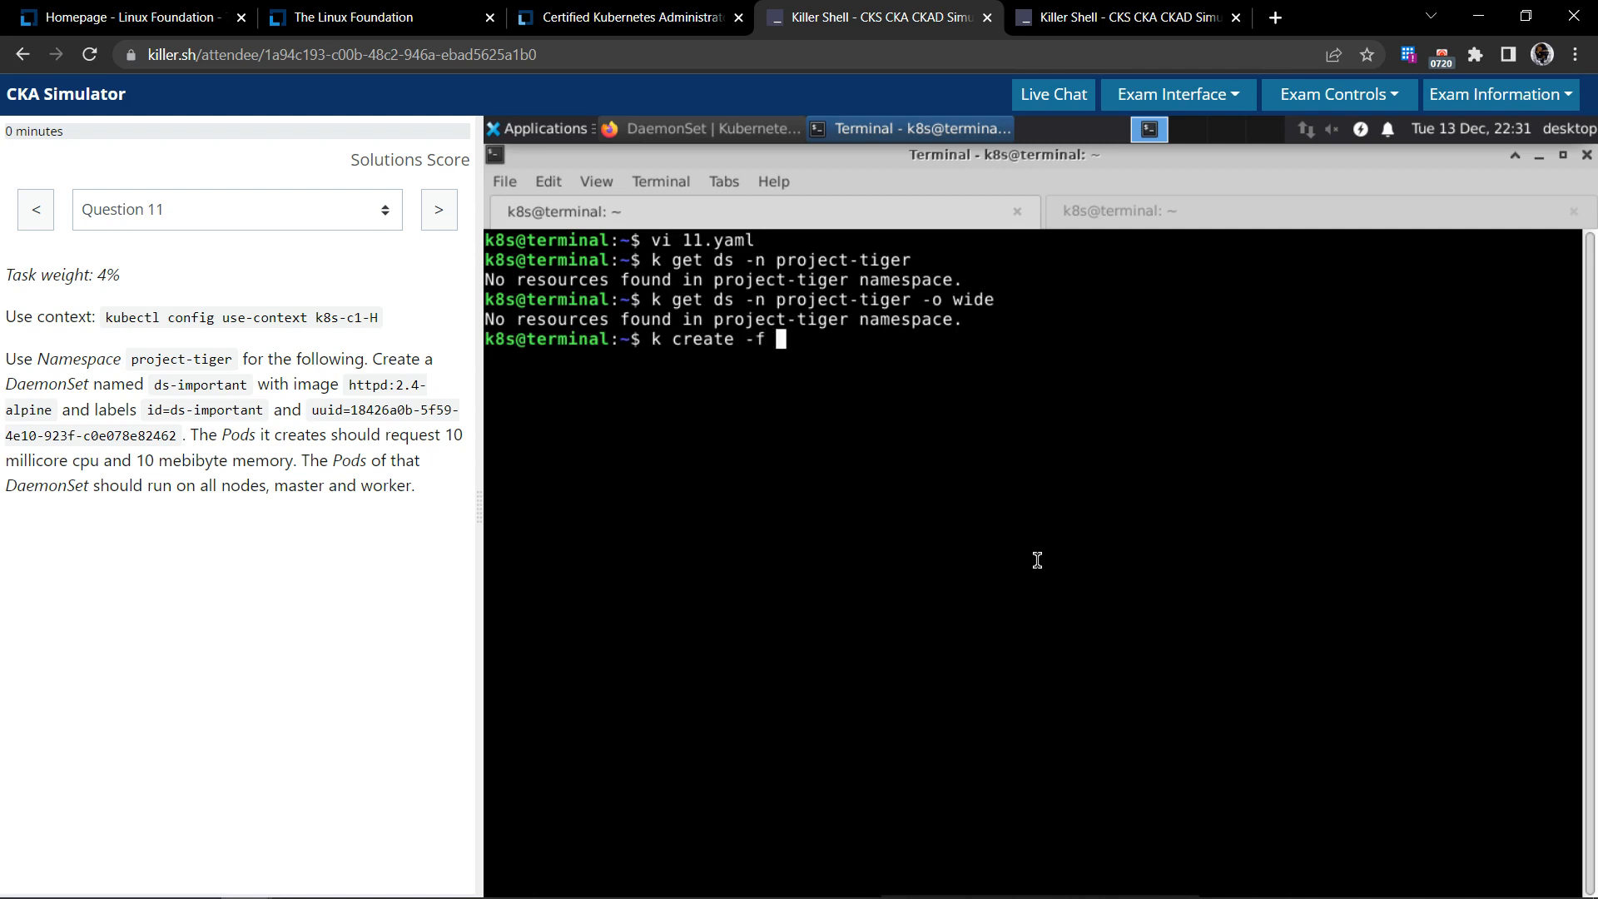
text(11.yaml)
text(k get ds -n project-tiger -o wide)
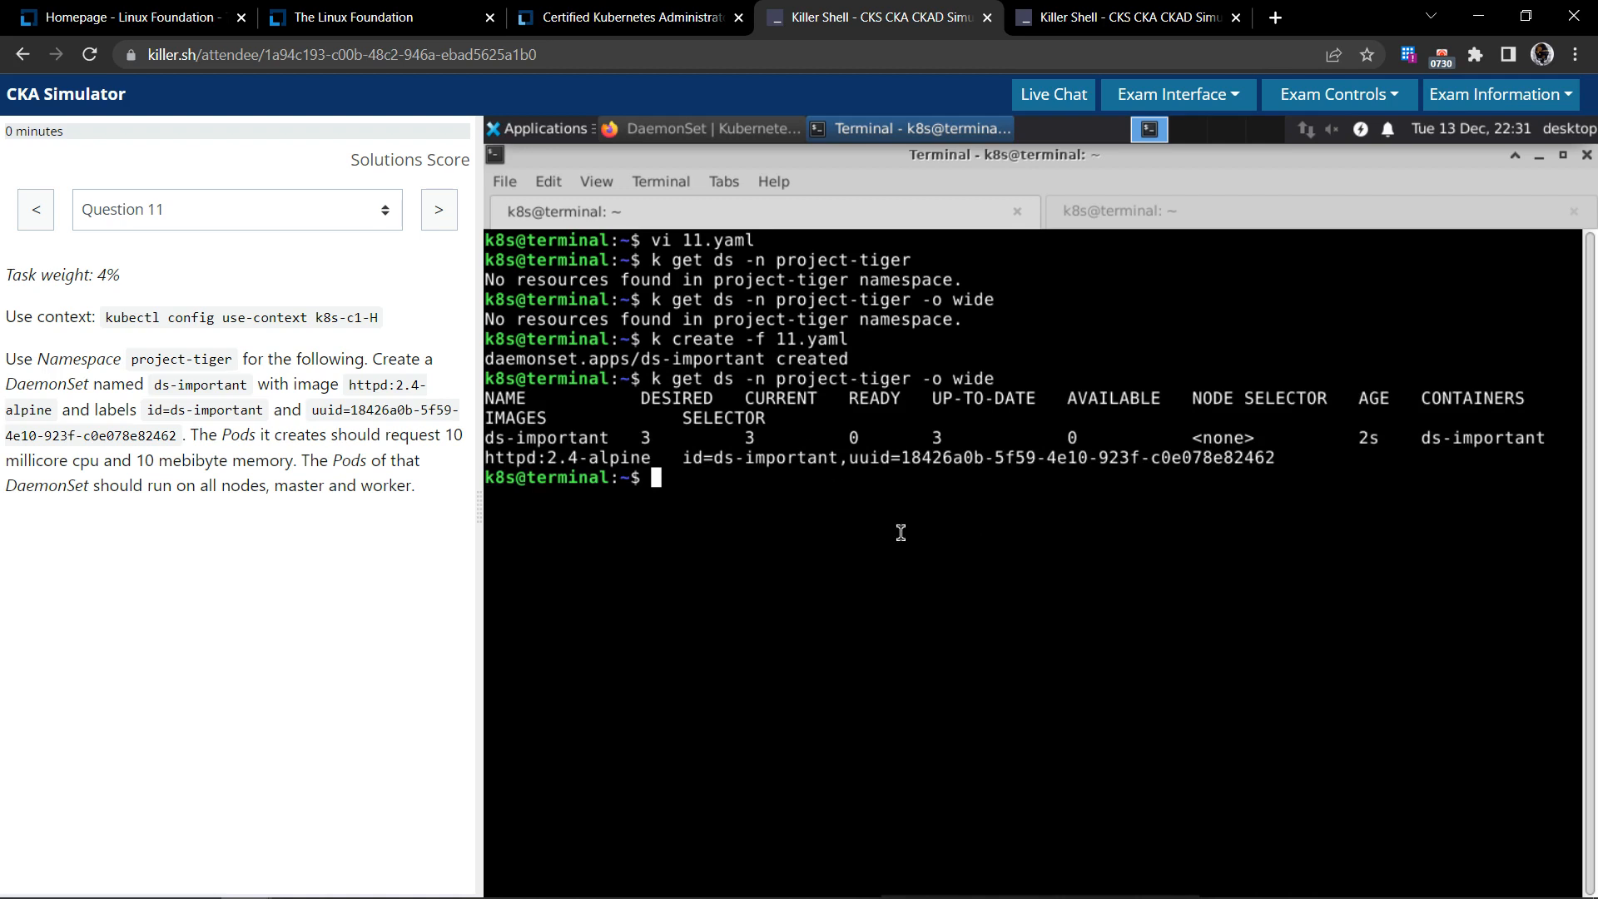
mouse_move(784, 457)
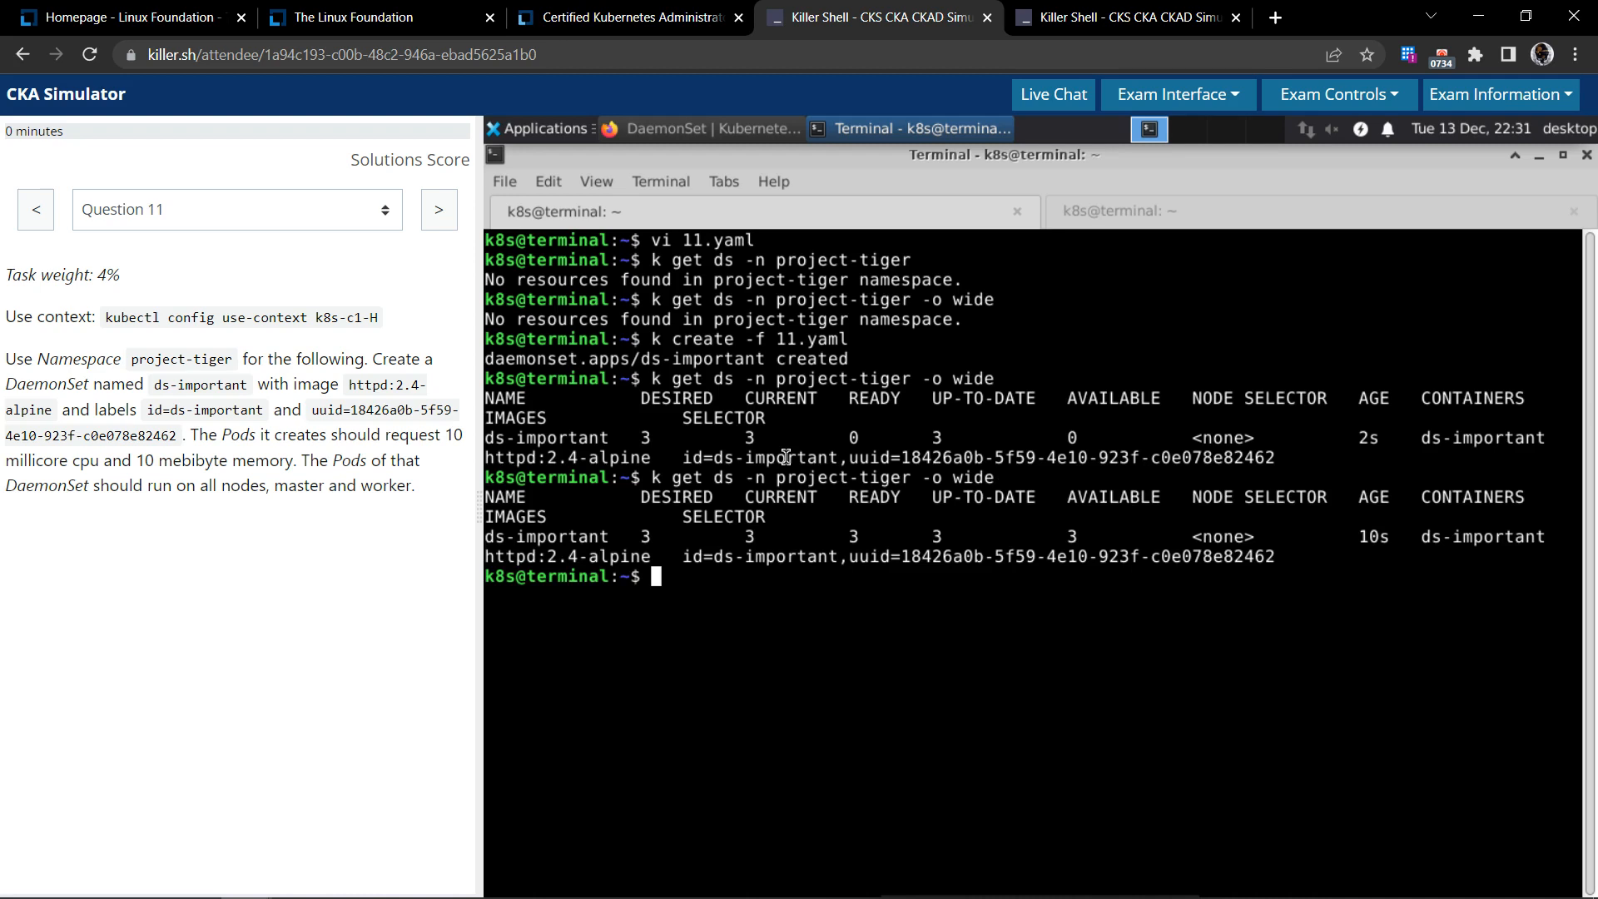
text(k get ds -n project-tiger -o w)
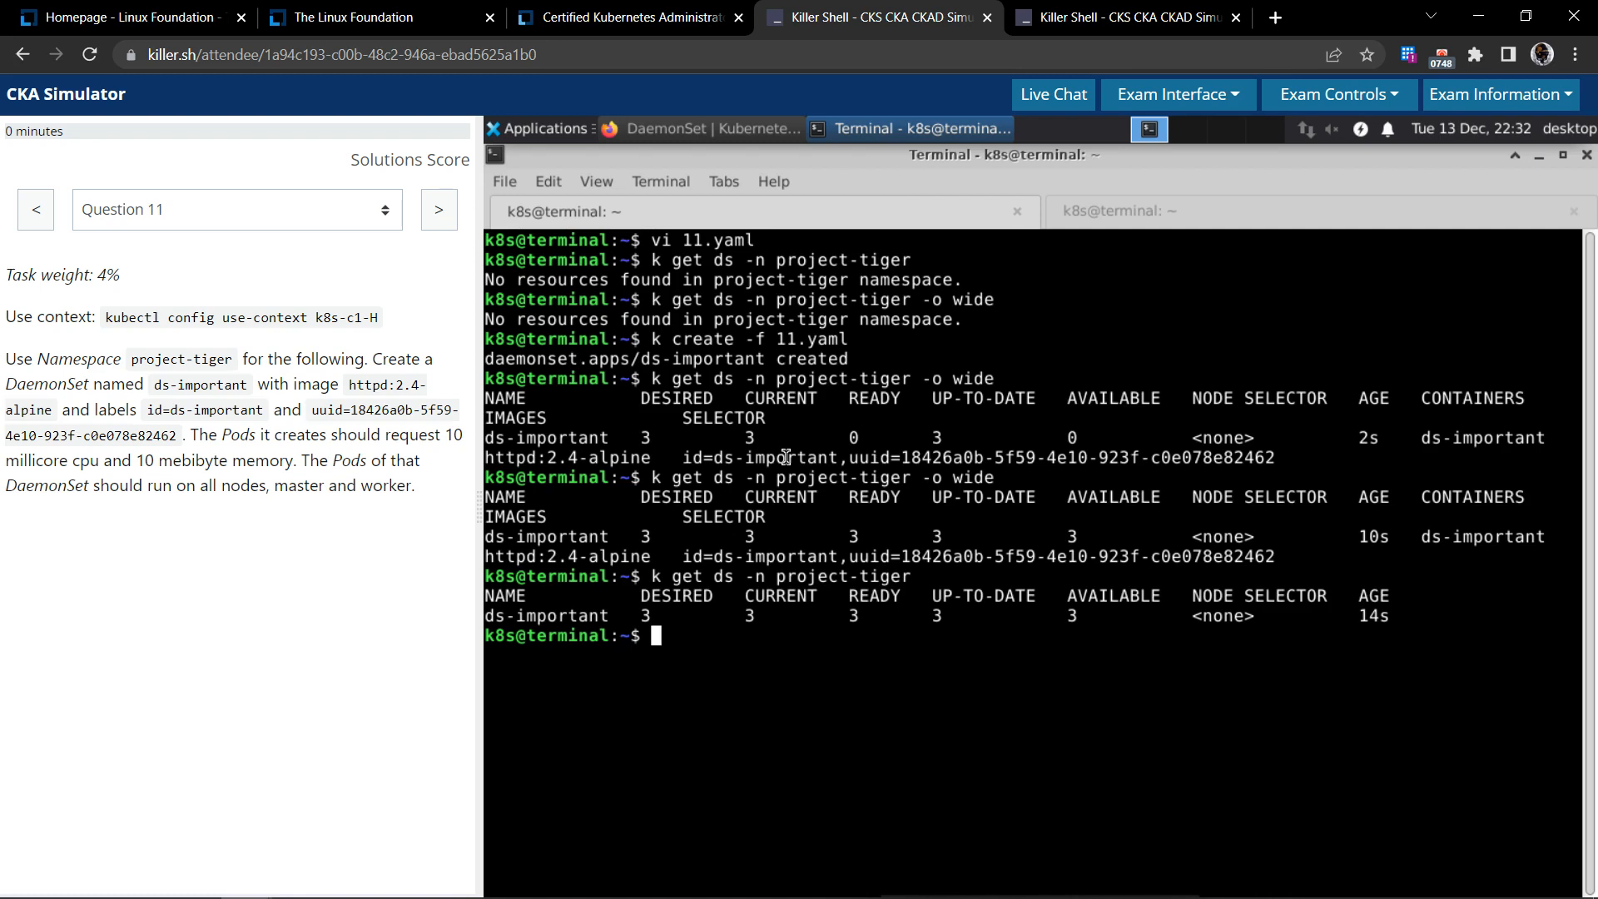
List the three Ready nodes and the daemonsets.apps in project-tiger
text(k)
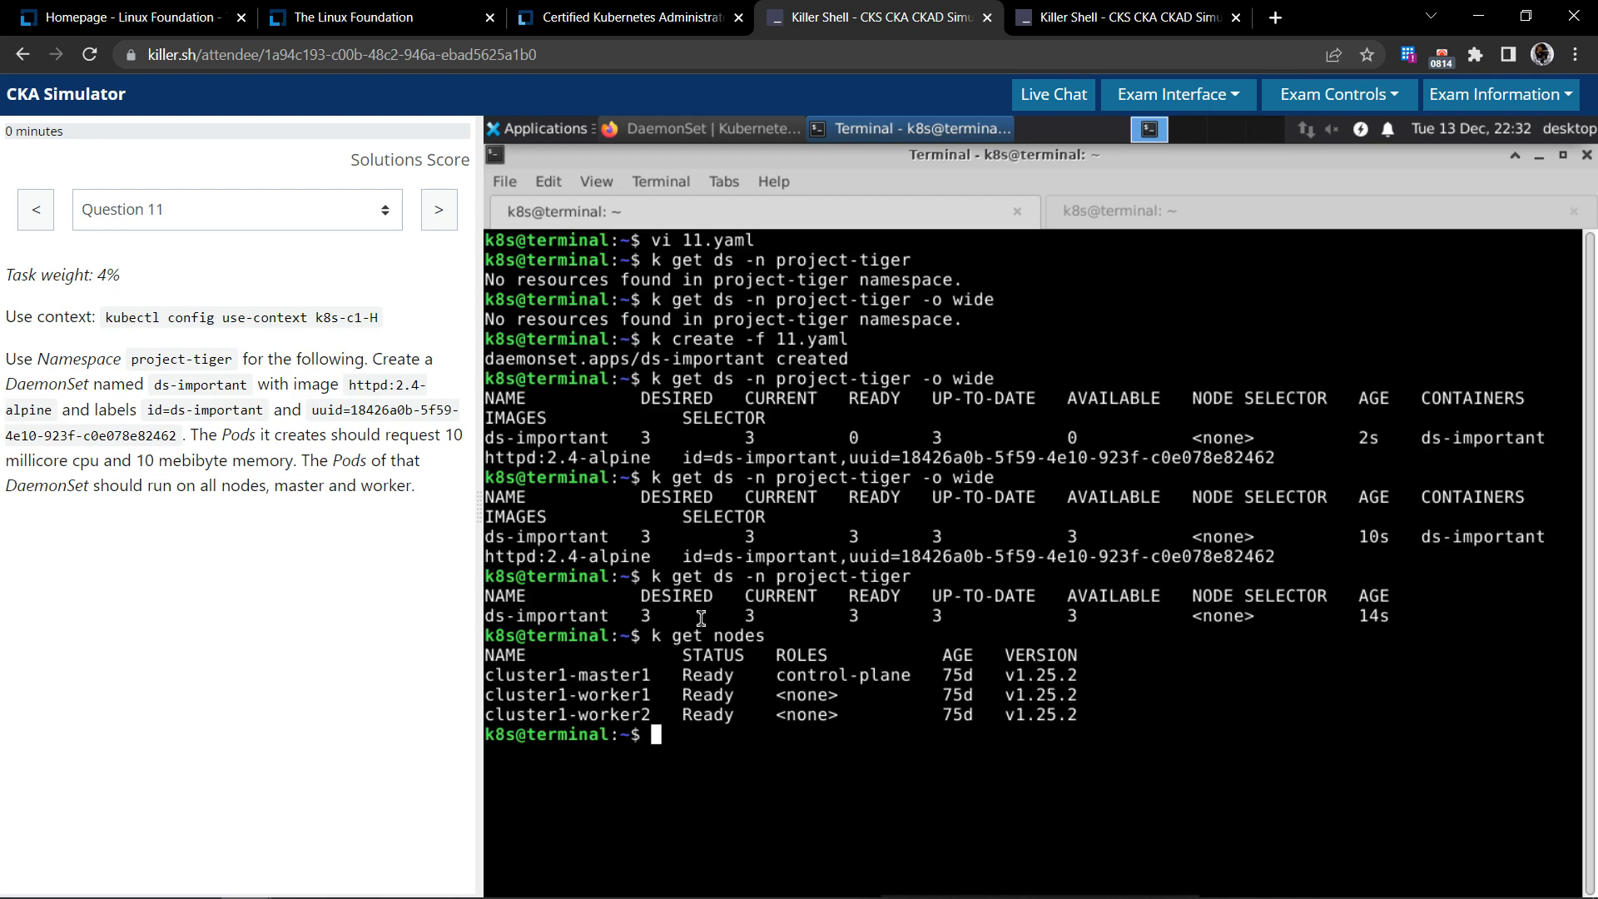
mouse_move(824, 805)
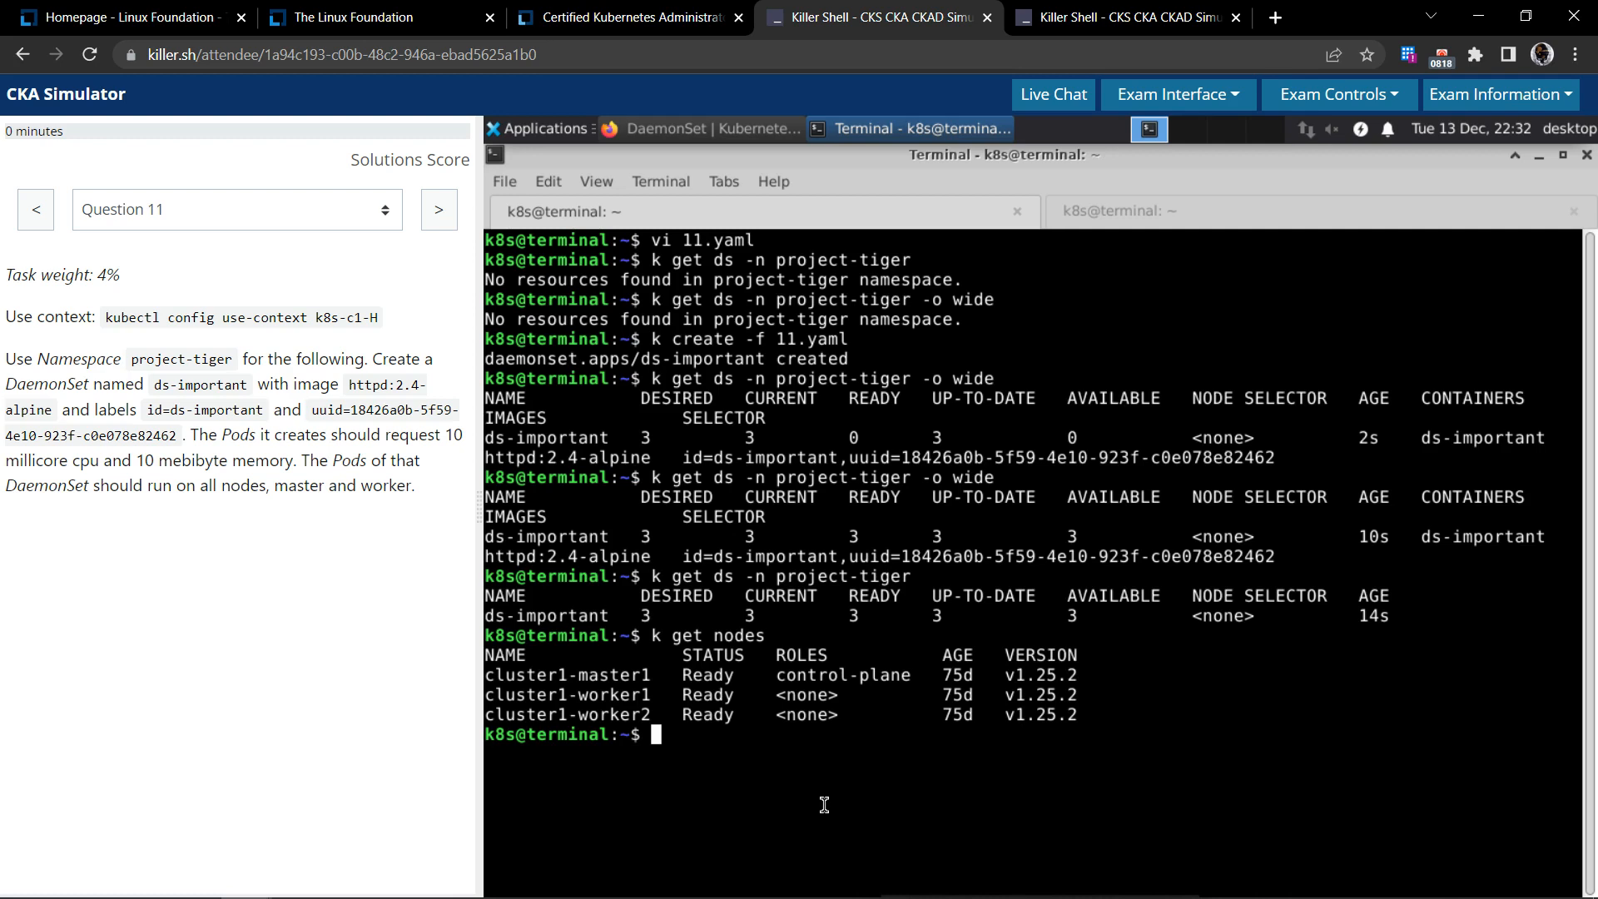
text(k get nodes)
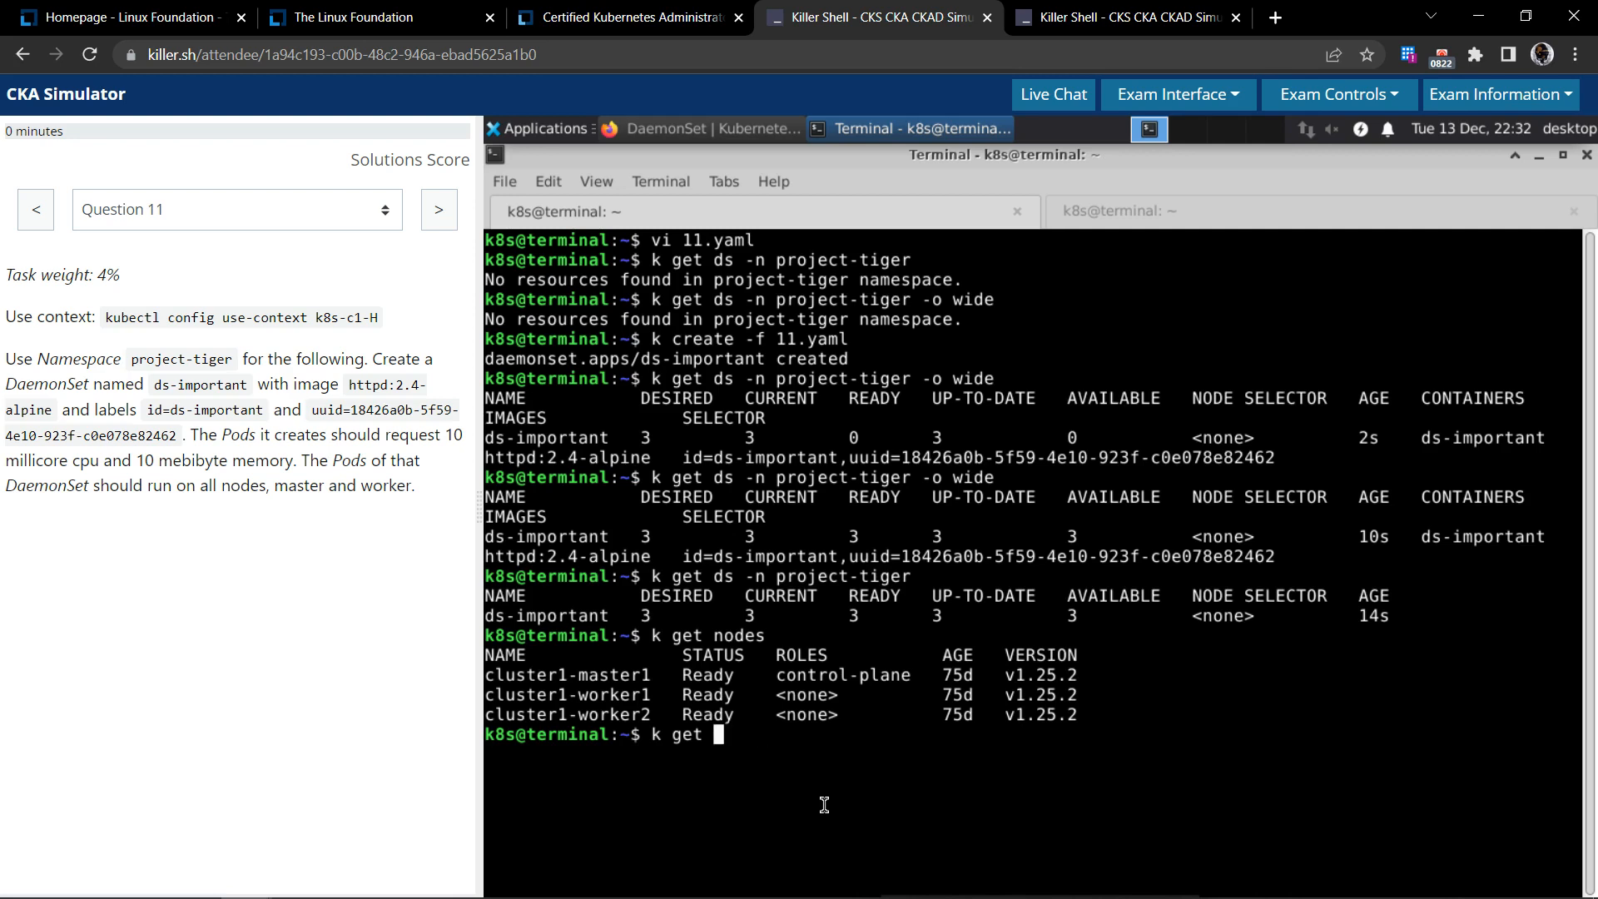
text(daemonsets.apps -o wide -n)
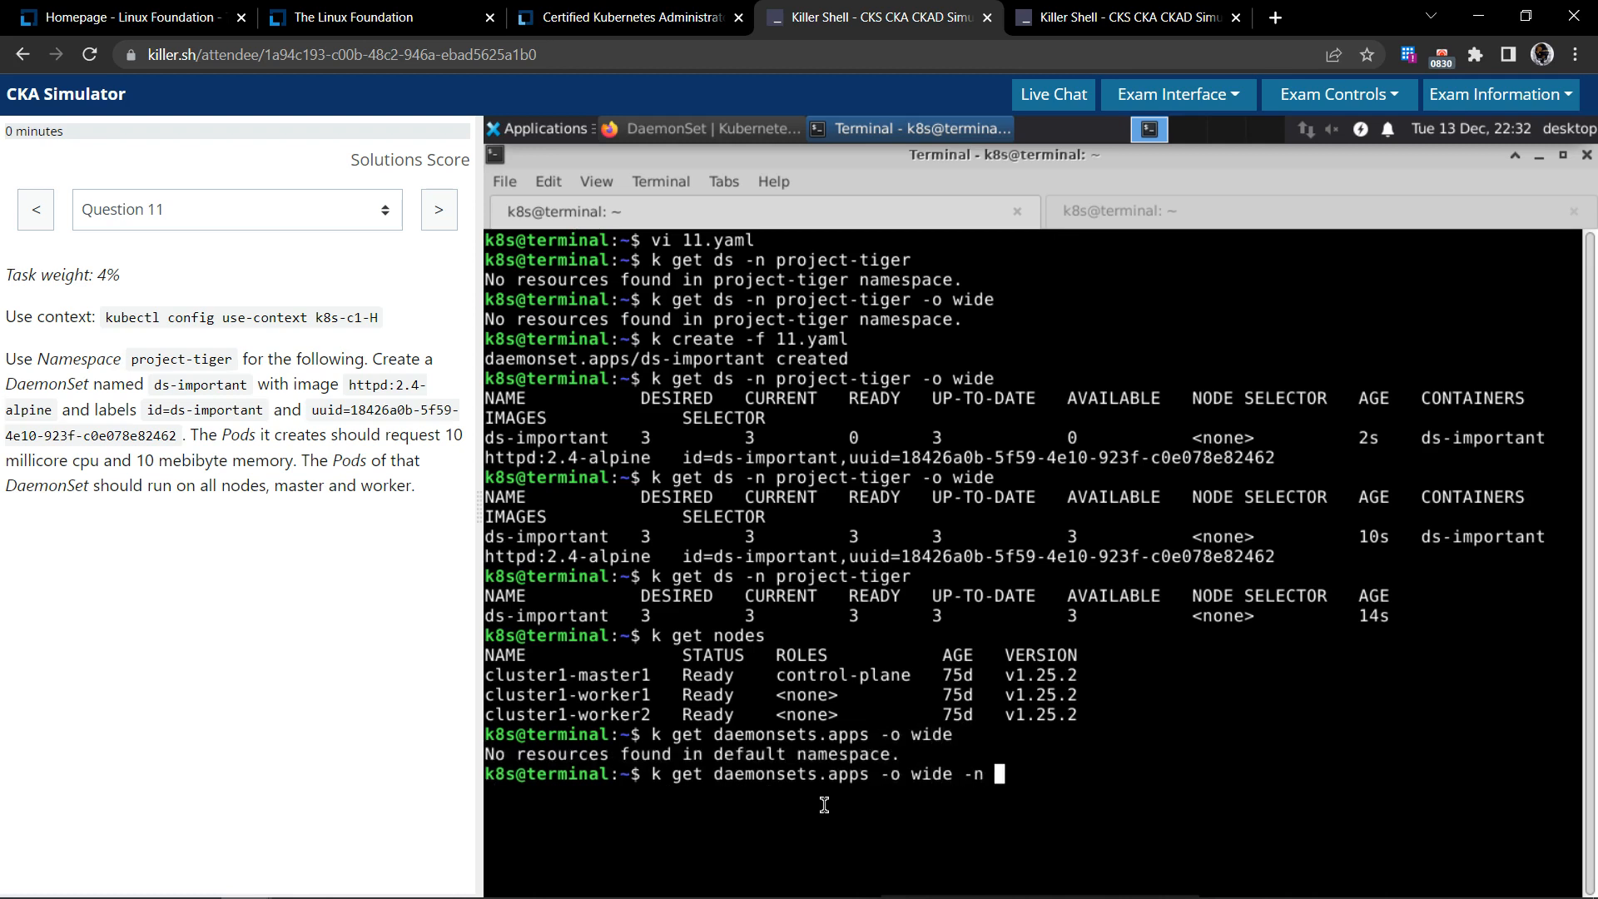
text(project-tiger)
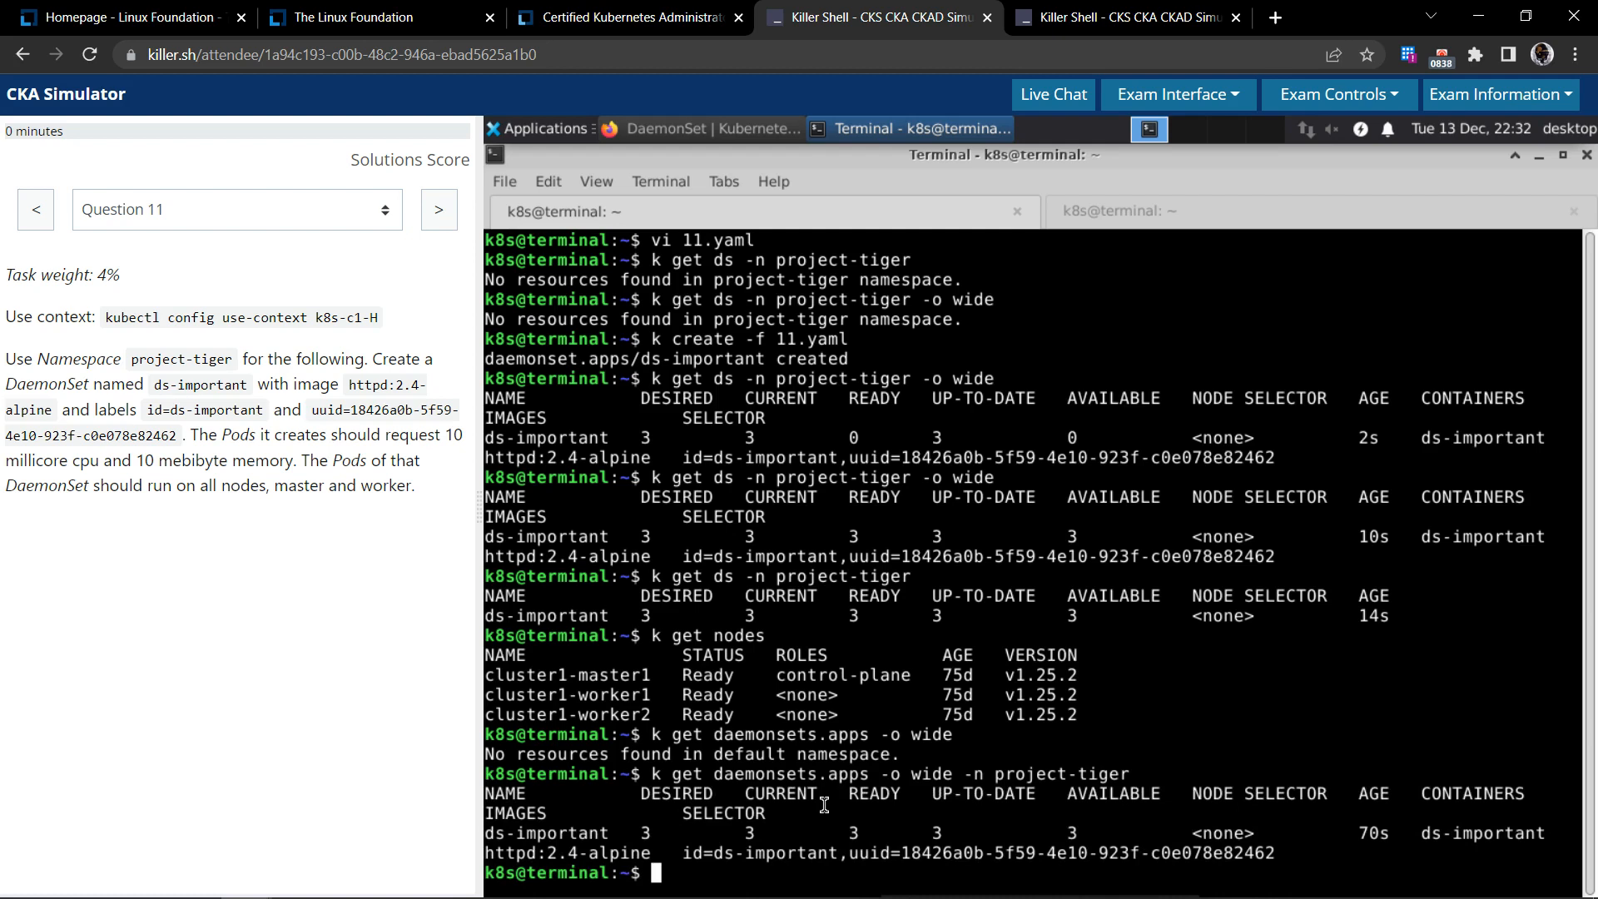
Show the DaemonSet and pods with -o wide, then clear the terminal
text(k get daemonsets.apps -o wide -n projec)
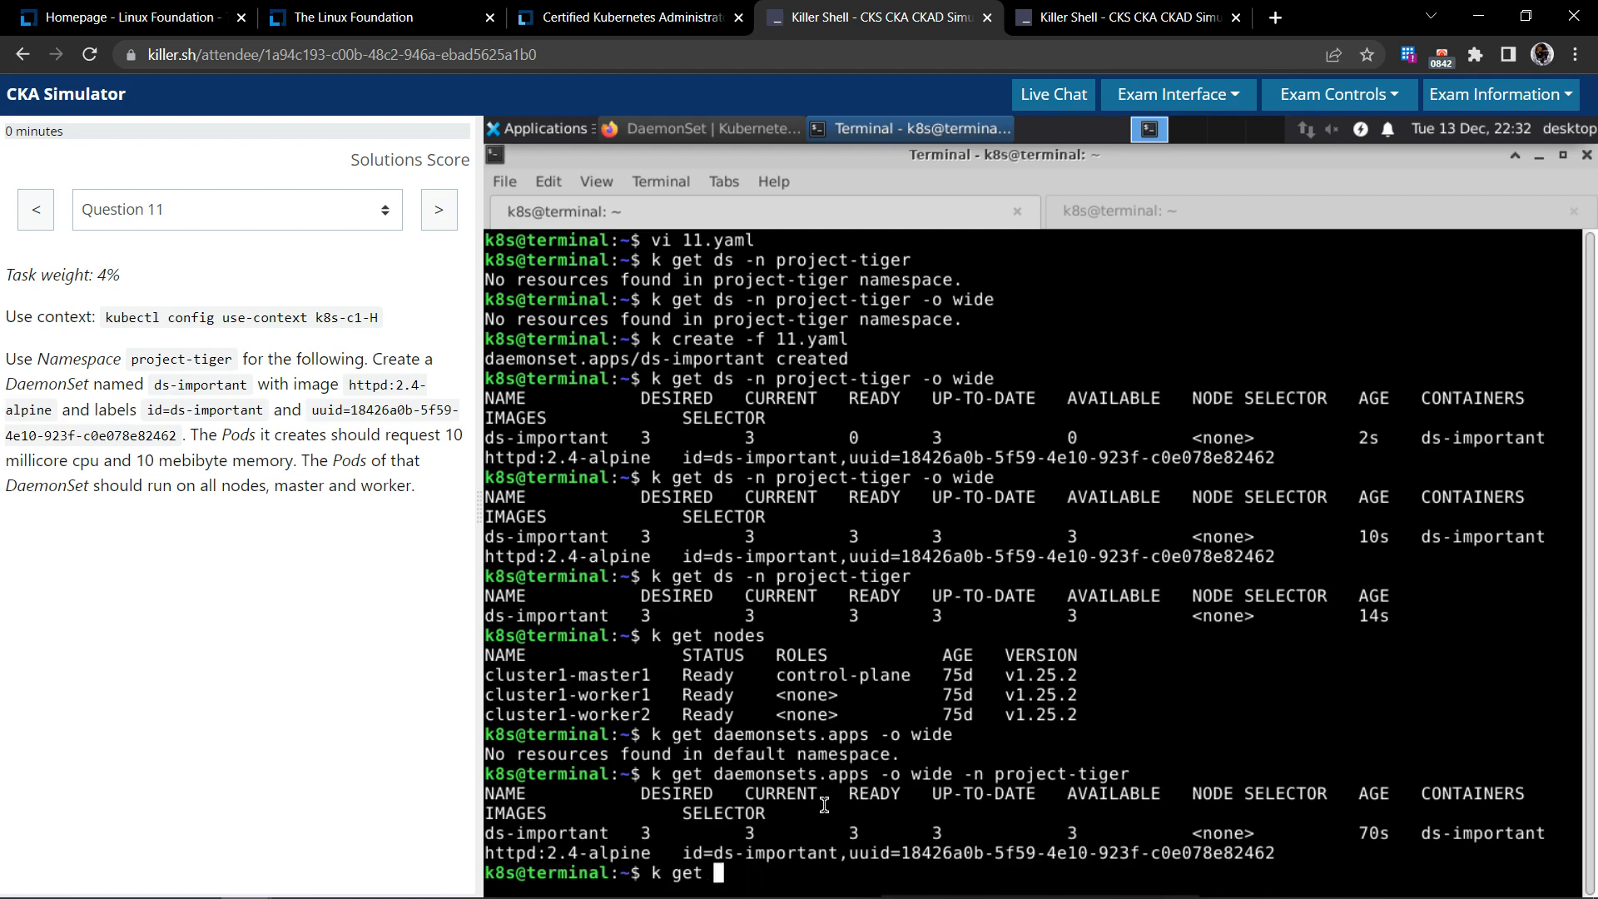
text(pods -o wide)
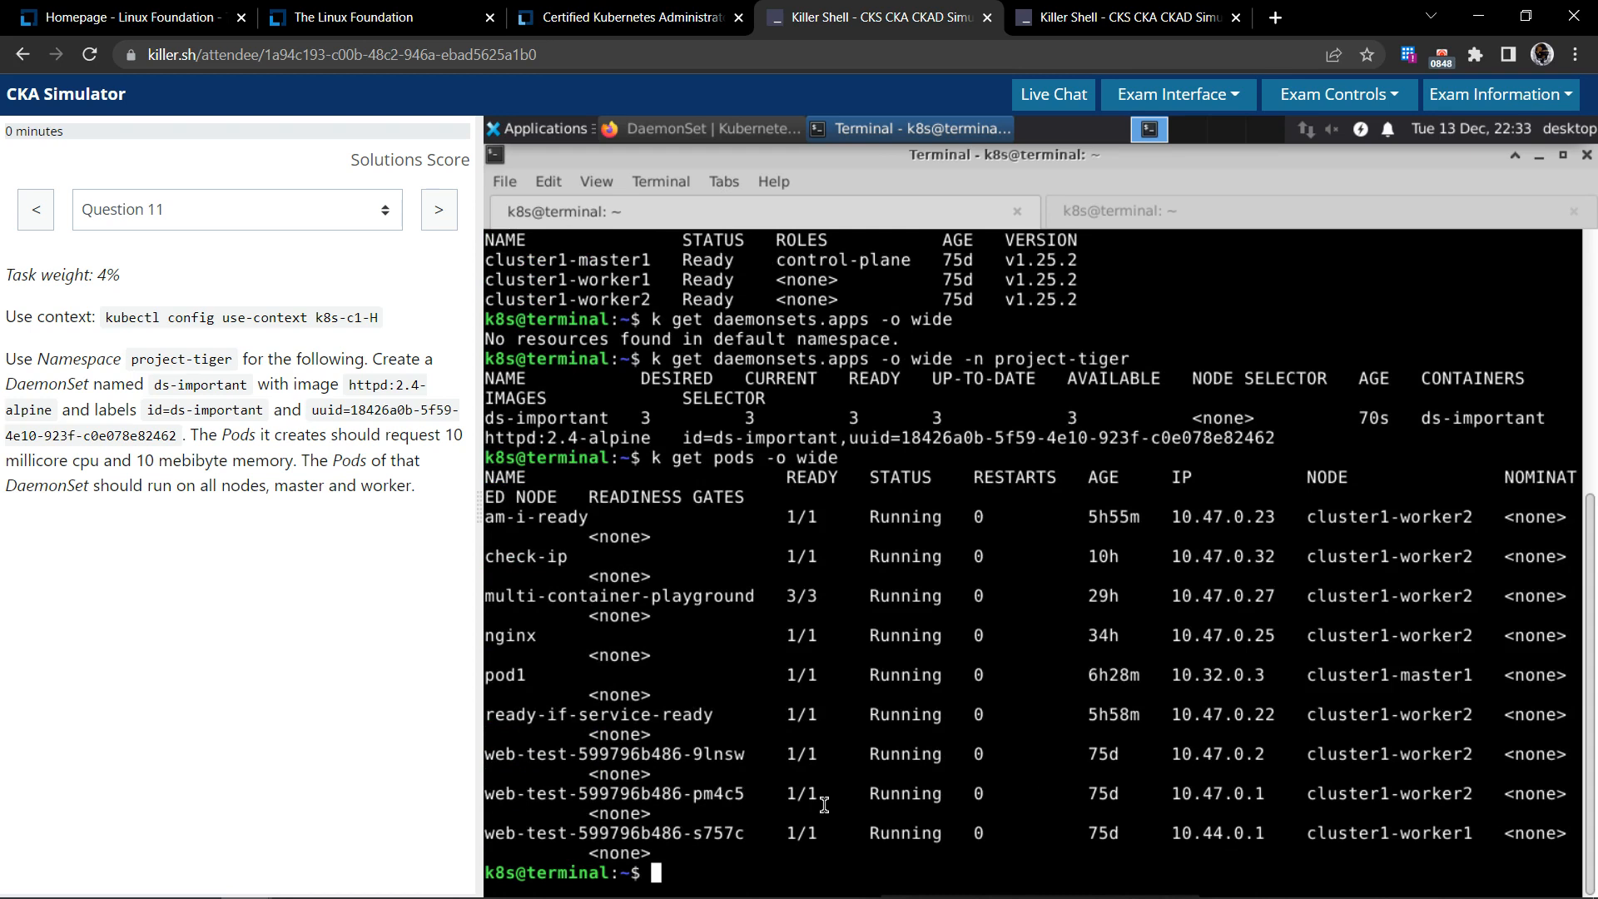
text(clear)
text(k get ds -n project-tiger)
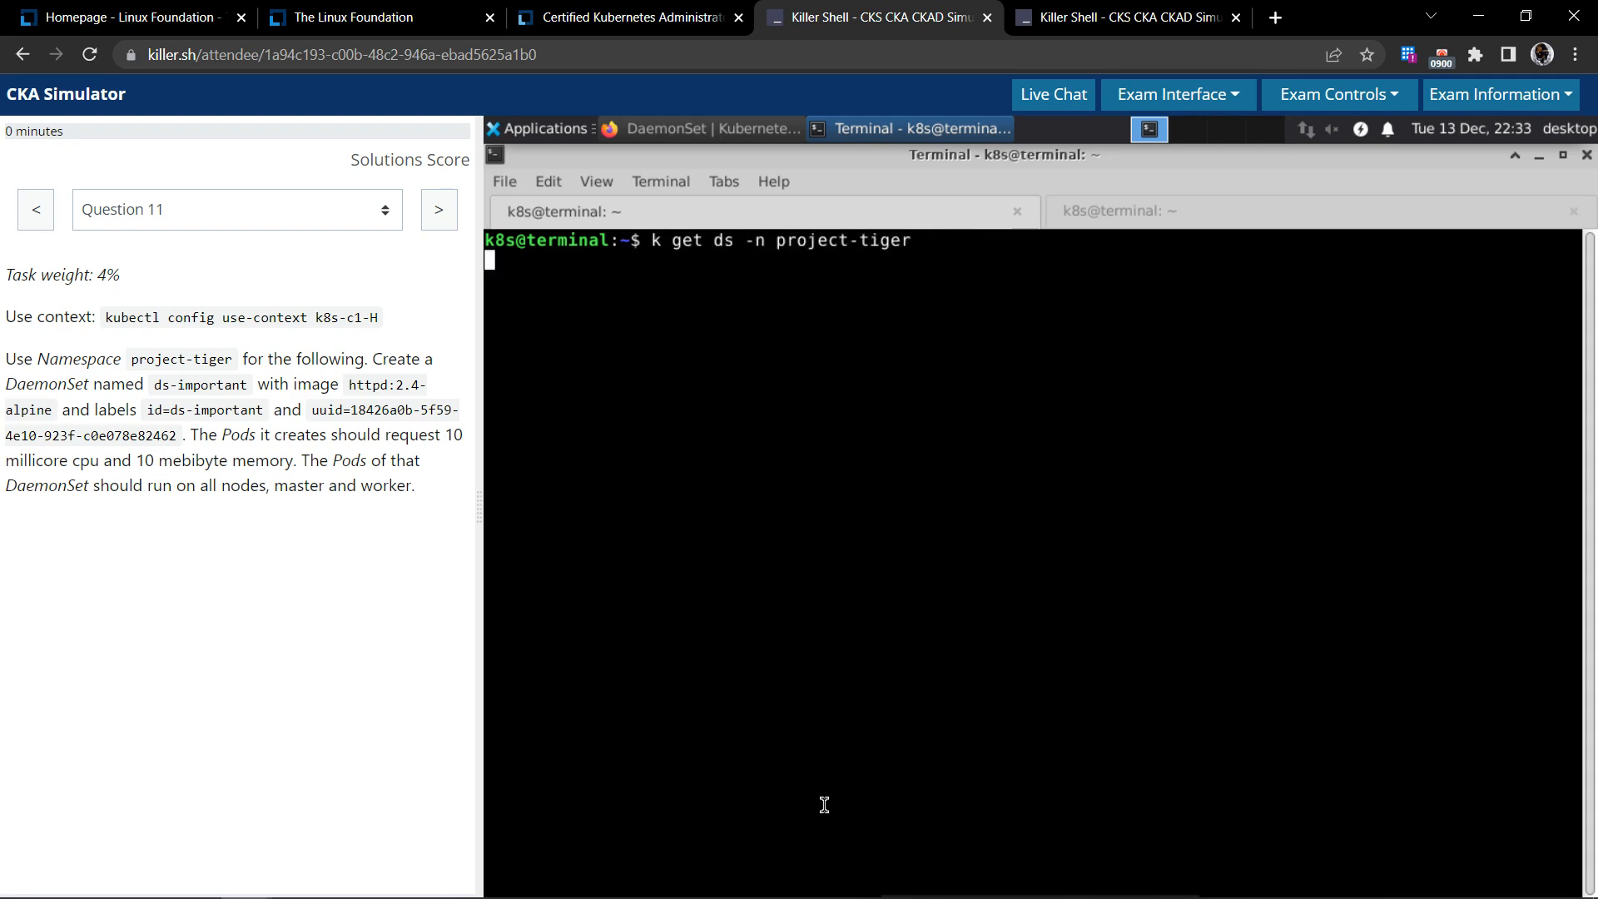
Run k get ds -n project-tiger showing ds-important with 3 desired, 3 ready, 3 available
key(Return)
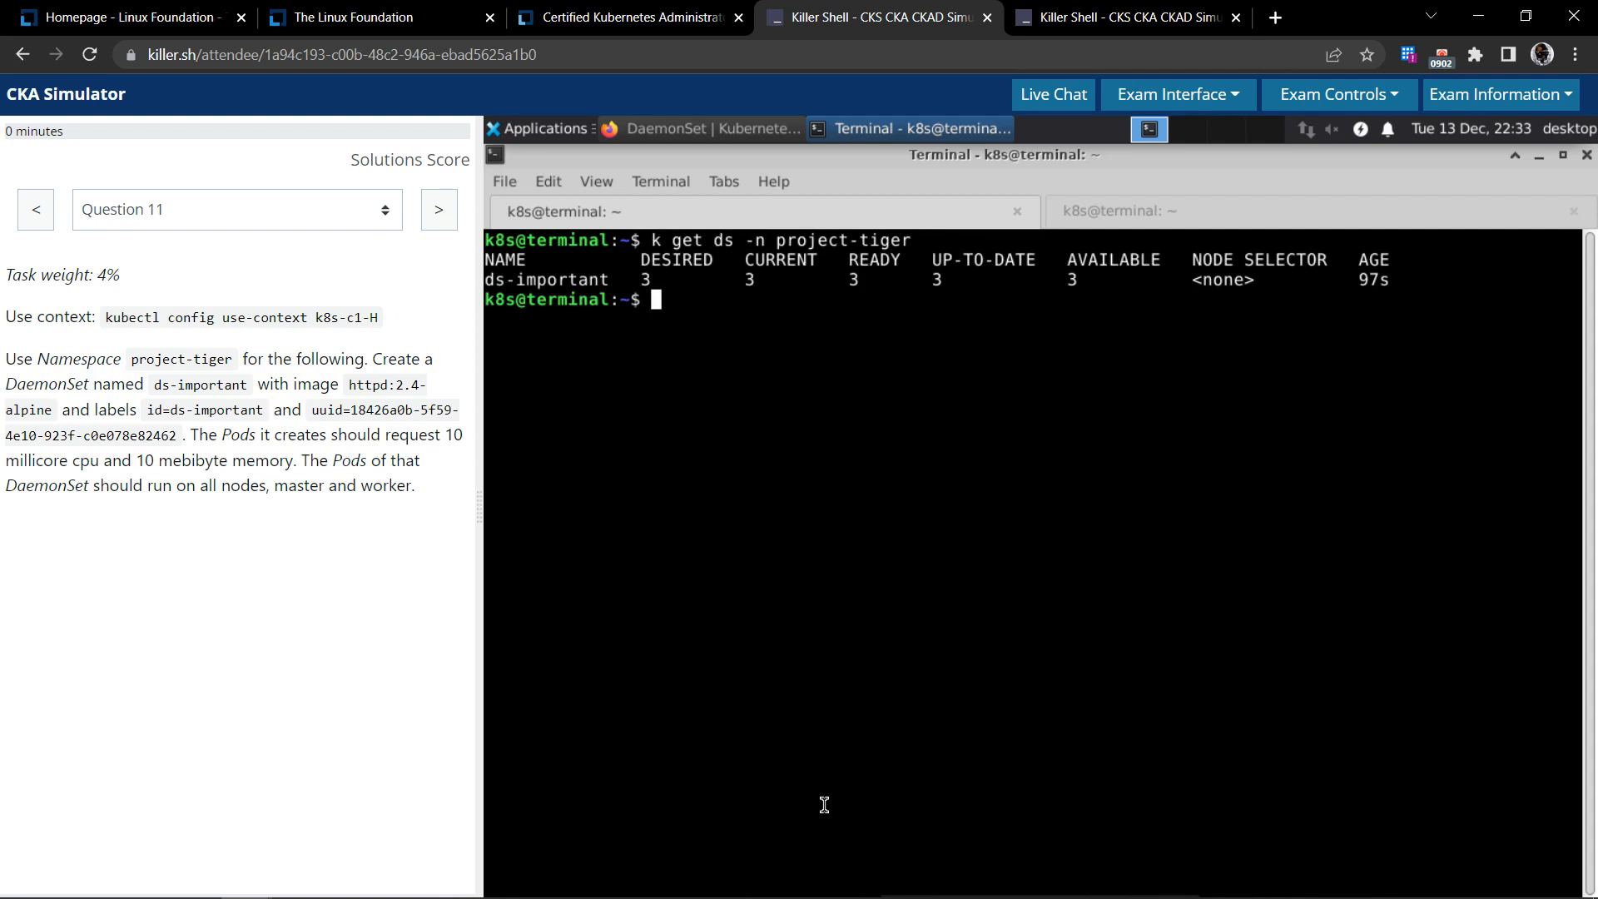
mouse_move(825, 510)
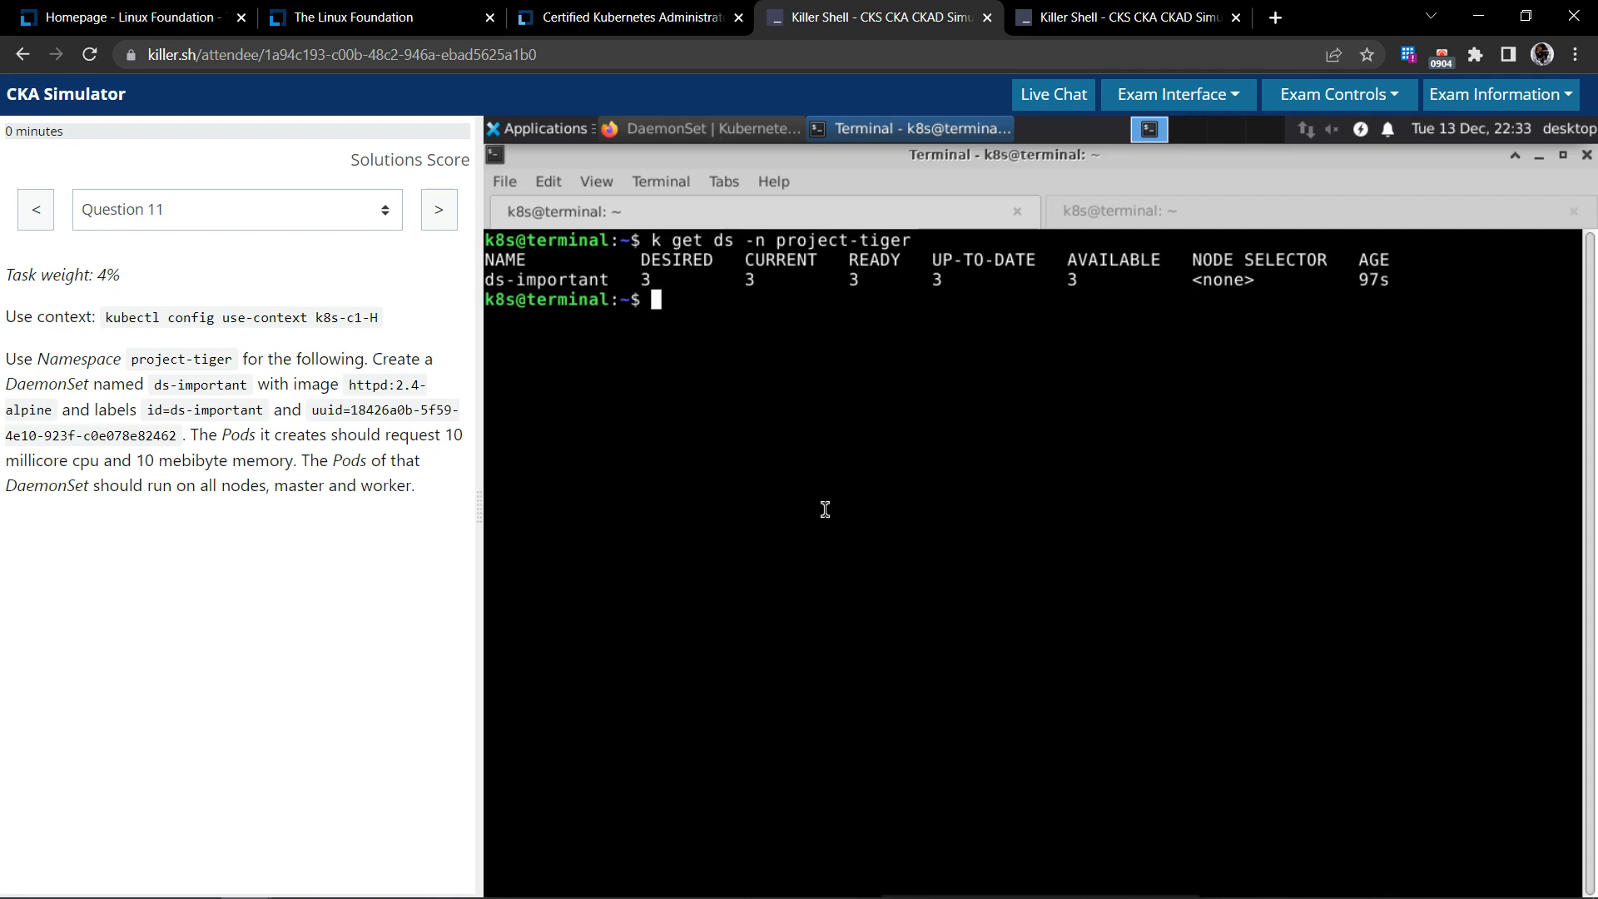